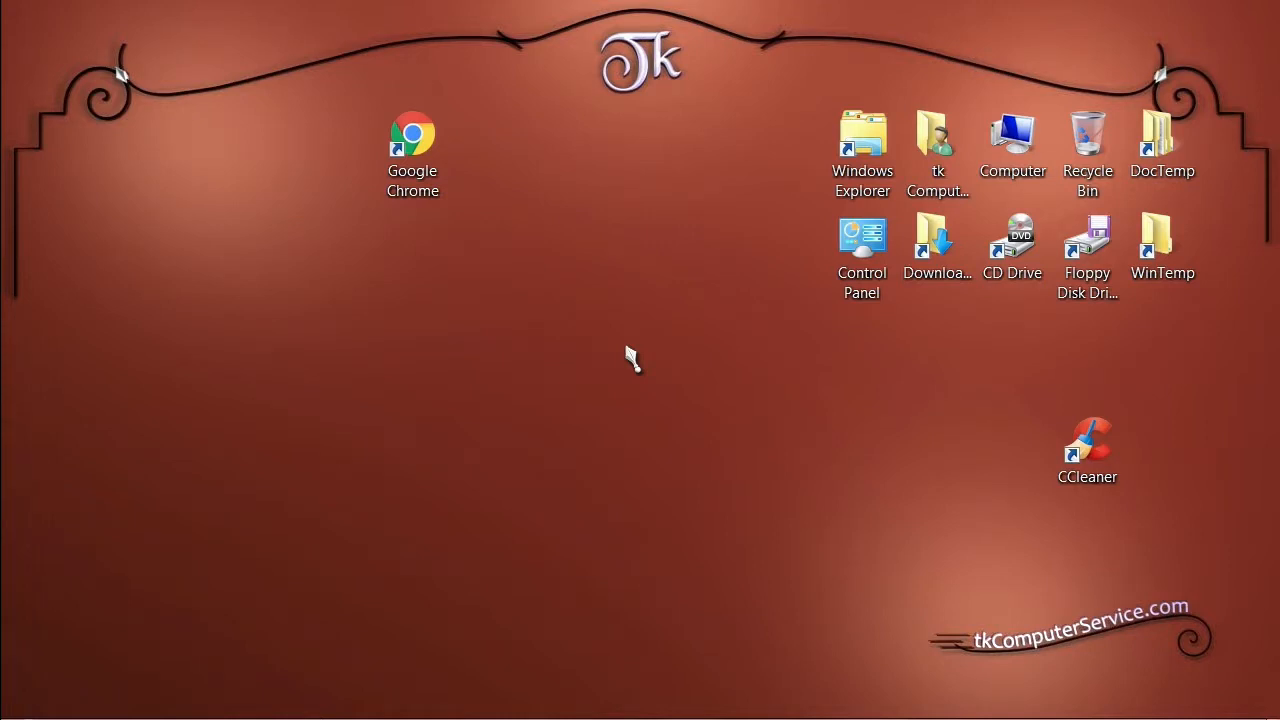
{"action": "mouse_move", "coordinate": [460, 210]}
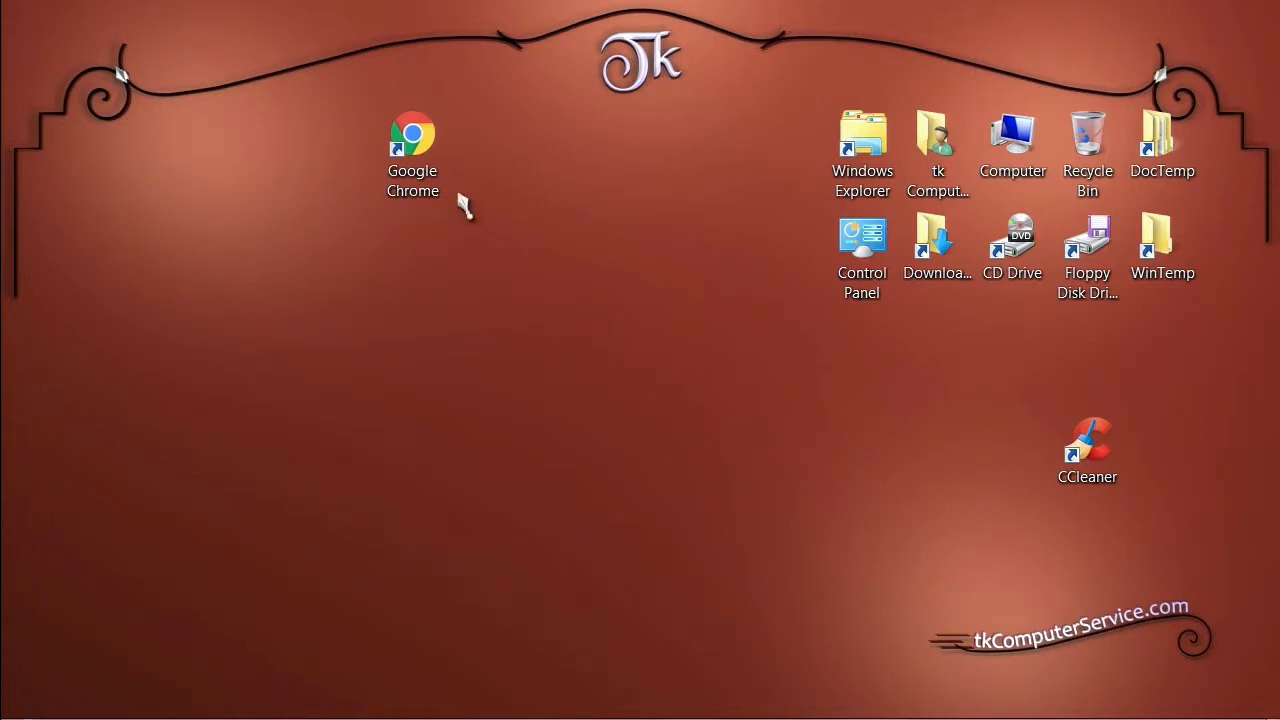
Launch Google Chrome from the desktop shortcut so the Google homepage shows
{"action": "double_click", "coordinate": [412, 136]}
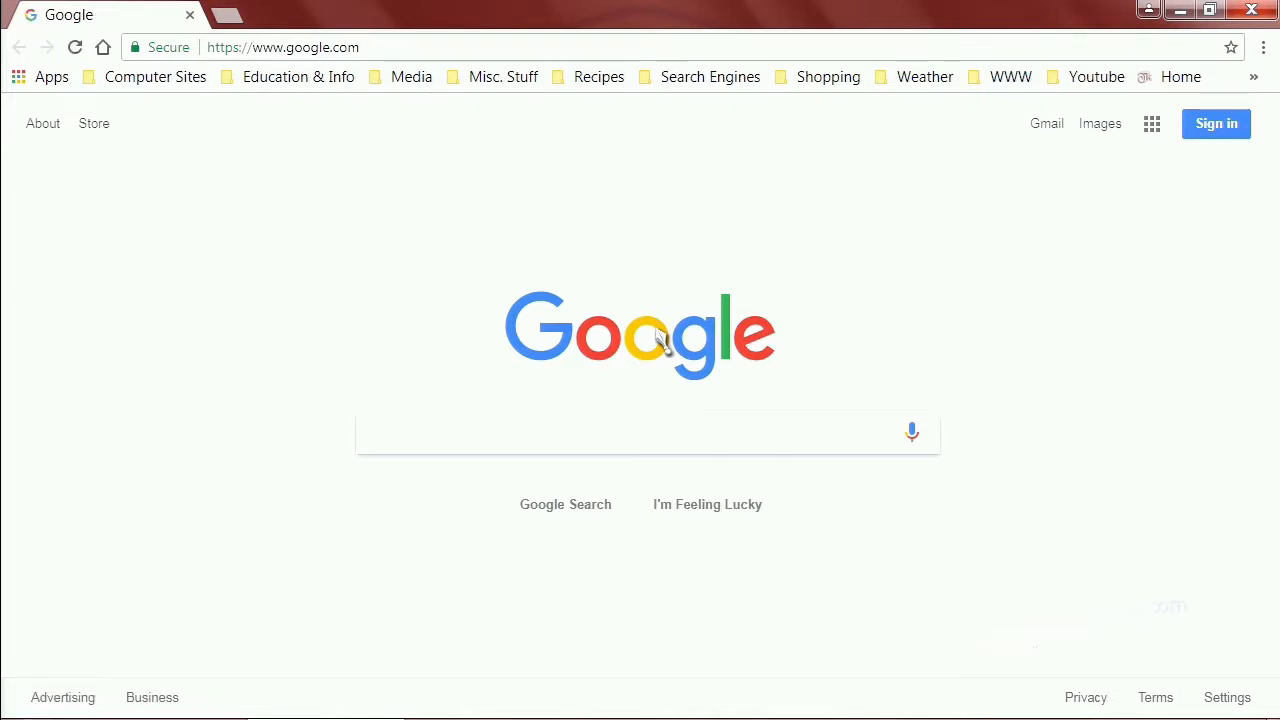
Search Google for 'eset' and open the 'Antivirus and Internet Security Solutions | ESET' result
{"action": "type", "text": "eset"}
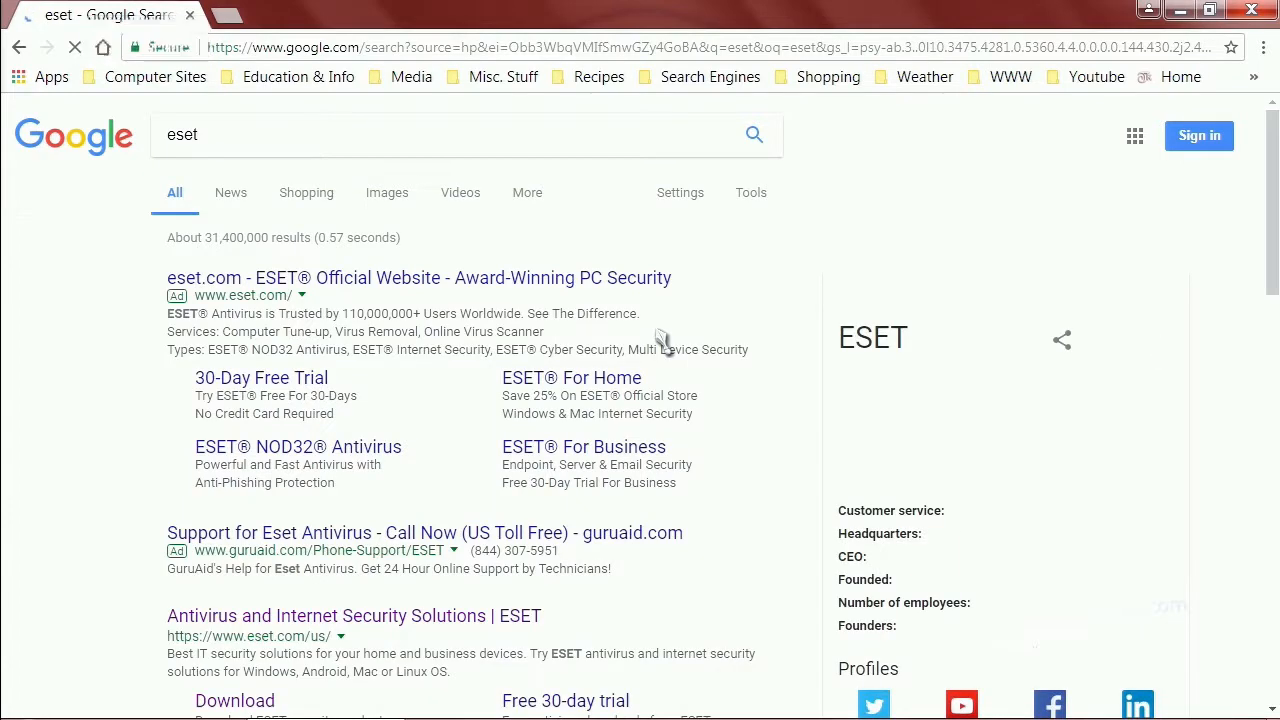
{"action": "scroll", "scroll_direction": "down", "scroll_amount": 3}
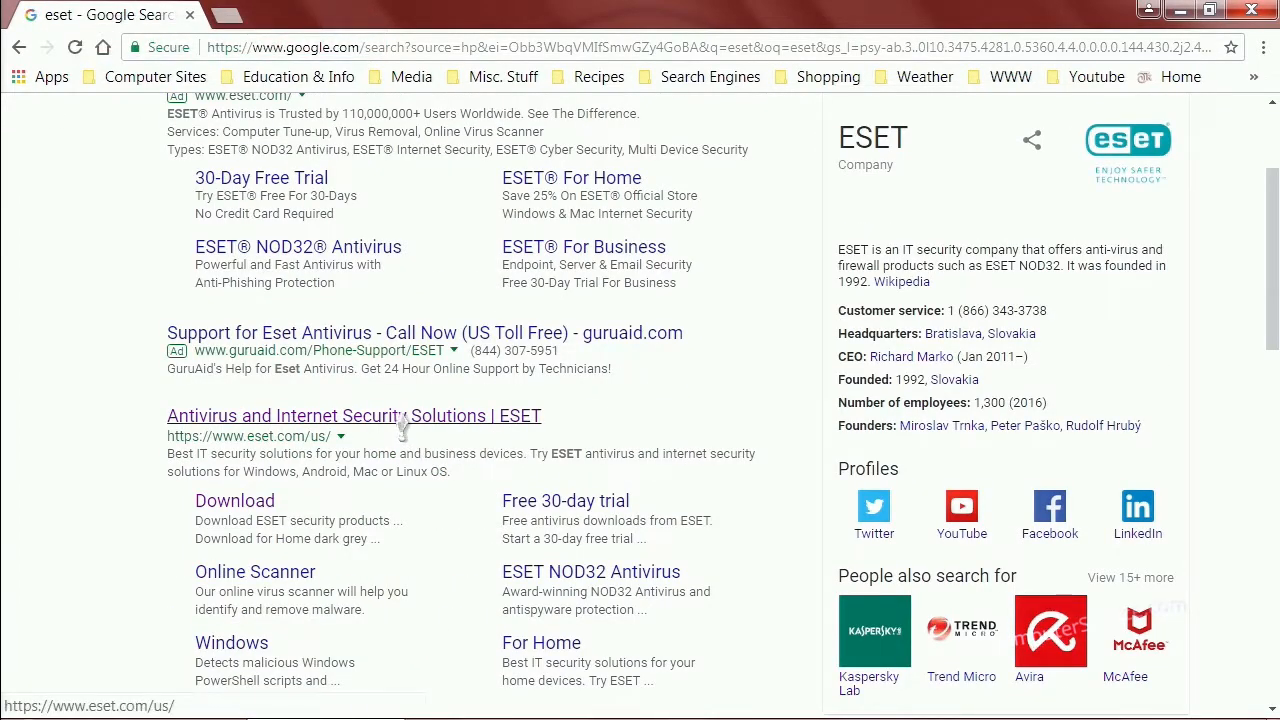
{"action": "left_click", "coordinate": [352, 414]}
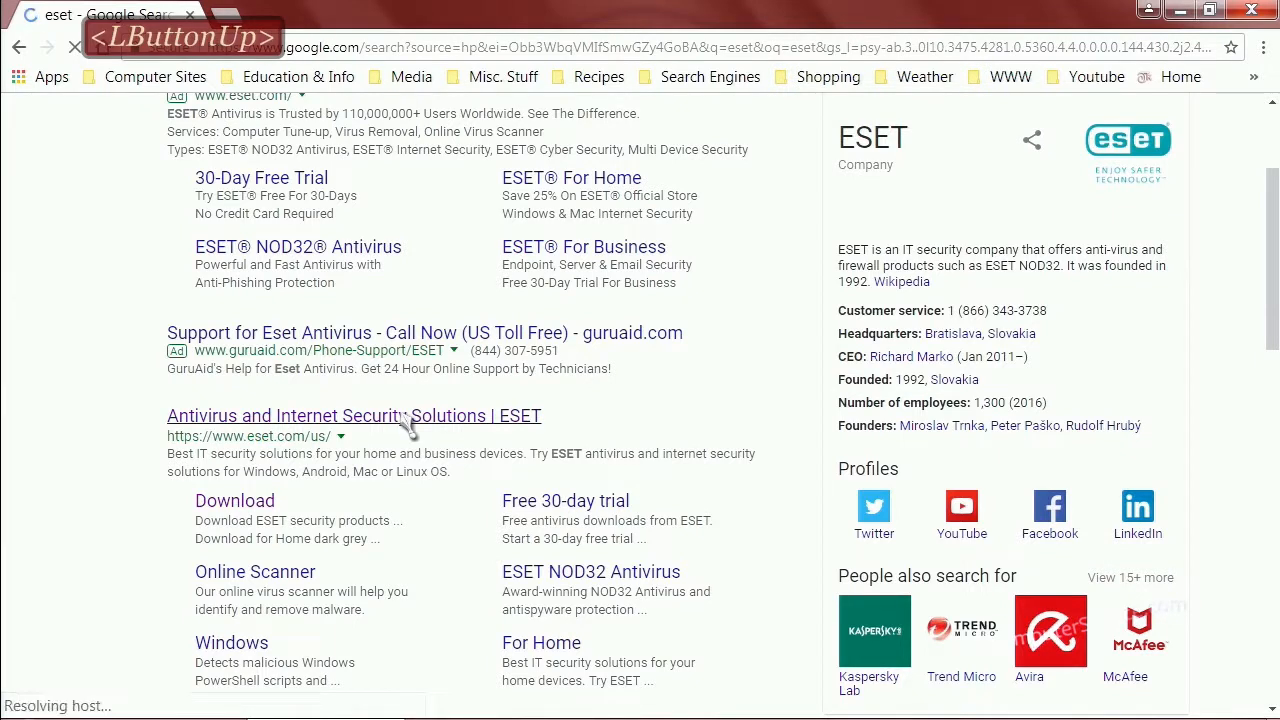
{"action": "left_click", "coordinate": [352, 414]}
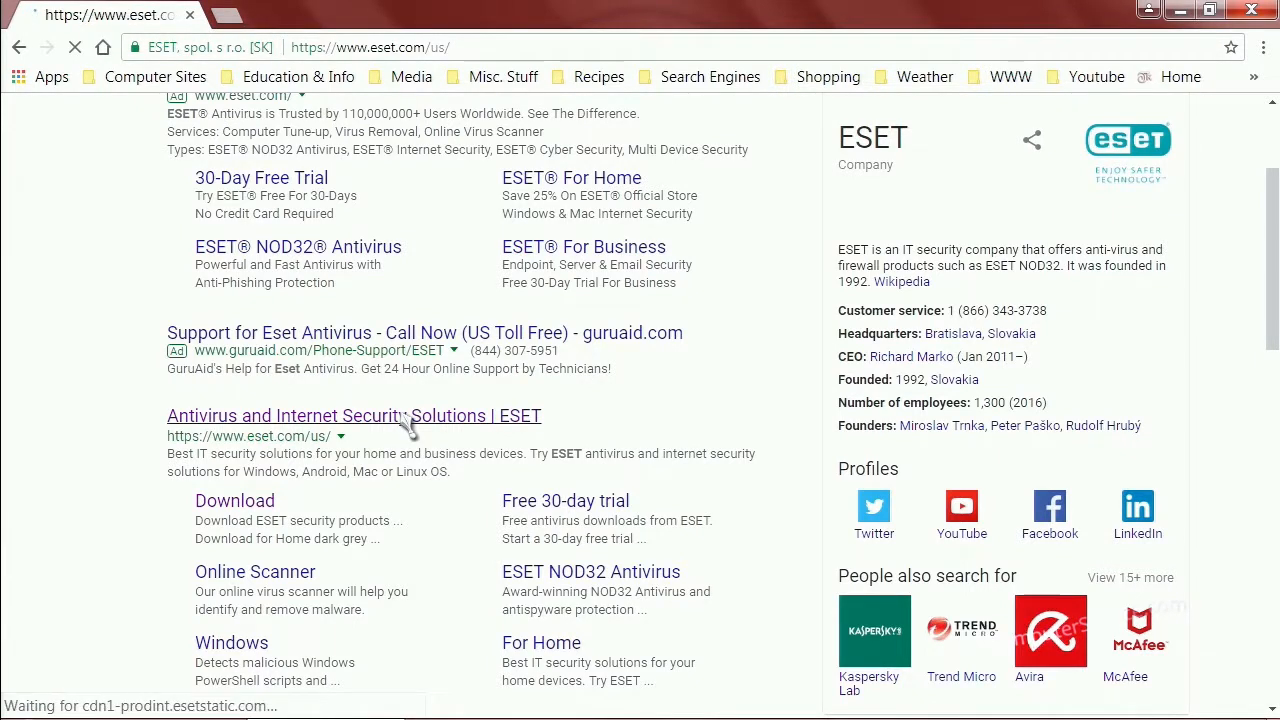
{"action": "left_click", "coordinate": [354, 414]}
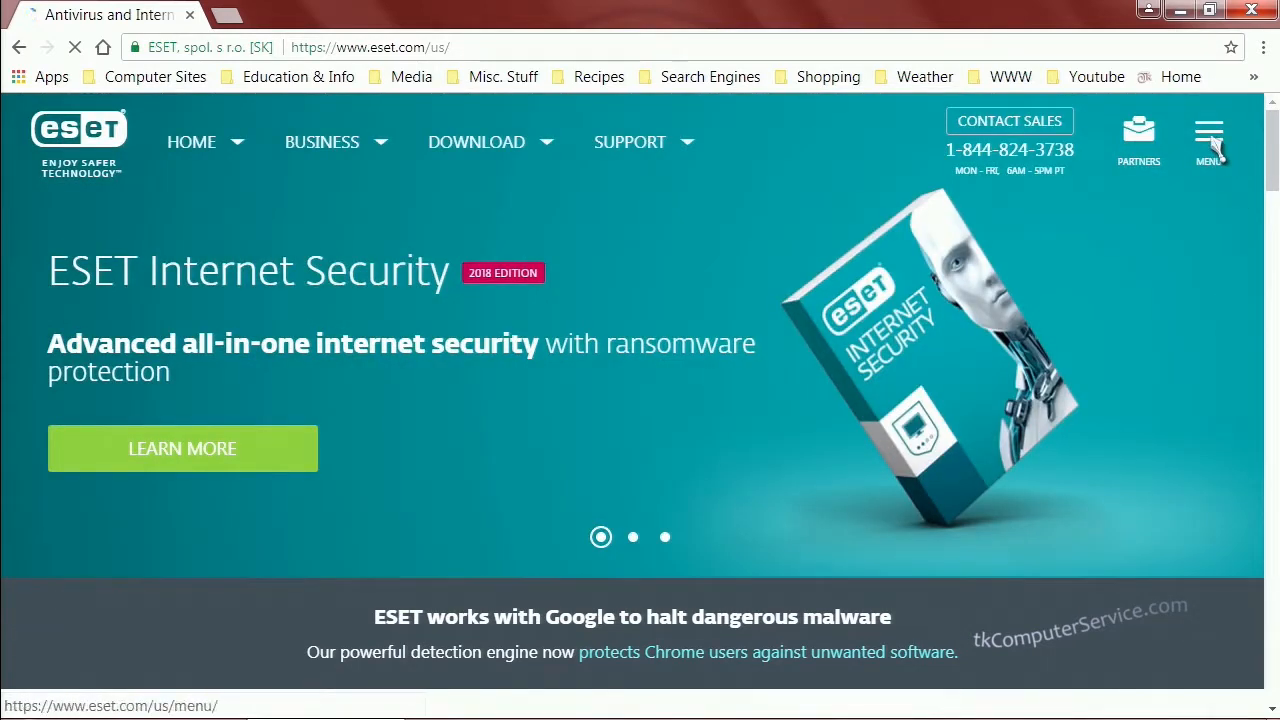
Navigate via the site menu to Download > Tools and Utilities
{"action": "left_click", "coordinate": [1208, 140]}
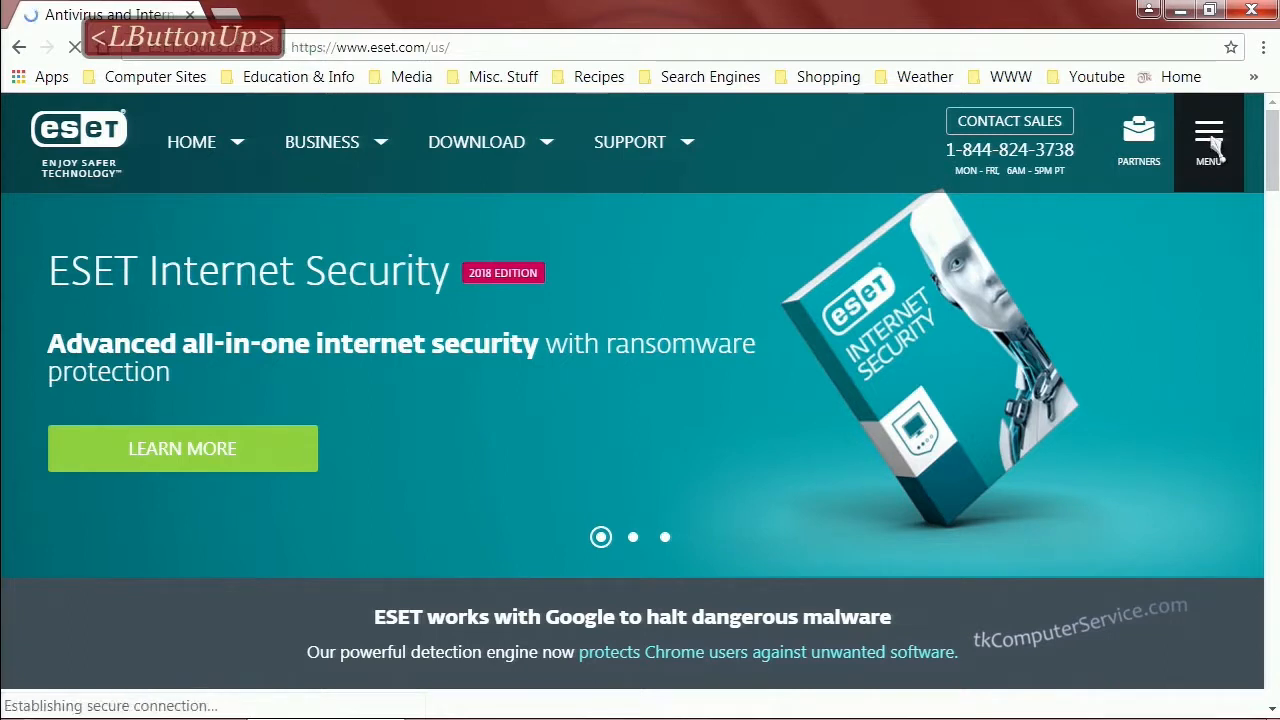
{"action": "left_click", "coordinate": [1208, 136]}
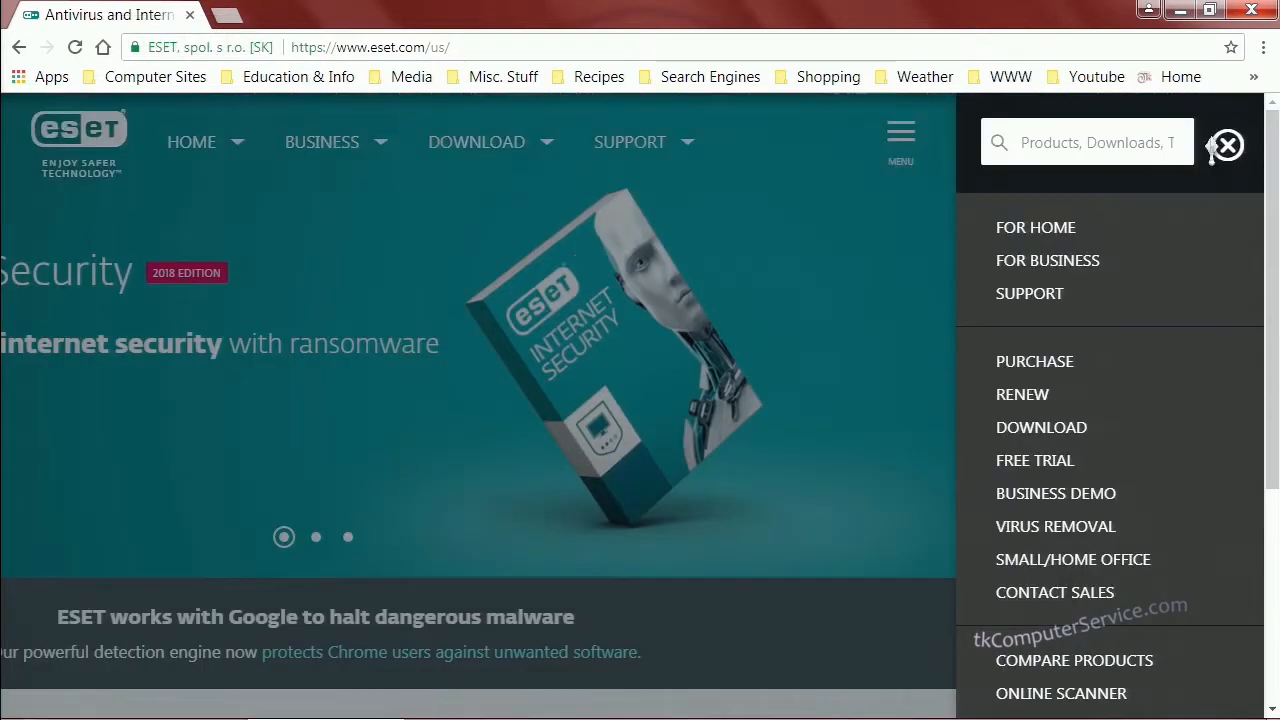
{"action": "mouse_move", "coordinate": [1040, 428]}
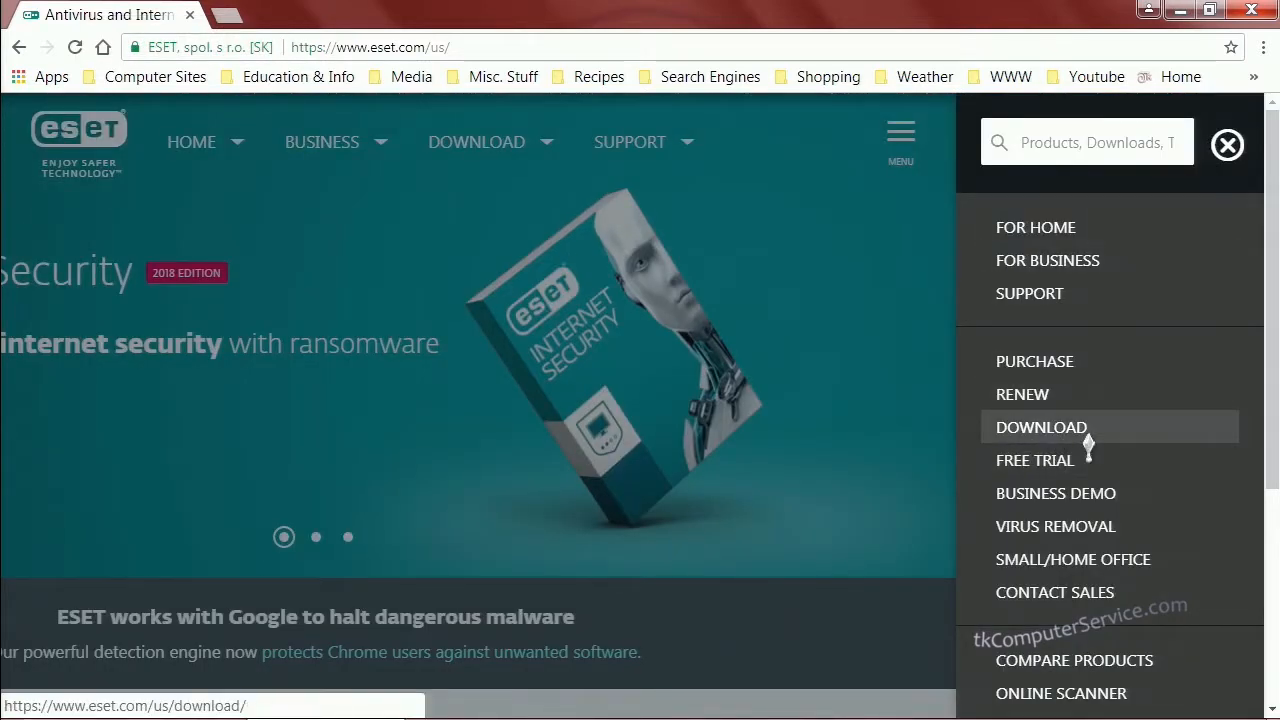
{"action": "left_click", "coordinate": [1040, 428]}
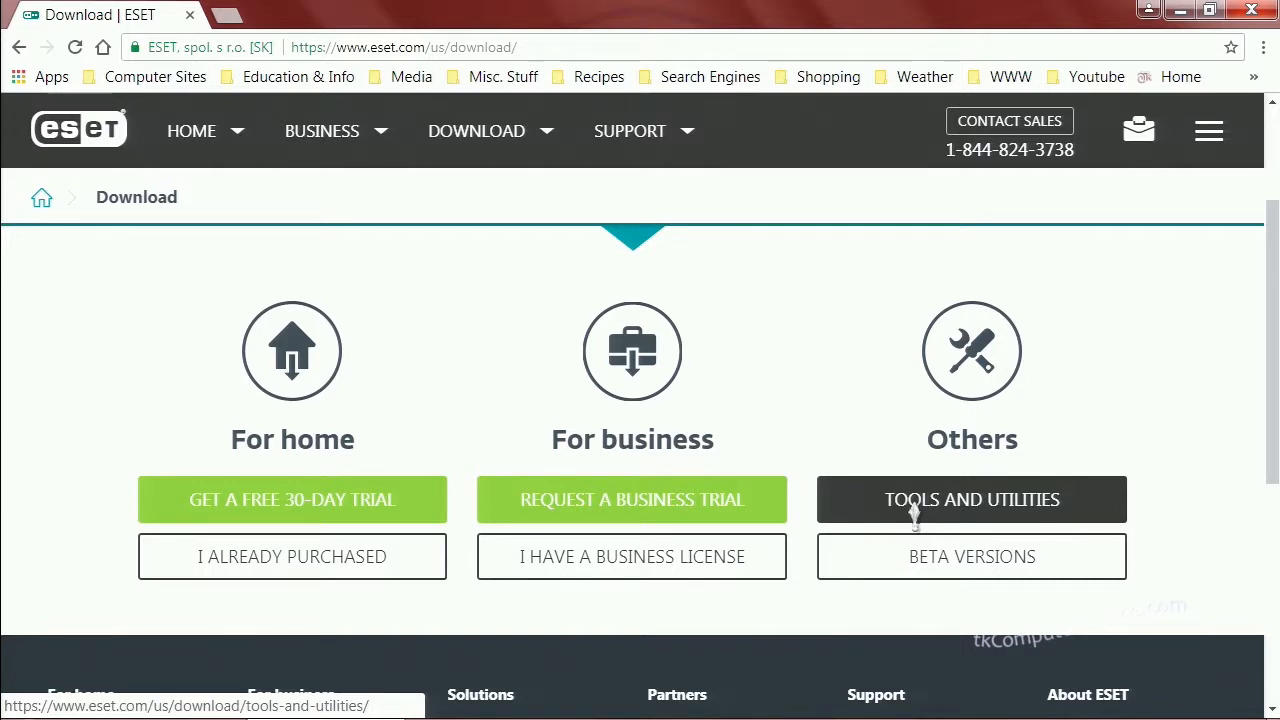
{"action": "left_click", "coordinate": [972, 500]}
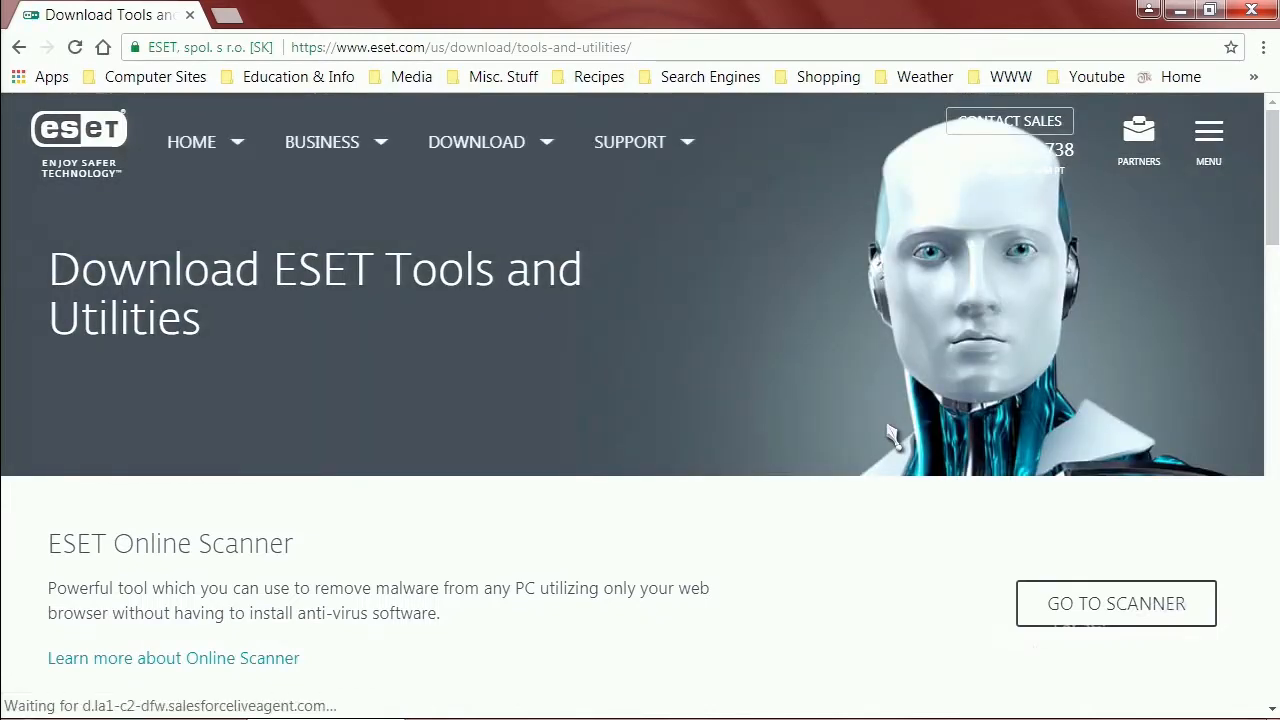
{"action": "mouse_move", "coordinate": [880, 430]}
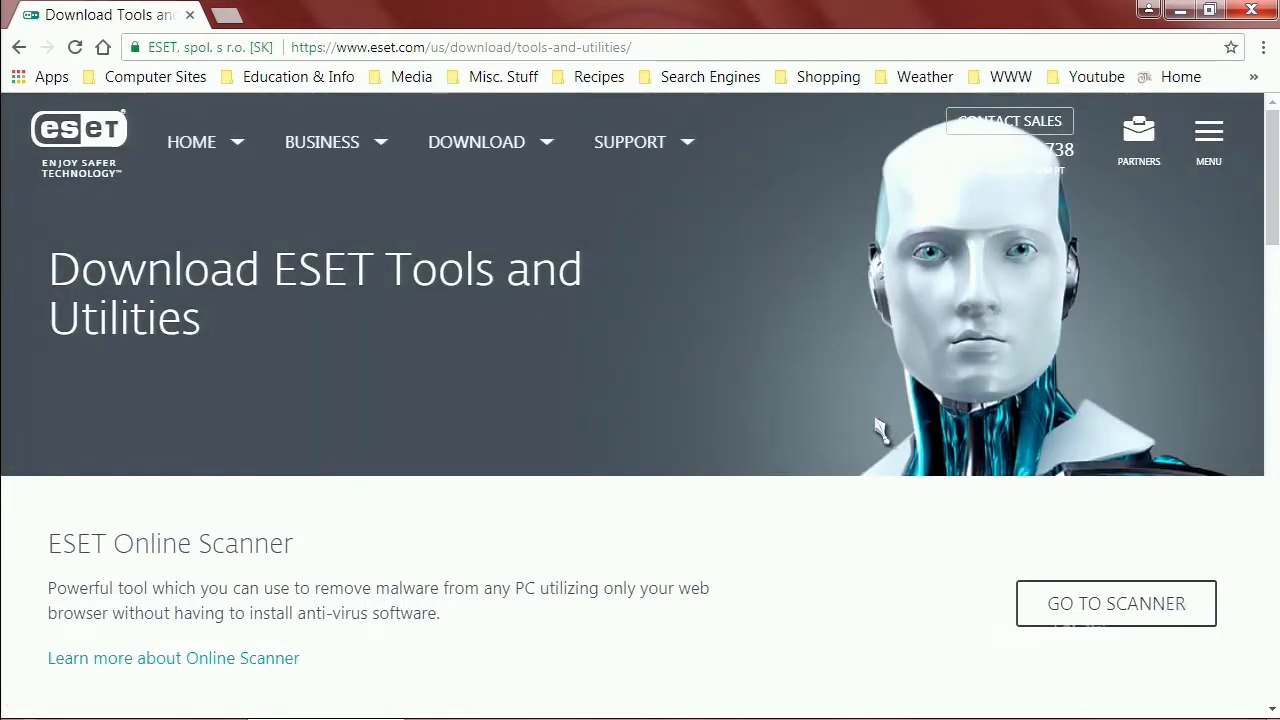
Scroll the Tools and Utilities page down to the ESET SysRescue Live entry
{"action": "scroll", "scroll_direction": "down", "scroll_amount": 3}
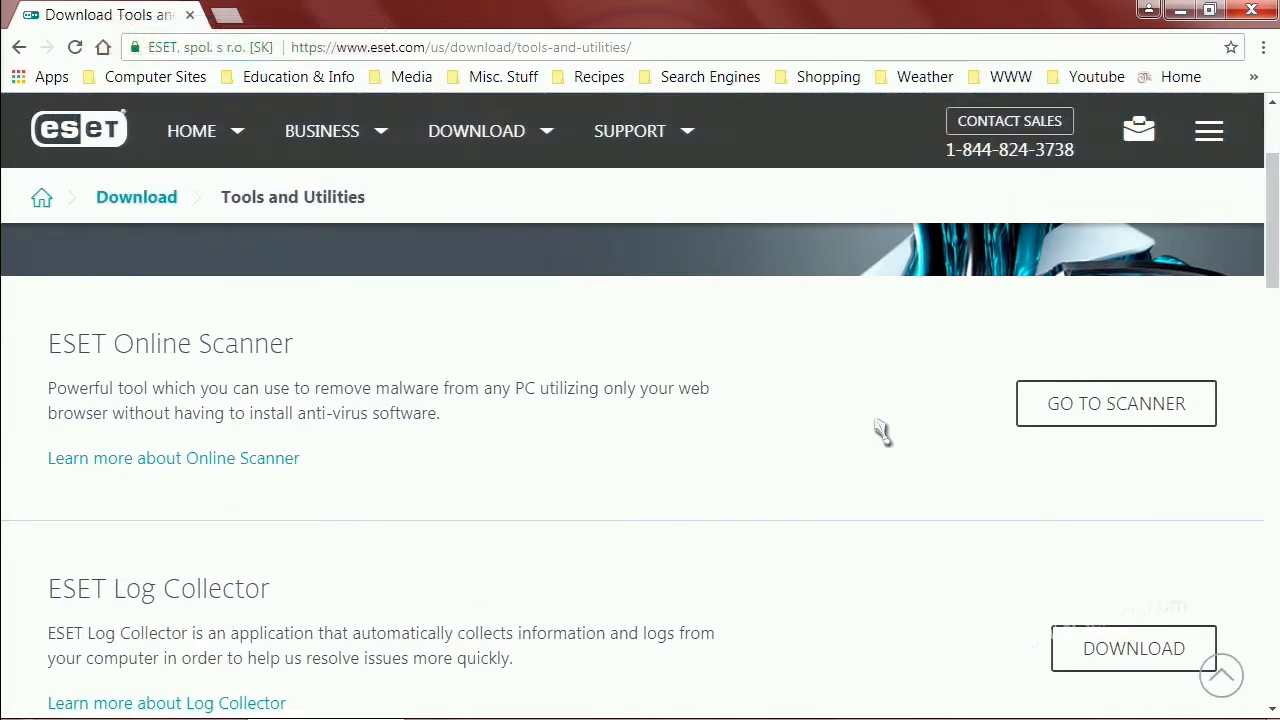
{"action": "scroll", "scroll_direction": "down", "scroll_amount": 3}
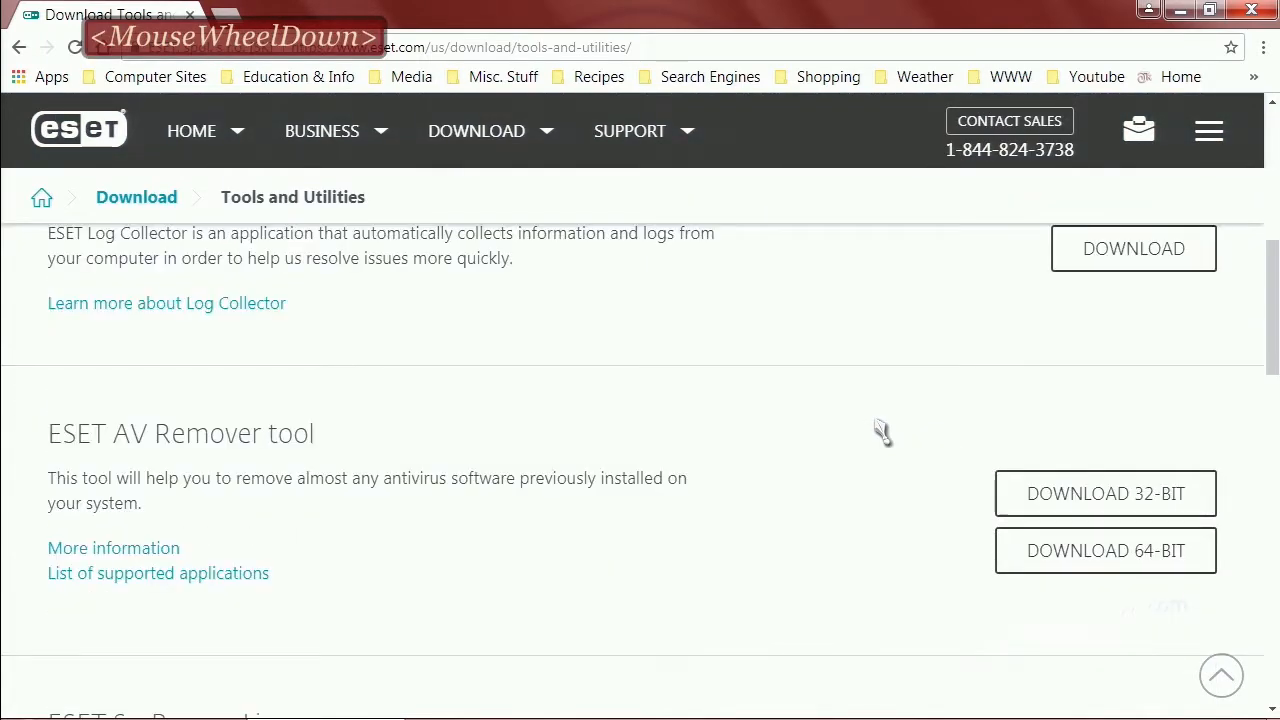
{"action": "scroll", "scroll_direction": "down", "scroll_amount": 3}
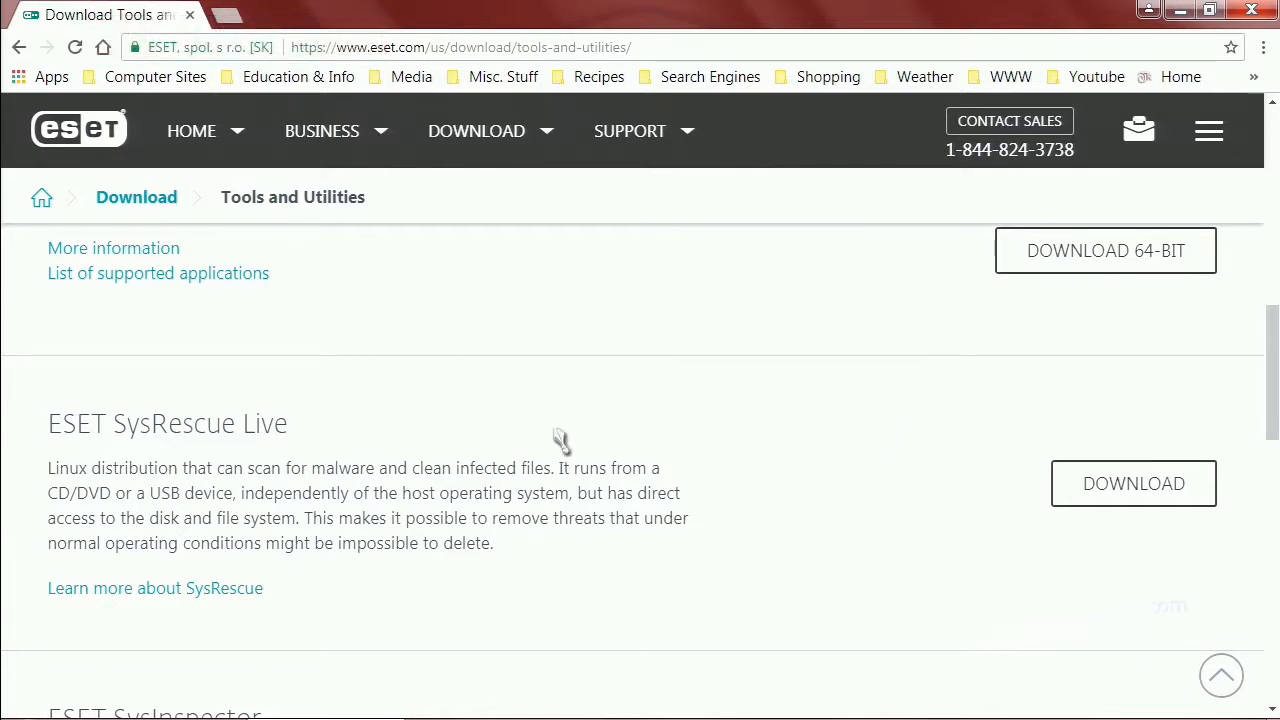
{"action": "mouse_move", "coordinate": [176, 456]}
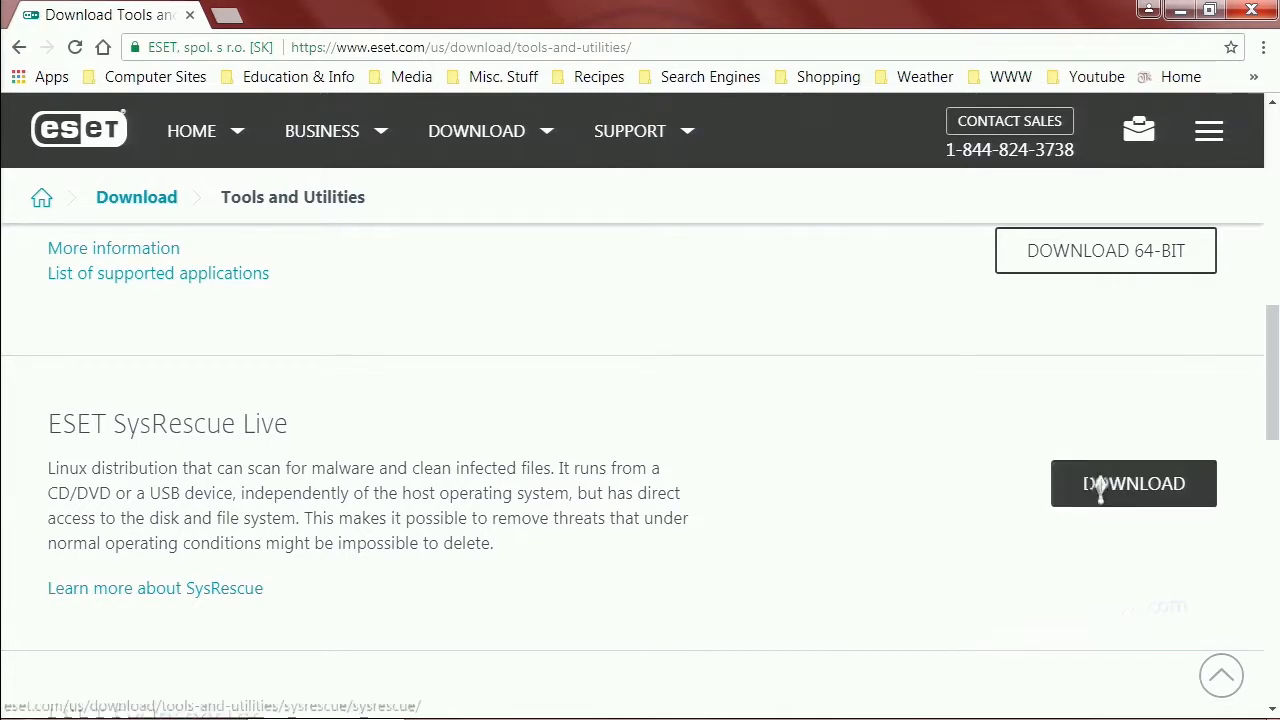
Reach the SysRescue Live download configuration and show the ISO image / Live CD/USB Creator types
{"action": "left_click", "coordinate": [1132, 482]}
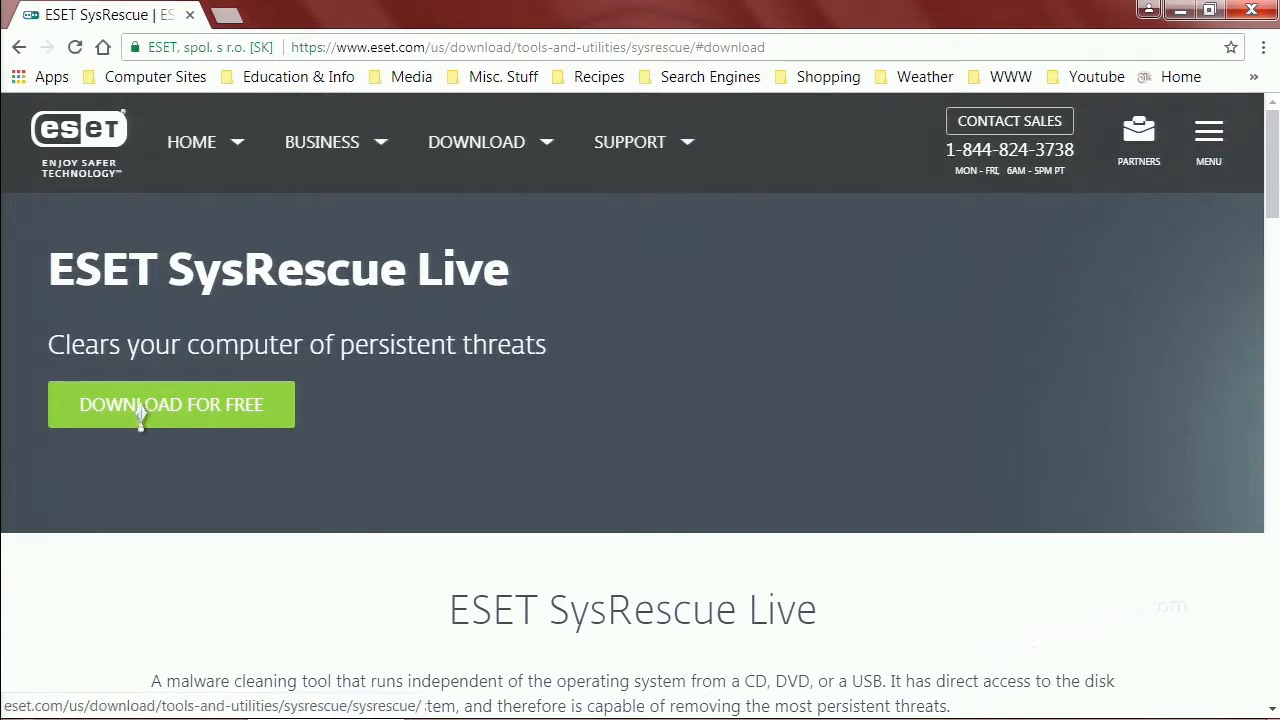
{"action": "left_click", "coordinate": [170, 404]}
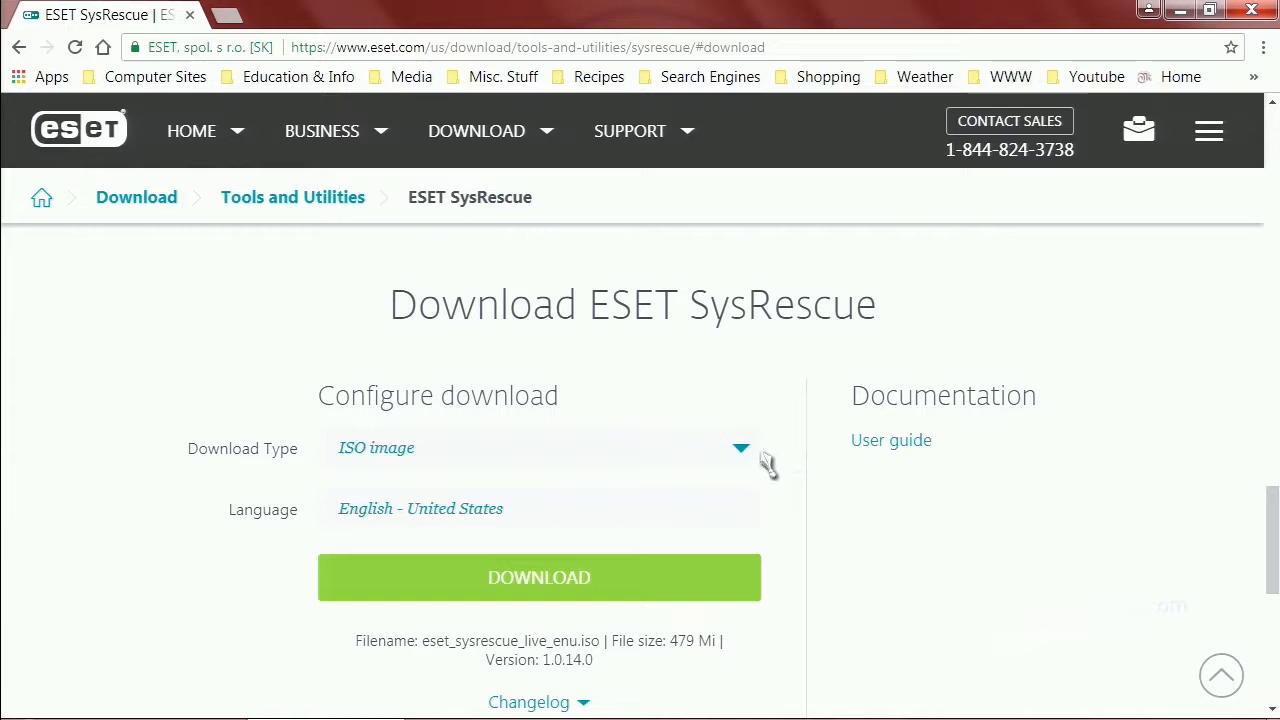
{"action": "mouse_move", "coordinate": [756, 464]}
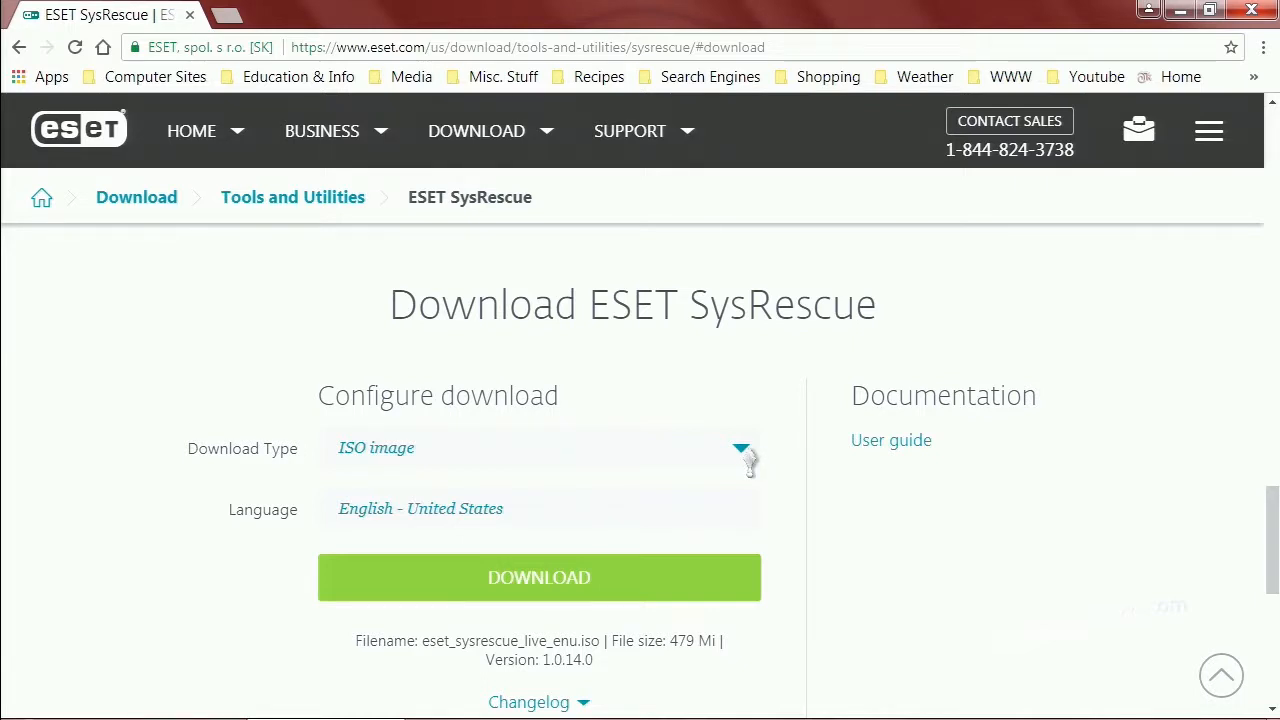
{"action": "left_click", "coordinate": [540, 448]}
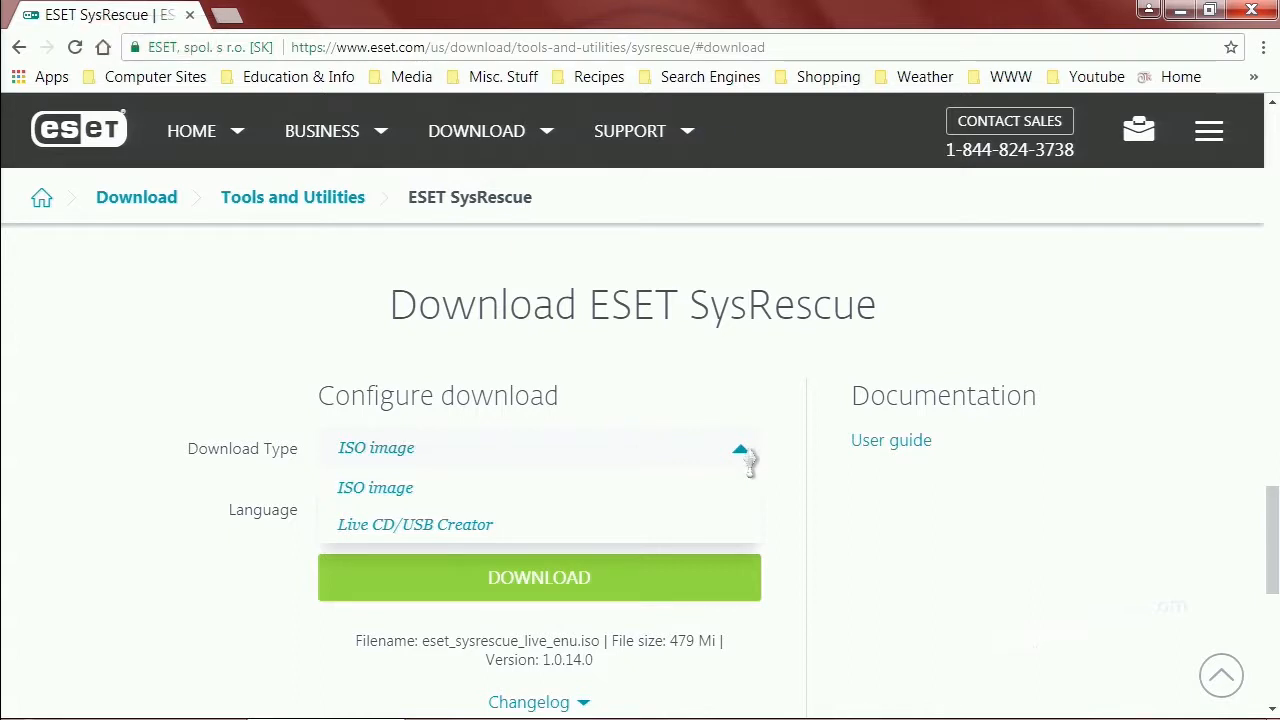
{"action": "mouse_move", "coordinate": [750, 464]}
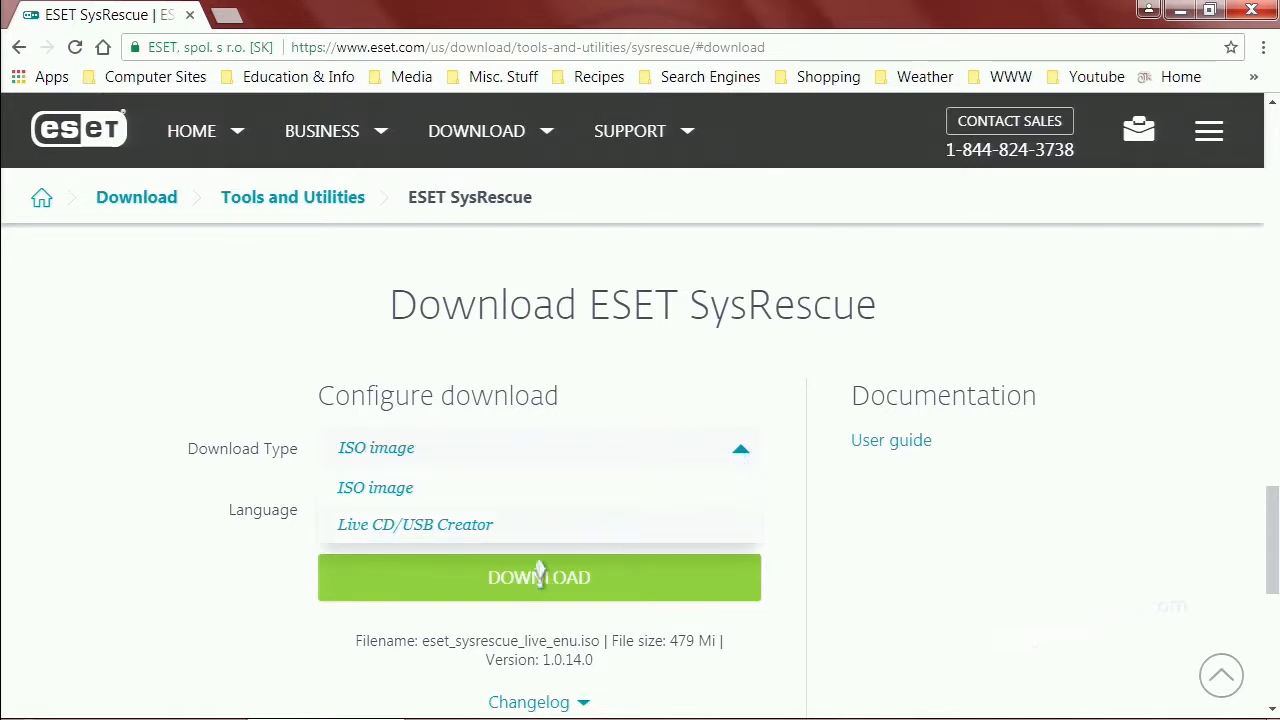
{"action": "mouse_move", "coordinate": [678, 668]}
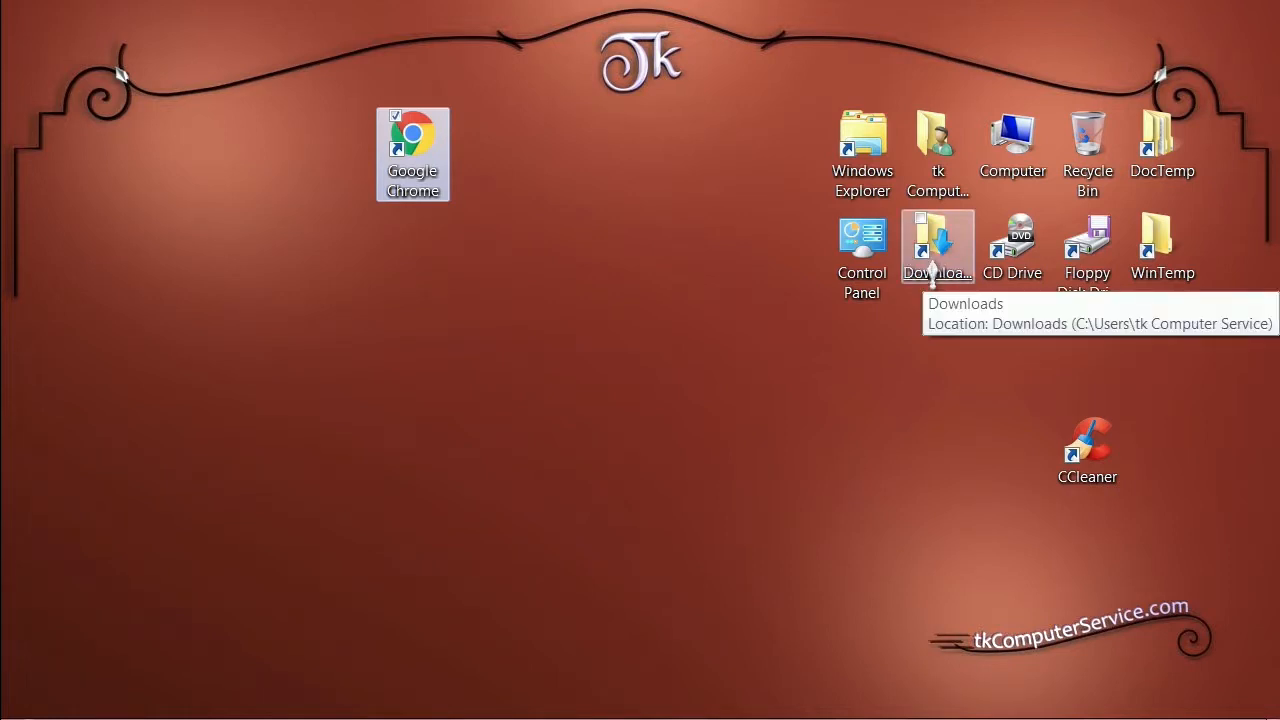
Open the Downloads folder containing the SysRescue Live ISO, creator installer and Rufus
{"action": "double_click", "coordinate": [936, 244]}
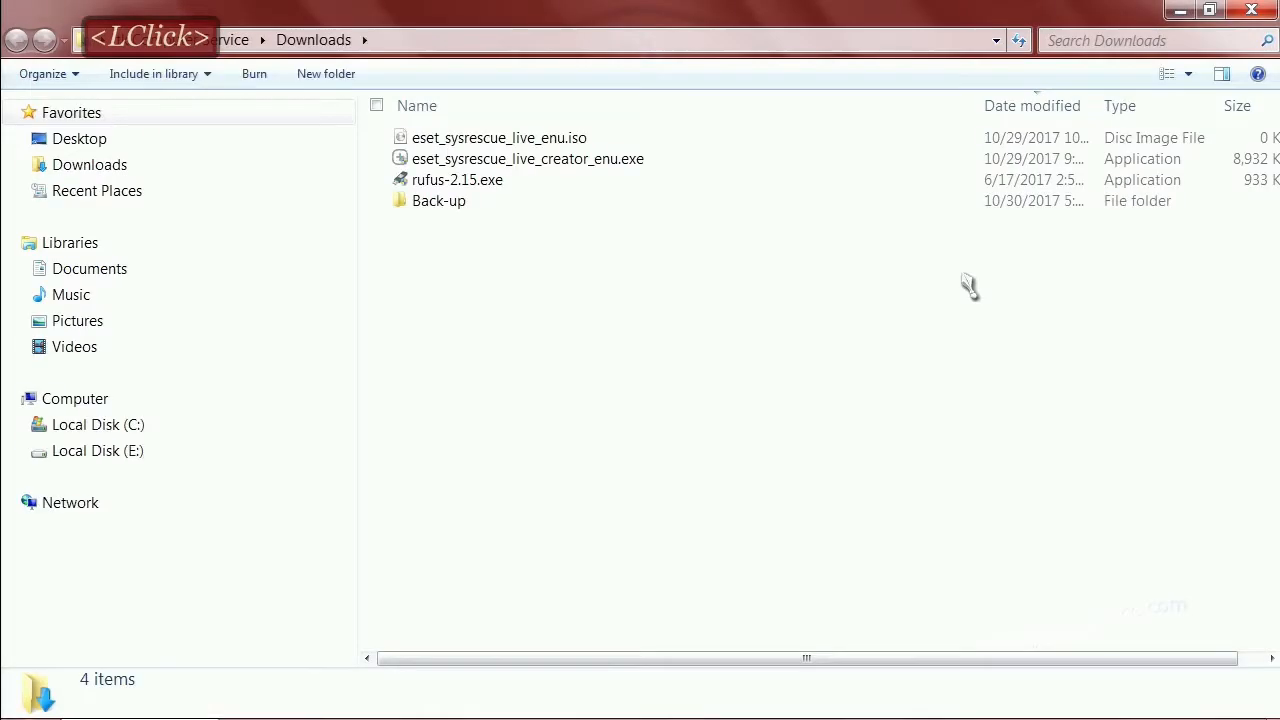
{"action": "mouse_move", "coordinate": [932, 284]}
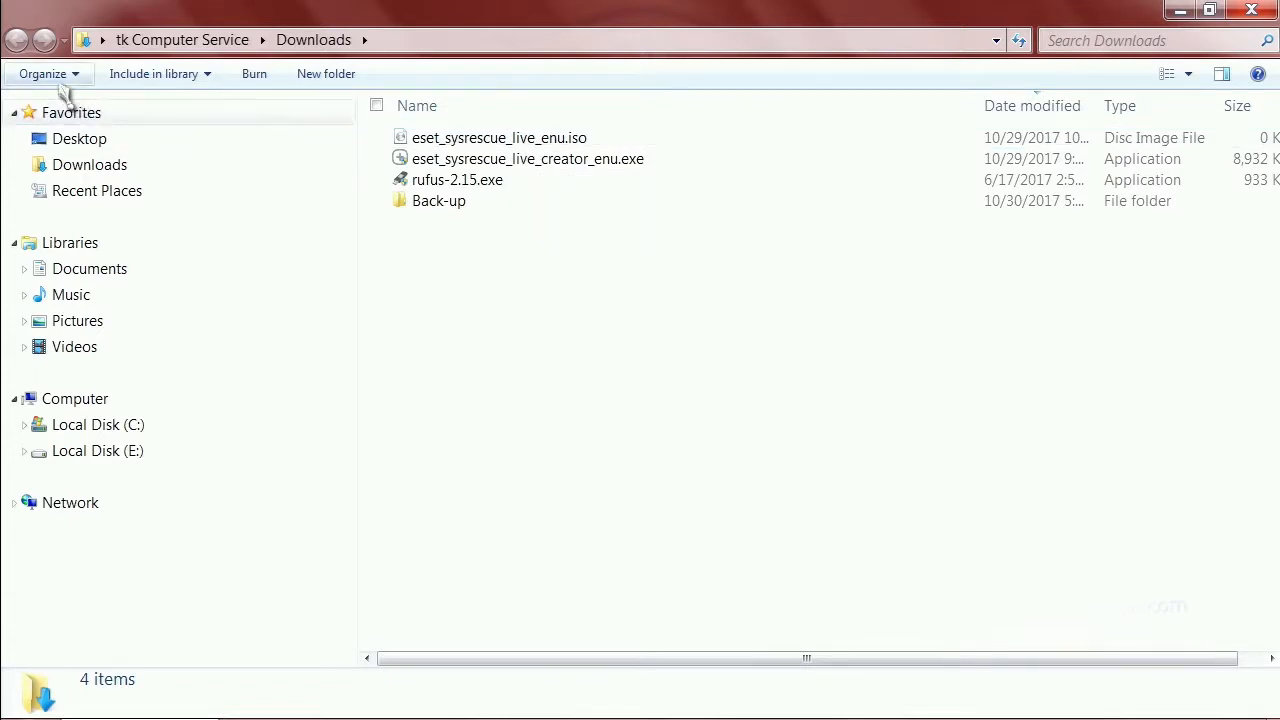
{"action": "mouse_move", "coordinate": [48, 72]}
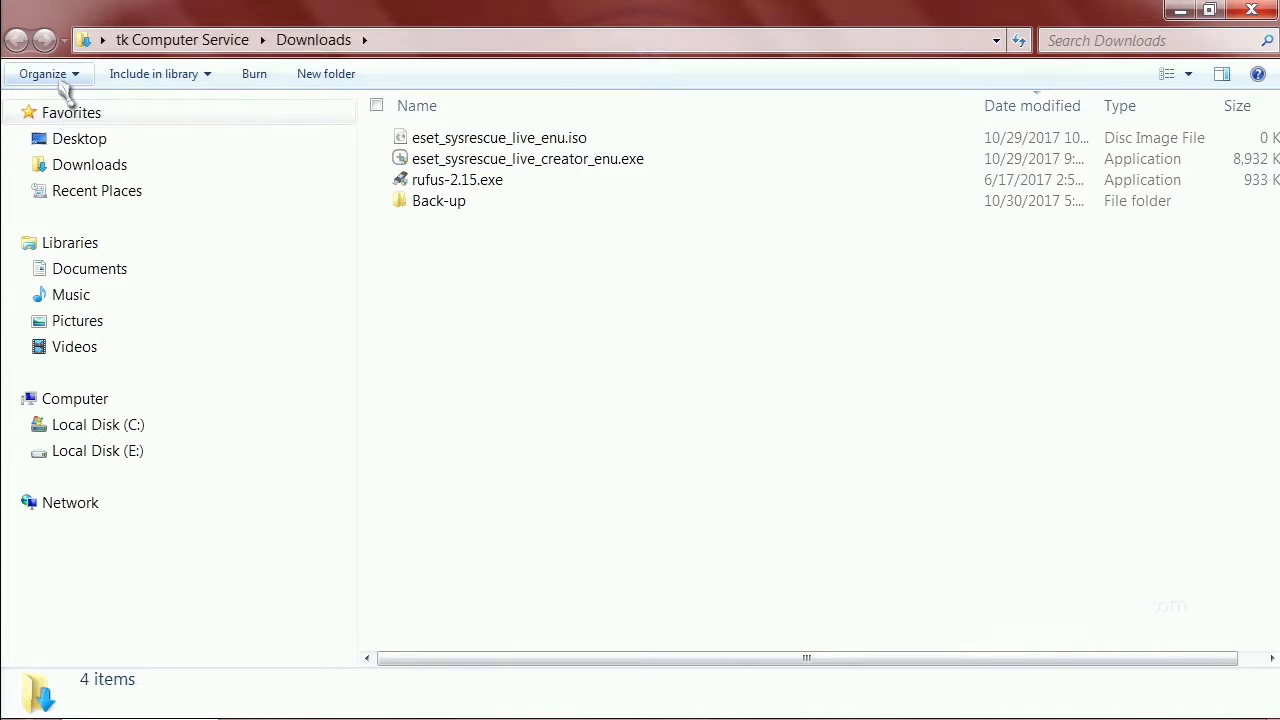
{"action": "left_click", "coordinate": [42, 72]}
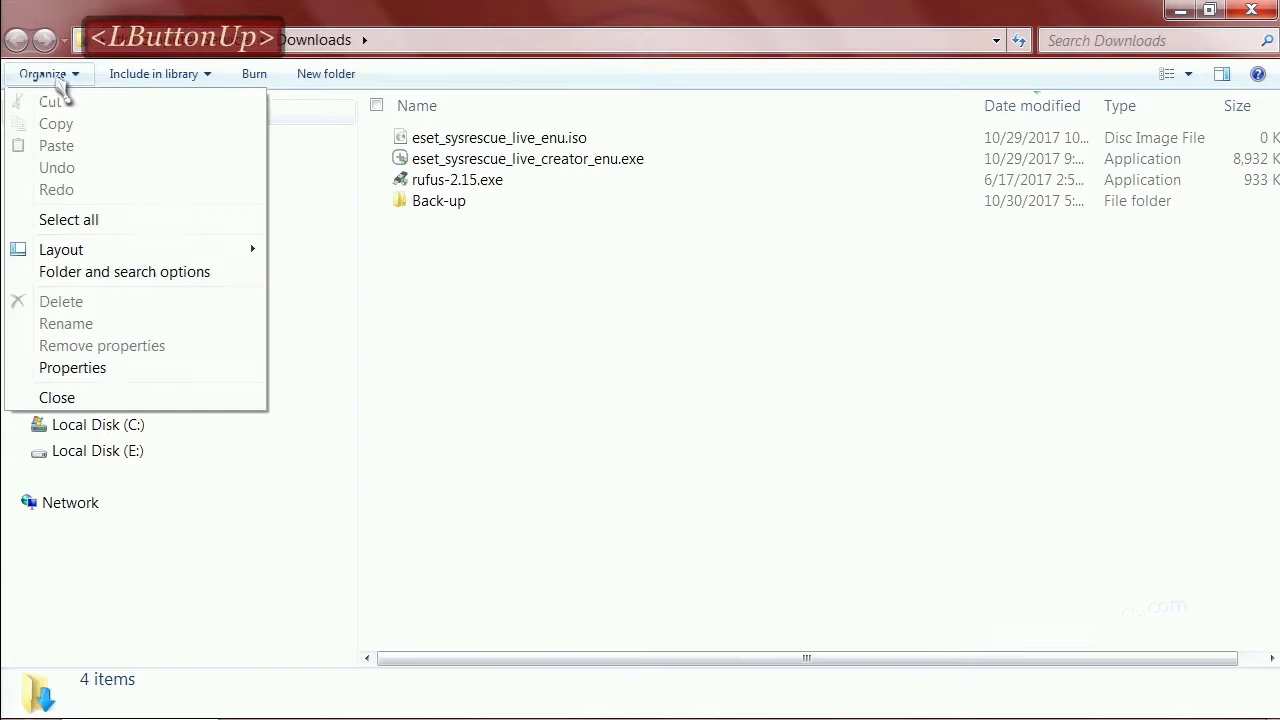
{"action": "mouse_move", "coordinate": [136, 272]}
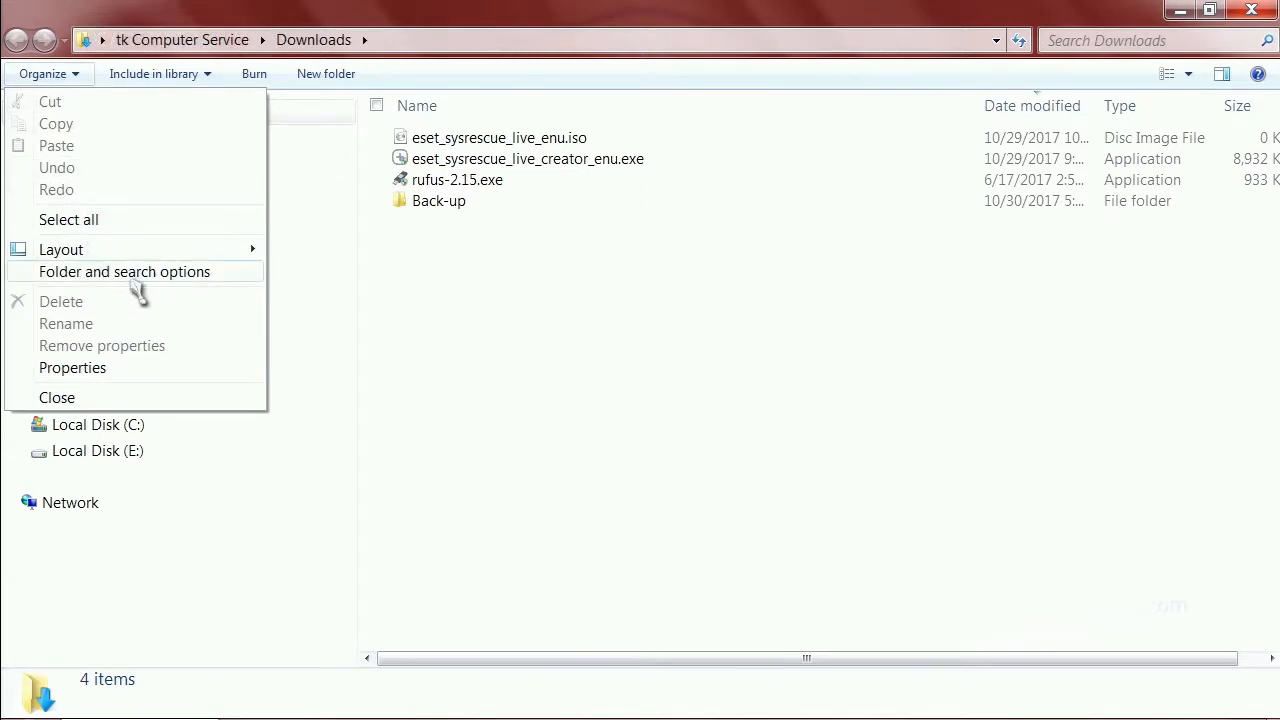
{"action": "left_click", "coordinate": [124, 272]}
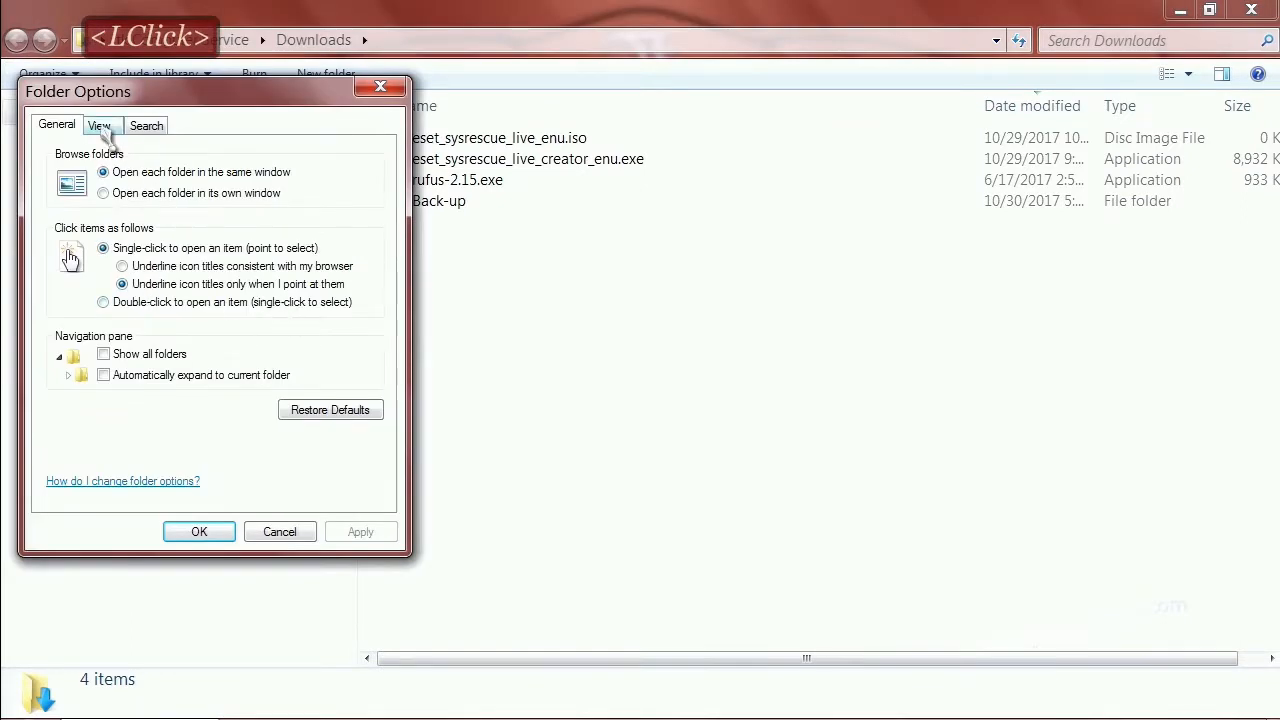
{"action": "left_click", "coordinate": [98, 124]}
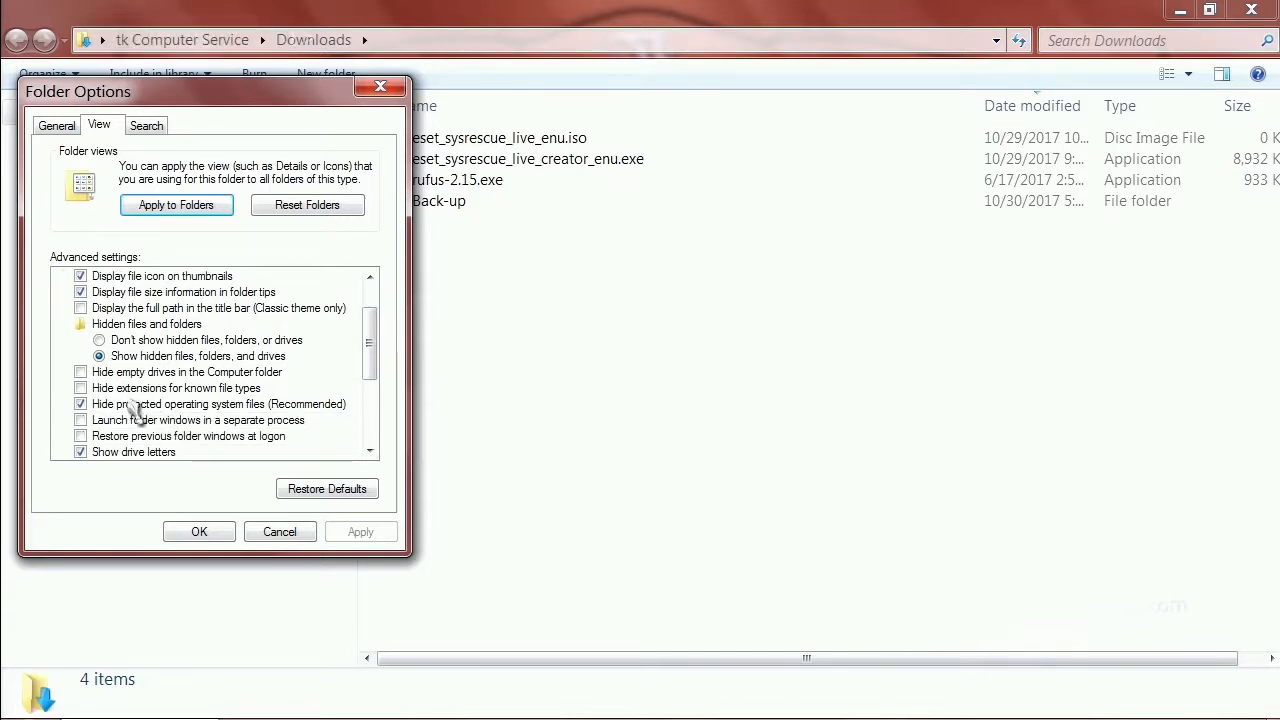
{"action": "left_click", "coordinate": [80, 388]}
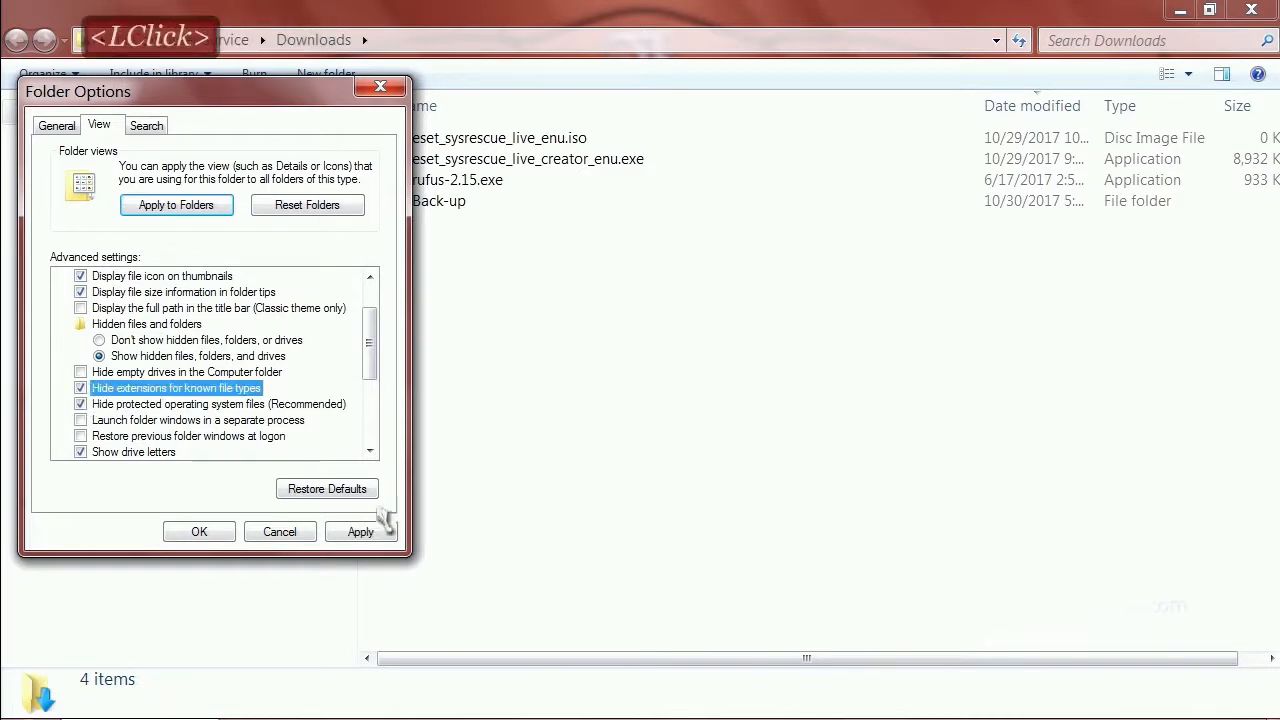
{"action": "left_click", "coordinate": [360, 532]}
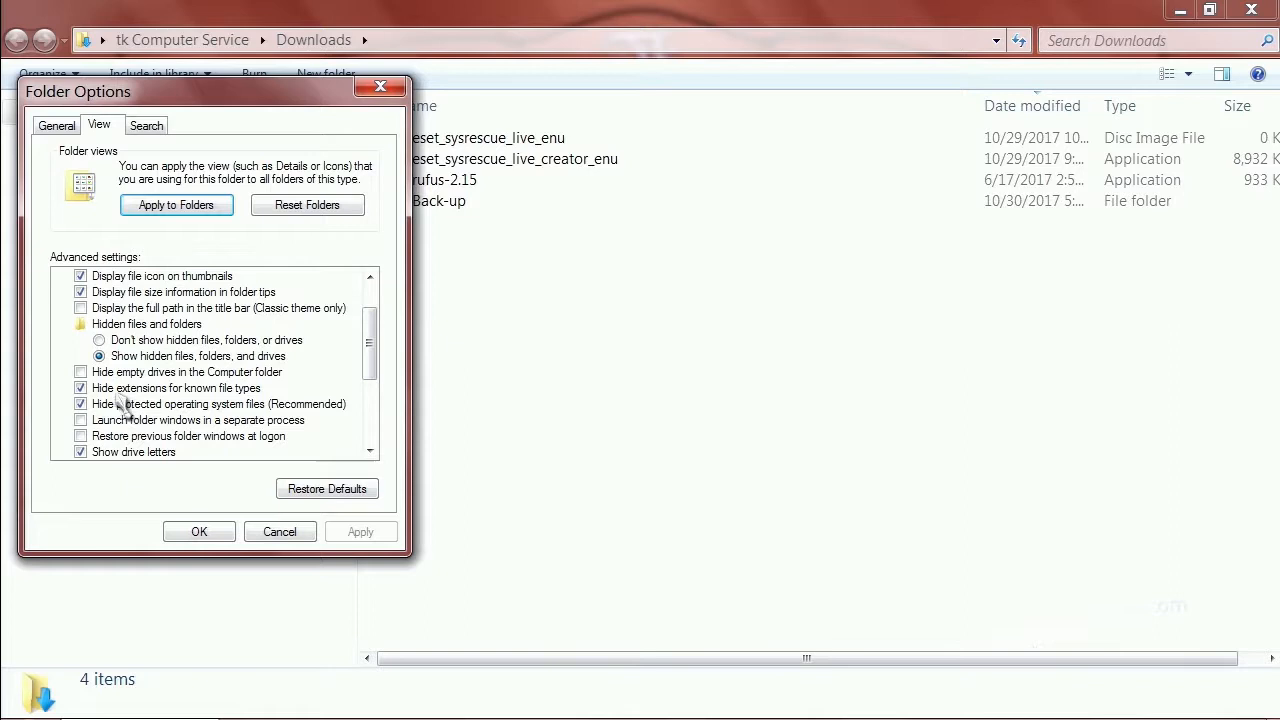
{"action": "left_click", "coordinate": [80, 388]}
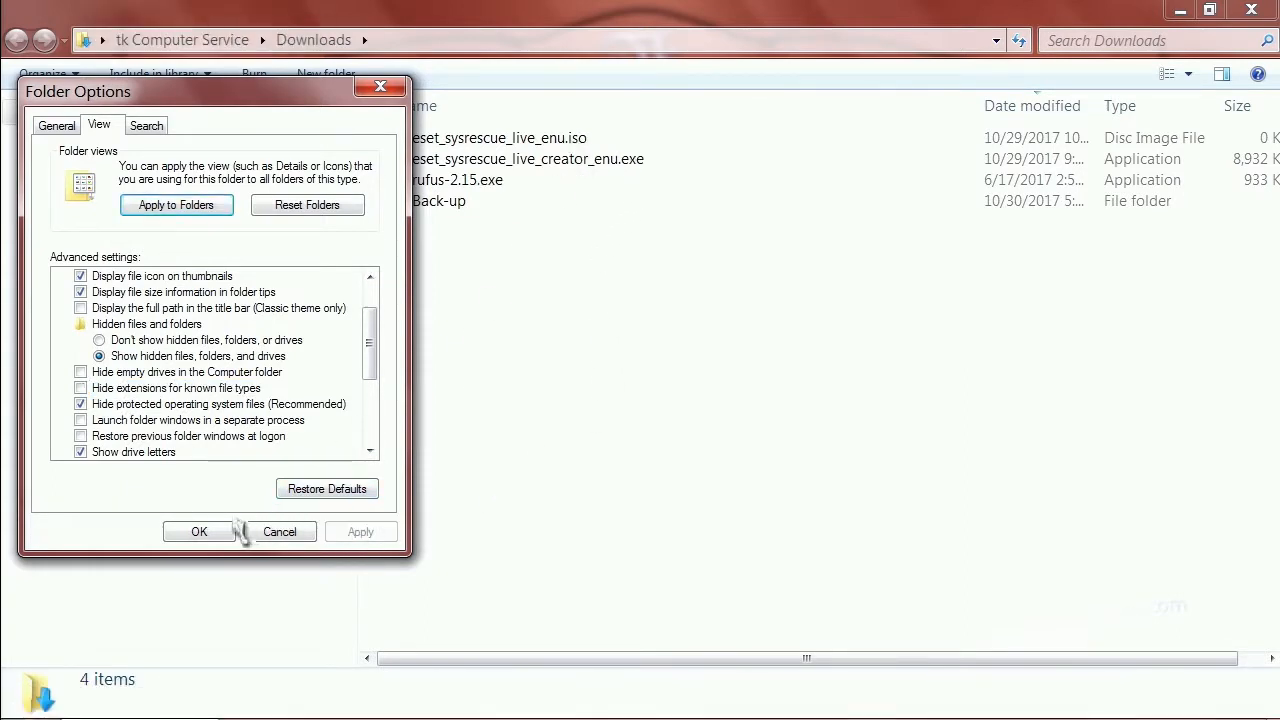
{"action": "left_click", "coordinate": [198, 532]}
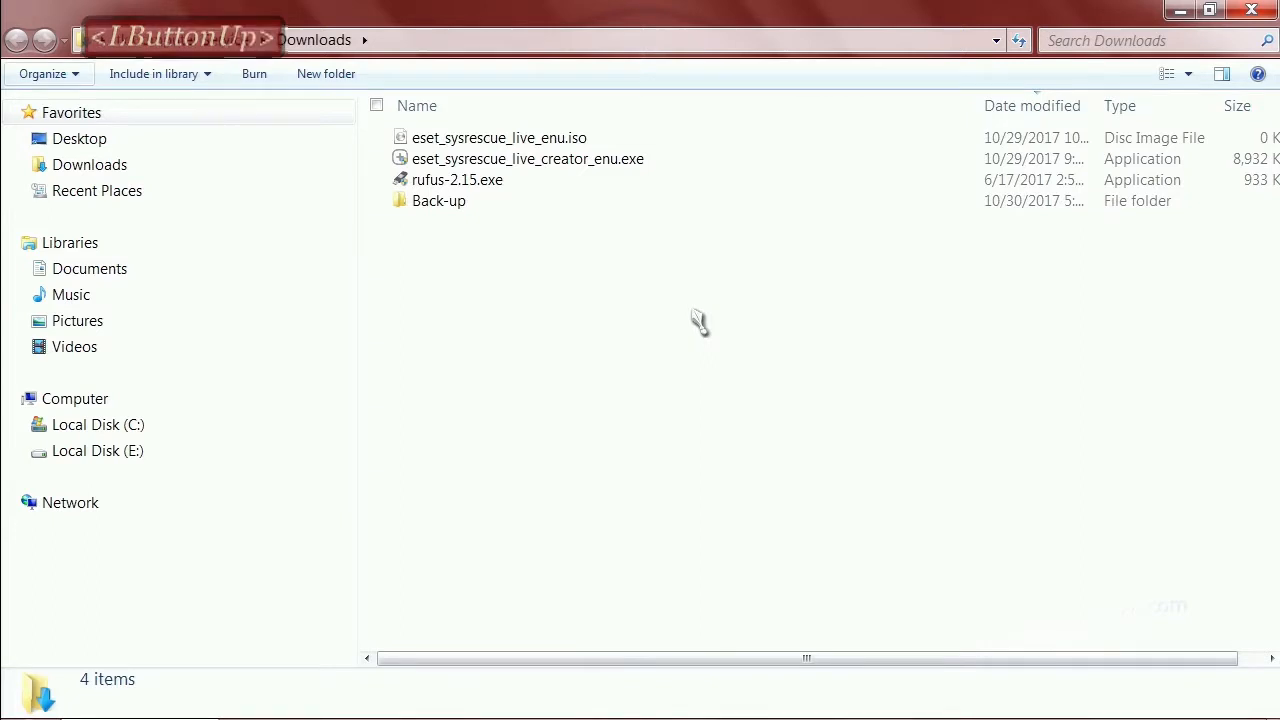
{"action": "left_click", "coordinate": [528, 160]}
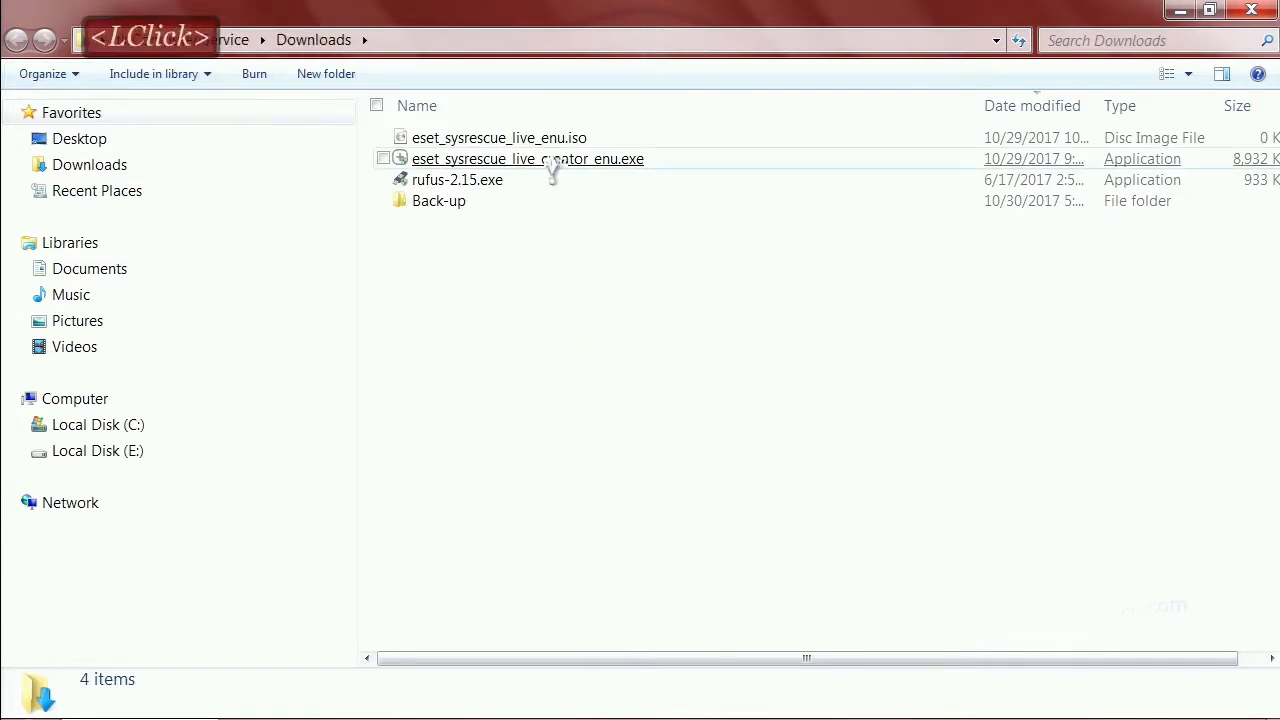
{"action": "right_click", "coordinate": [500, 138]}
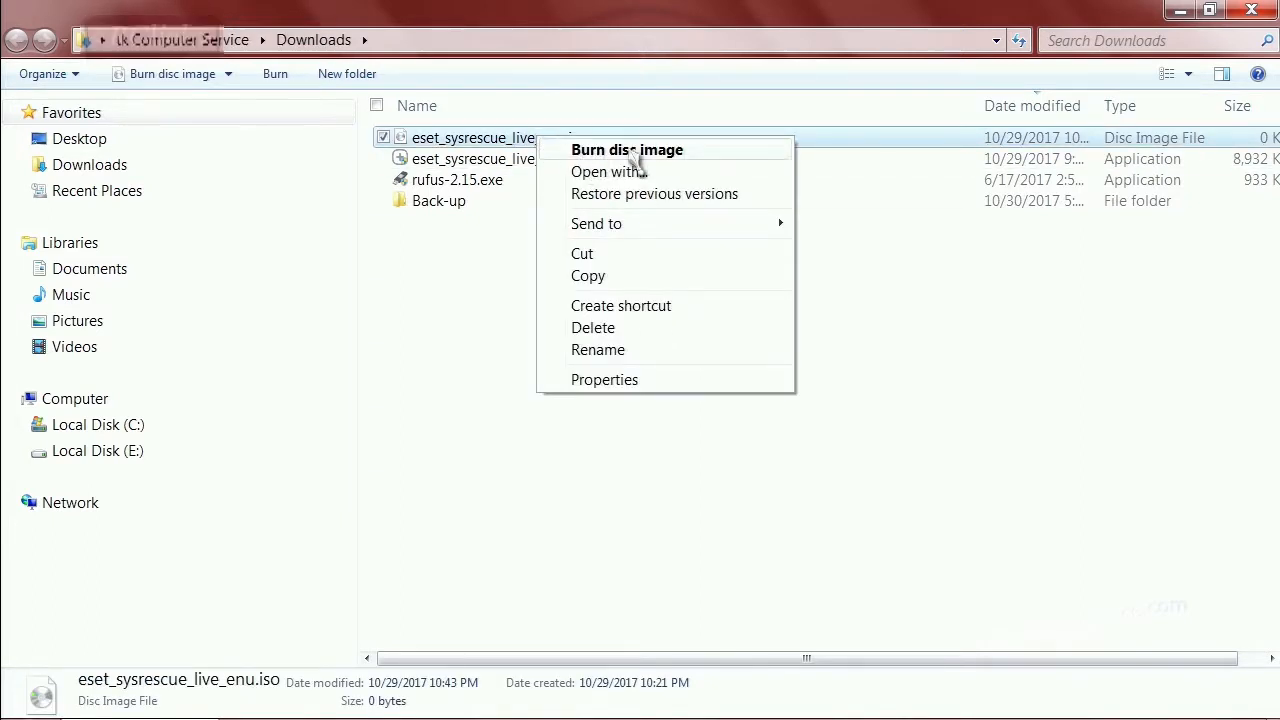
{"action": "mouse_move", "coordinate": [672, 164]}
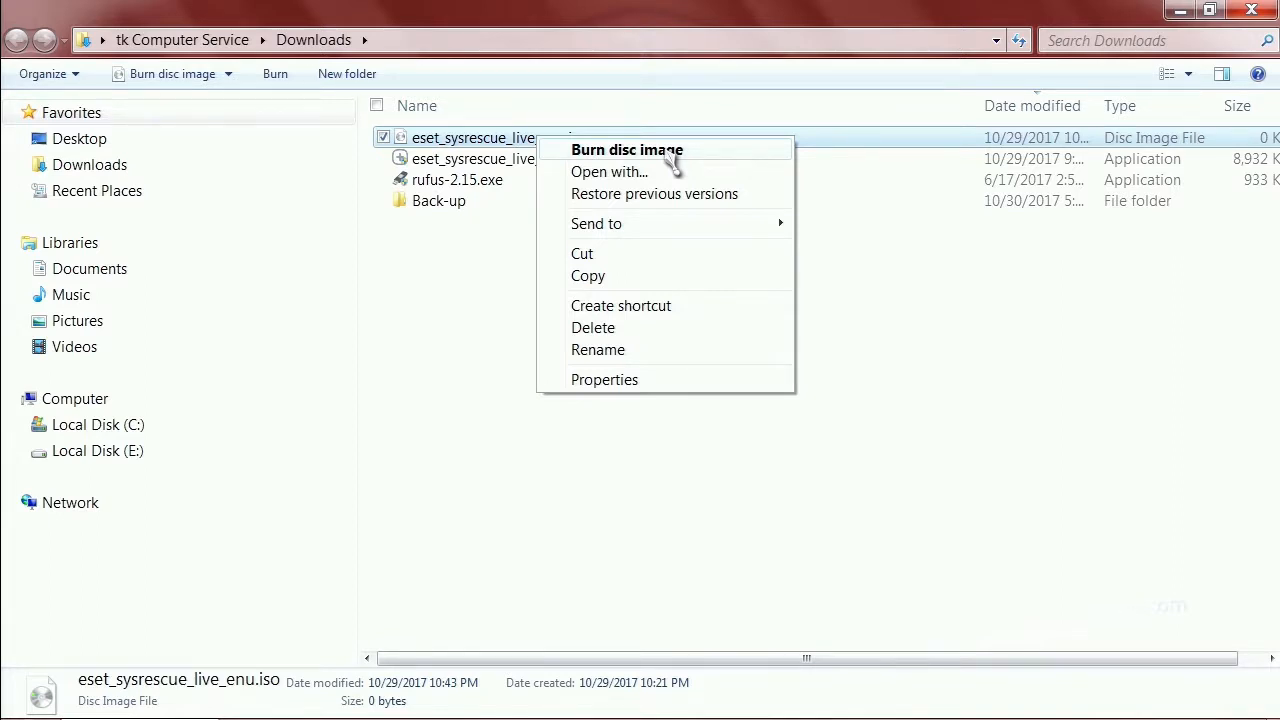
{"action": "left_click", "coordinate": [628, 148]}
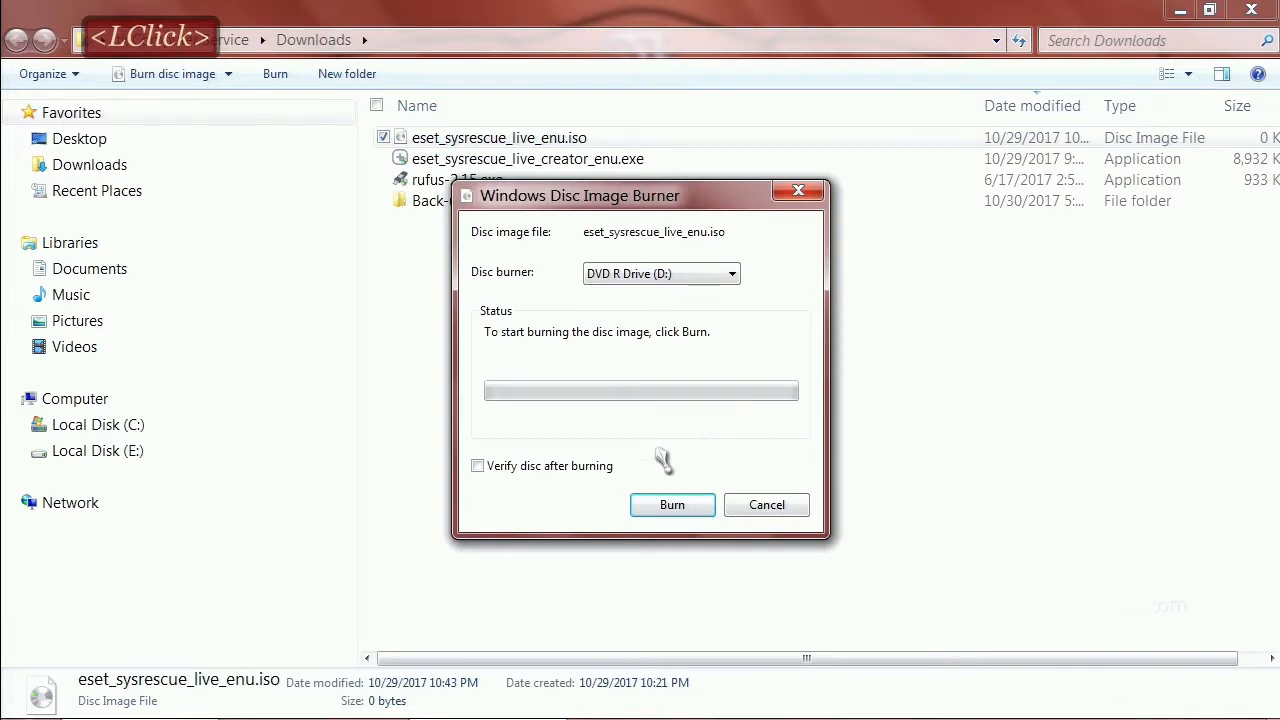
{"action": "left_click", "coordinate": [476, 464]}
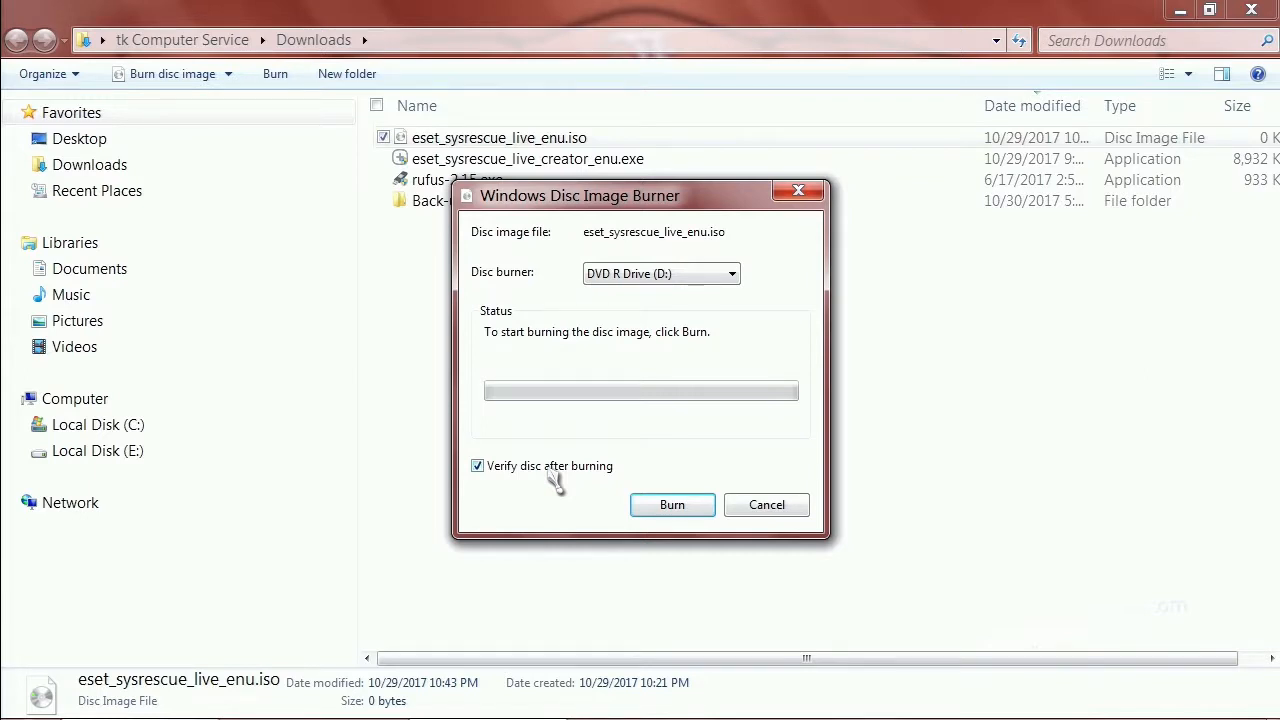
{"action": "mouse_move", "coordinate": [552, 490]}
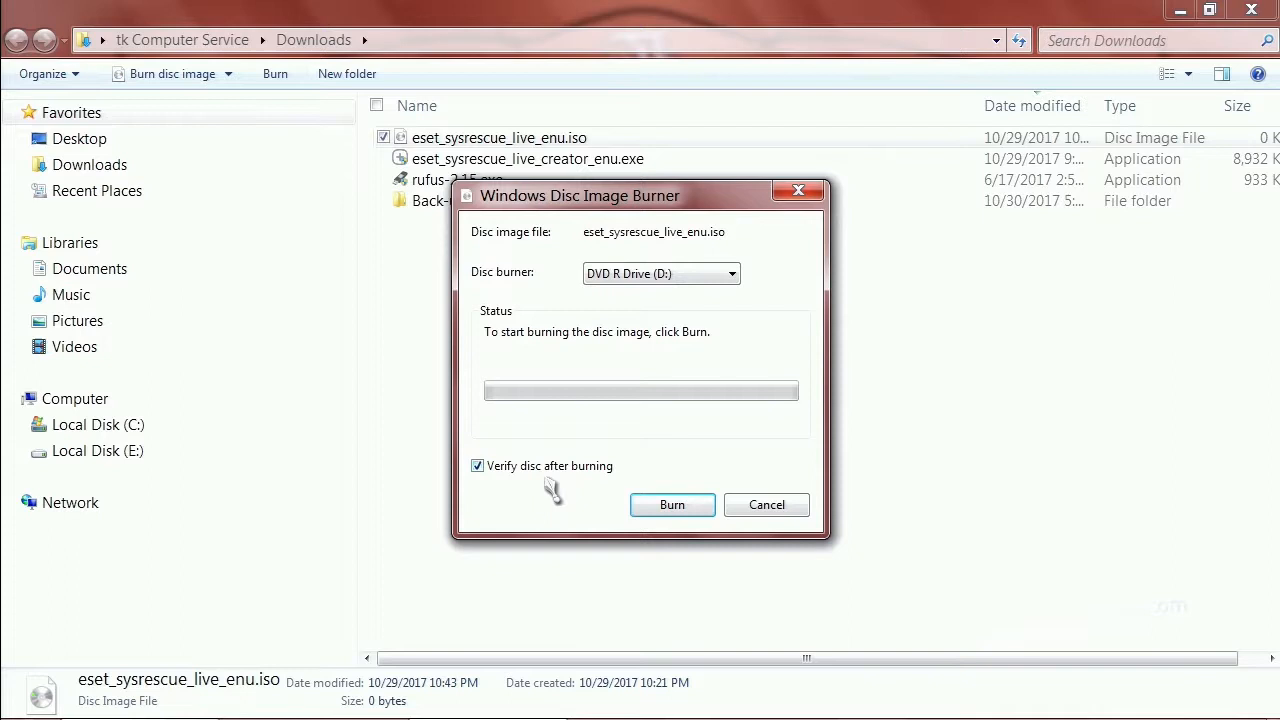
{"action": "left_click", "coordinate": [766, 504]}
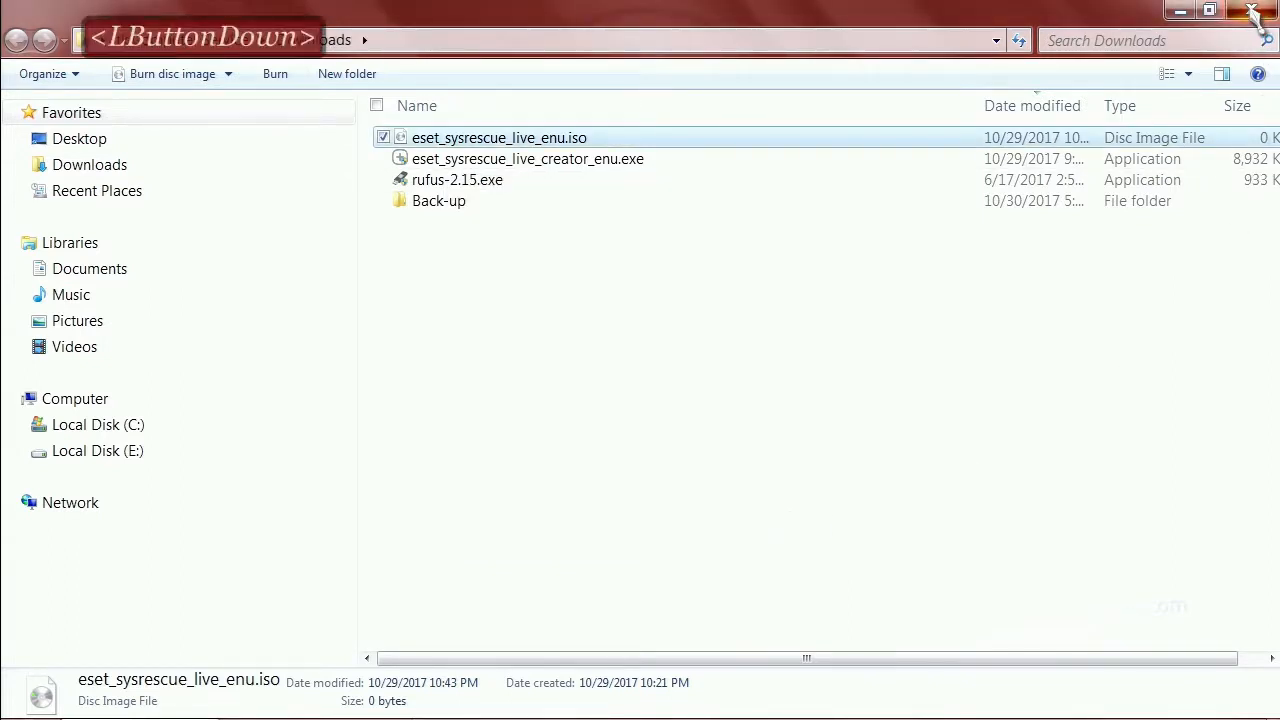
Close the Downloads window and restart Windows 7 from the Start menu's Shut down options
{"action": "left_click", "coordinate": [1260, 12]}
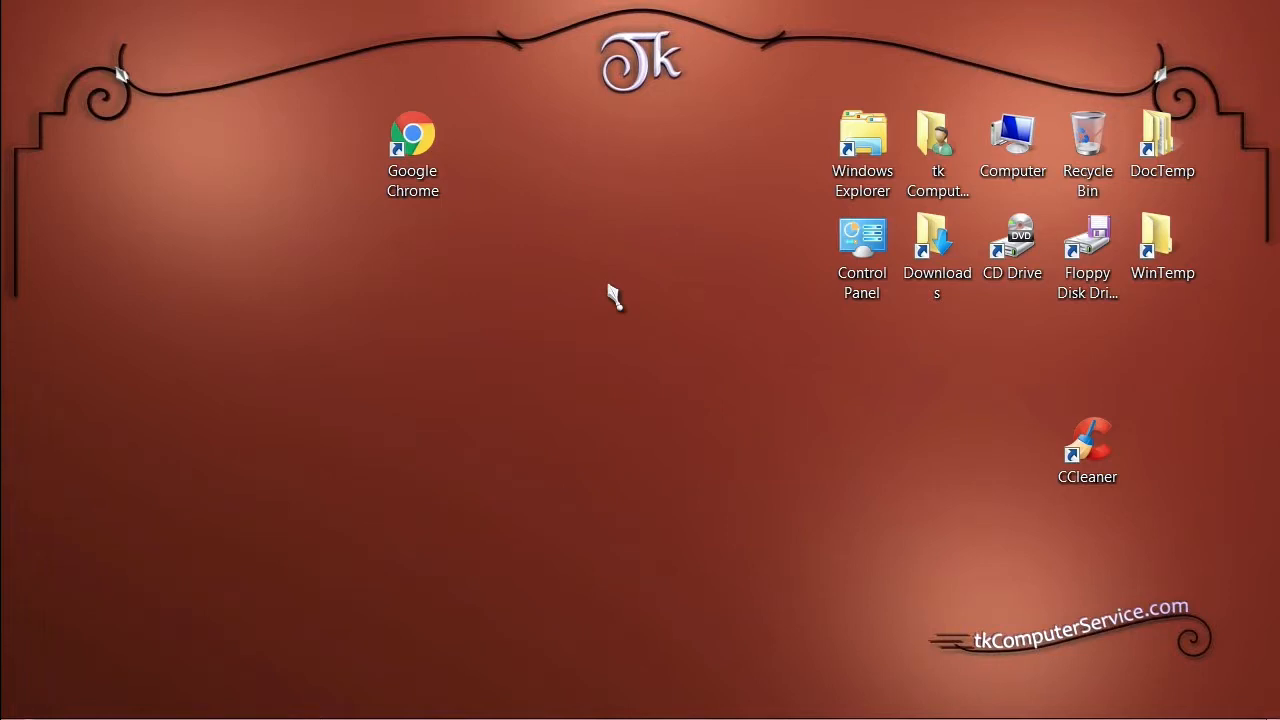
{"action": "mouse_move", "coordinate": [8, 656]}
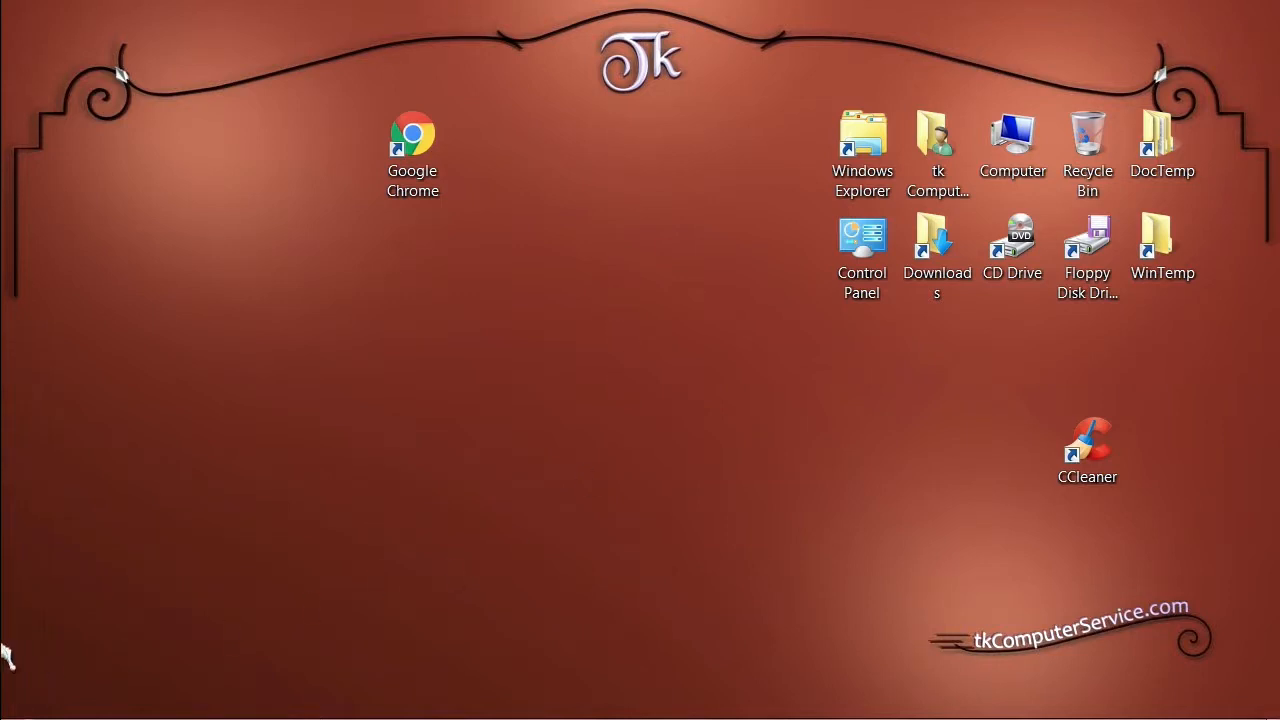
{"action": "left_click", "coordinate": [28, 700]}
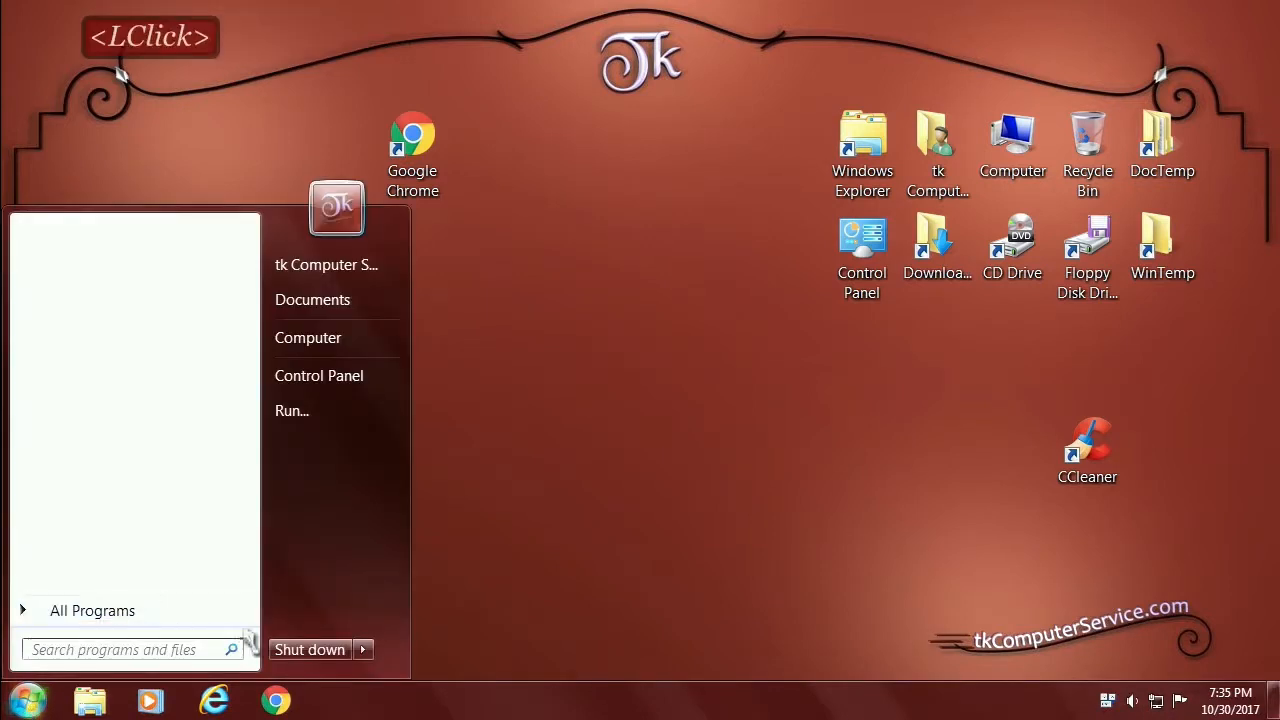
{"action": "left_click", "coordinate": [364, 648]}
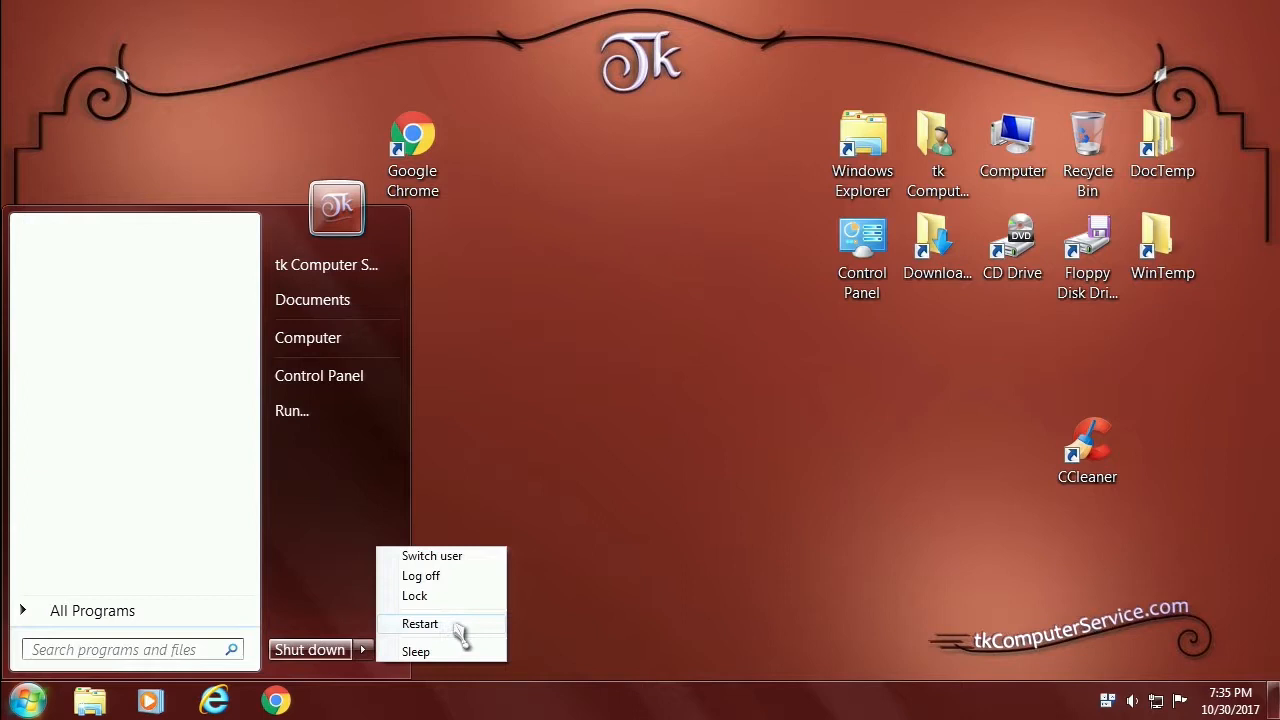
{"action": "left_click", "coordinate": [420, 624]}
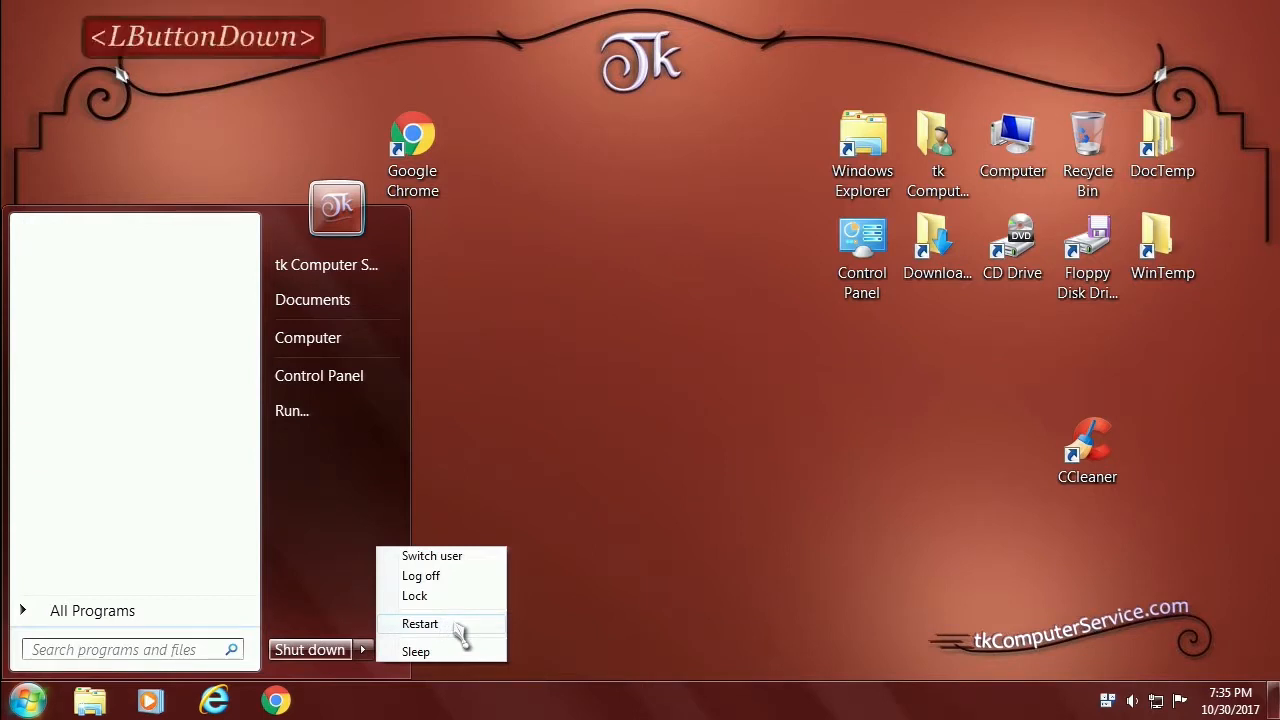
{"action": "left_click", "coordinate": [420, 624]}
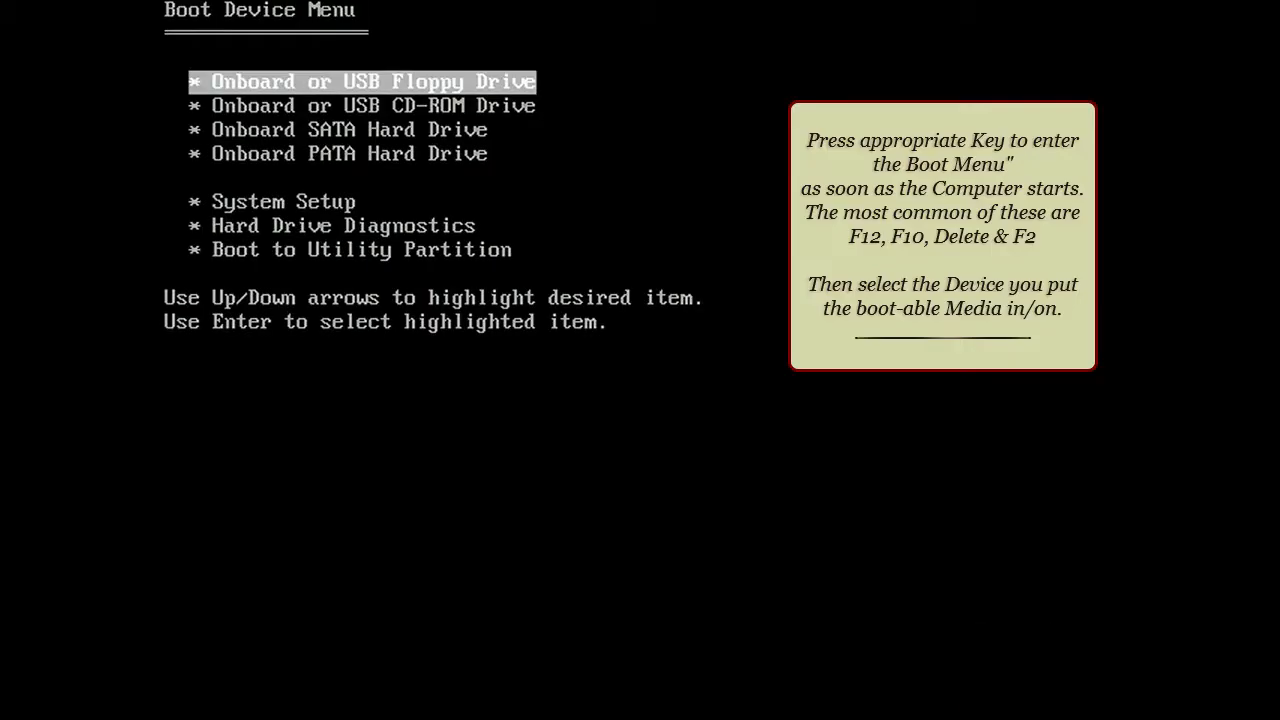
Select the CD-ROM drive in the Boot Device Menu to boot ESET SysRescue Live
{"action": "key", "text": "Down"}
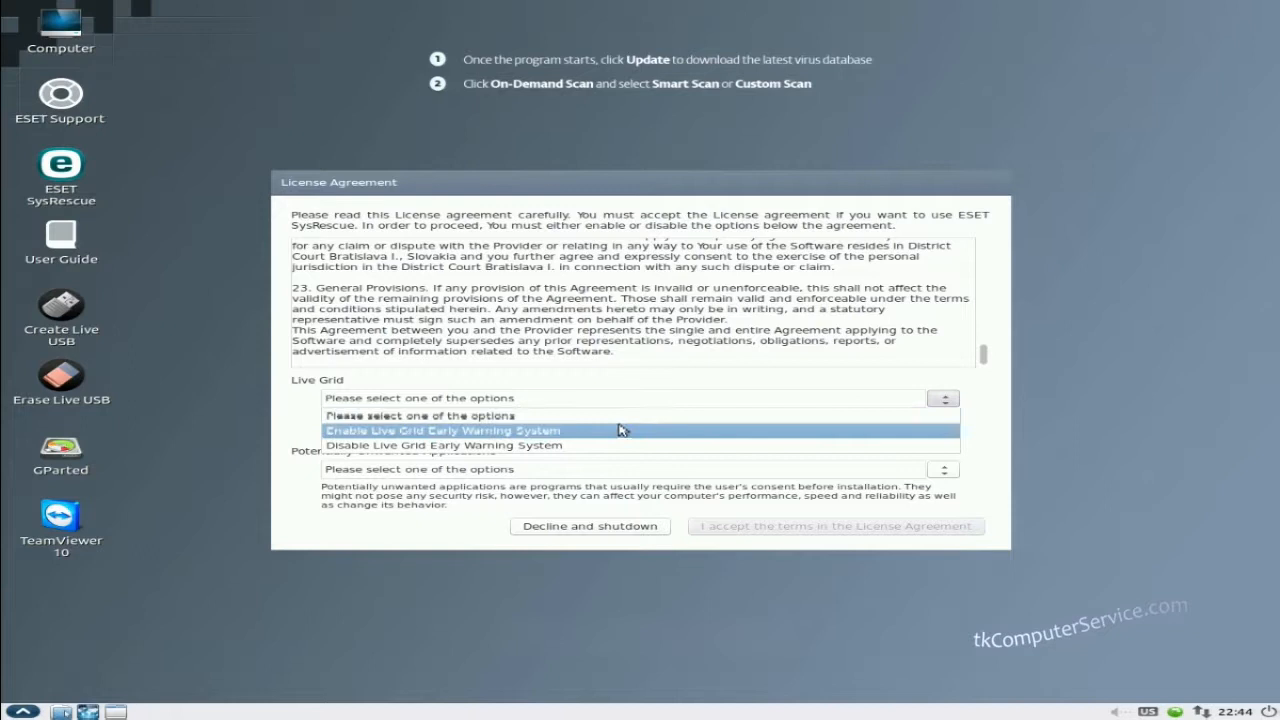
Enable Live Grid Early Warning System and PUA detection, then accept the license agreement
{"action": "left_click", "coordinate": [444, 430]}
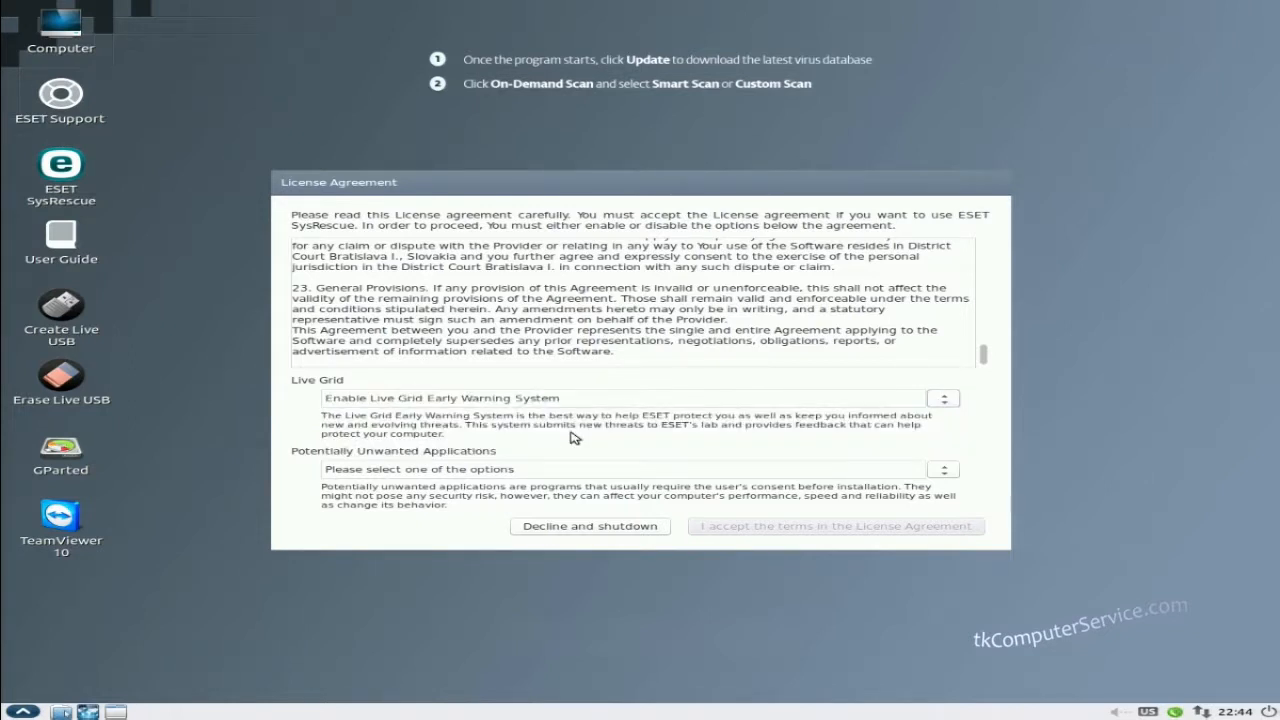
{"action": "mouse_move", "coordinate": [568, 476]}
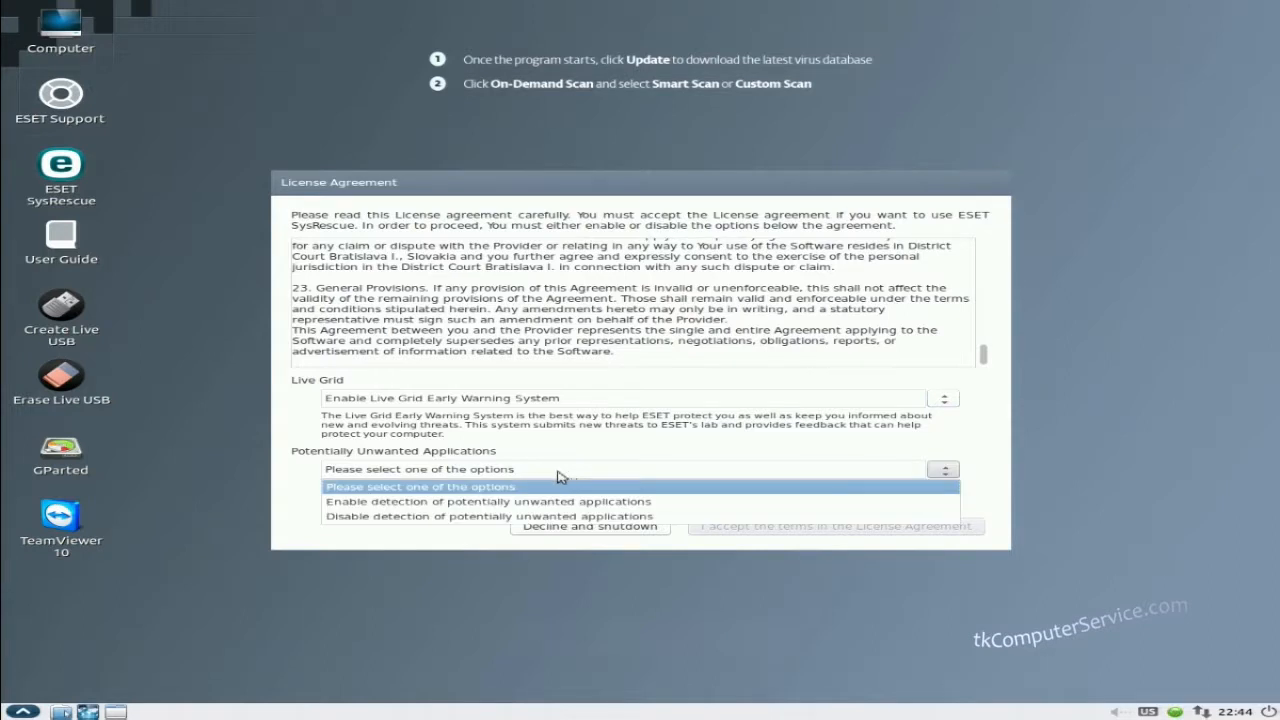
{"action": "left_click", "coordinate": [492, 500]}
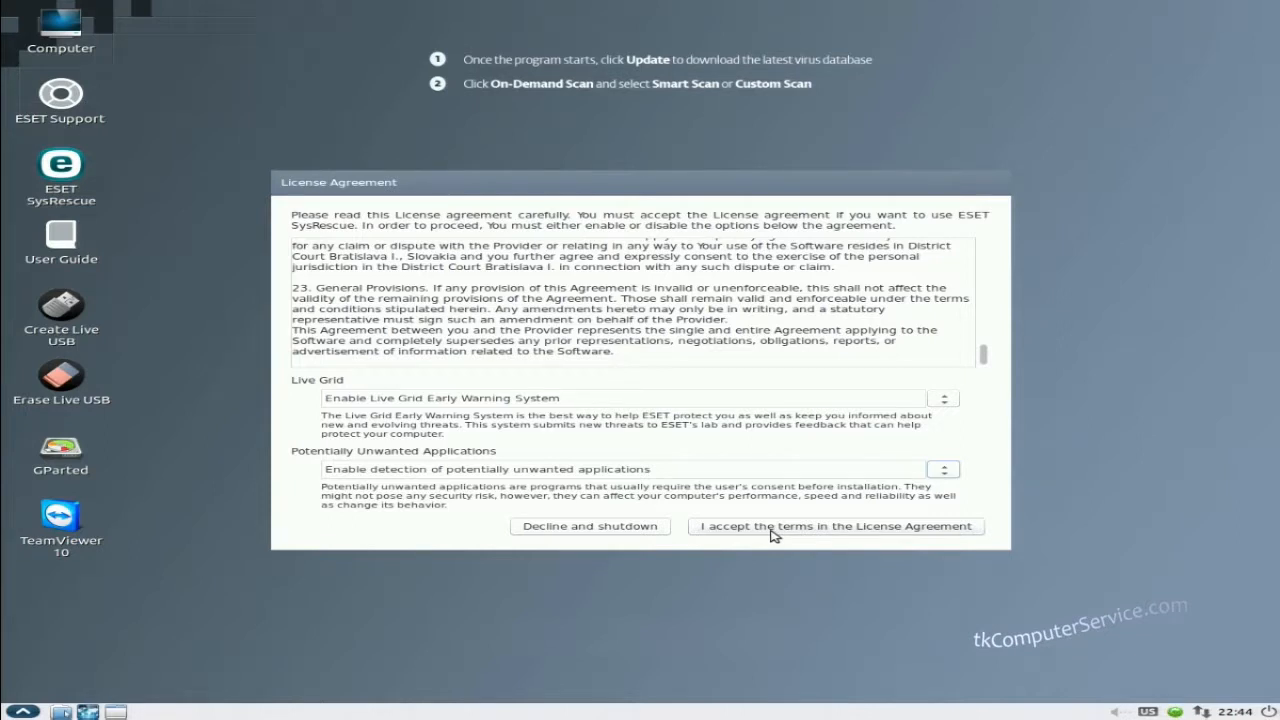
{"action": "left_click", "coordinate": [836, 526]}
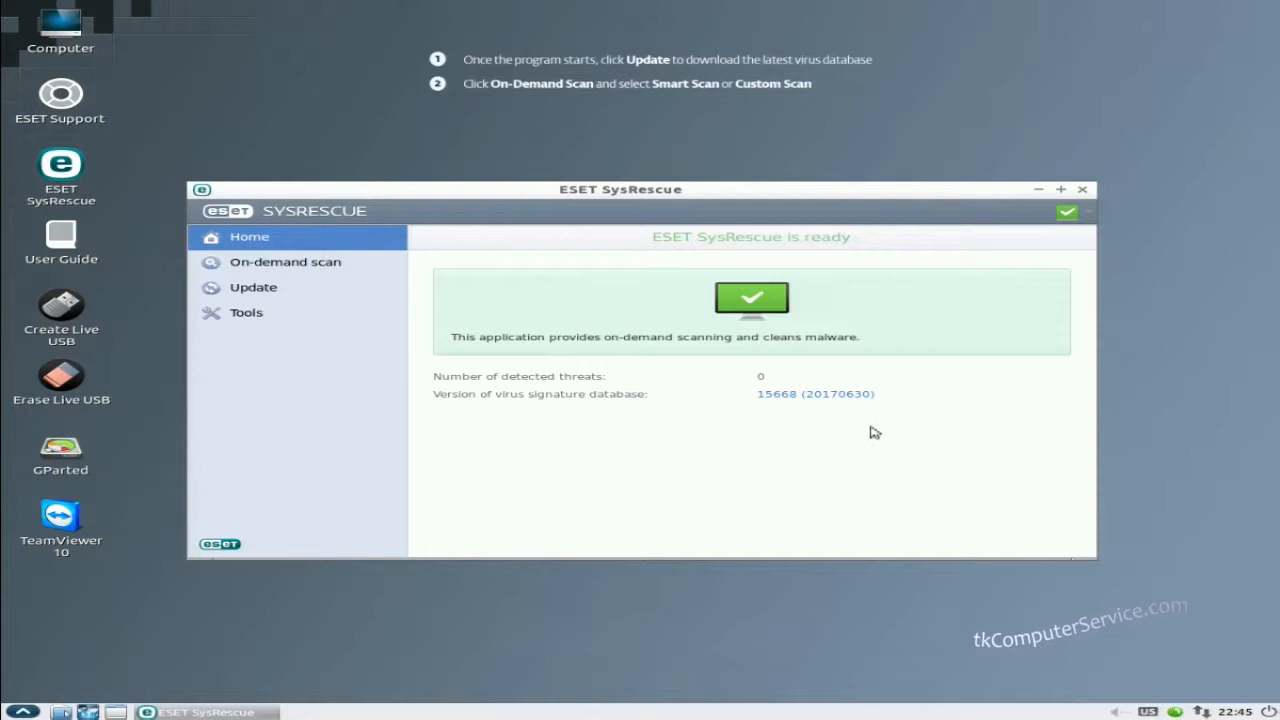
{"action": "mouse_move", "coordinate": [862, 414]}
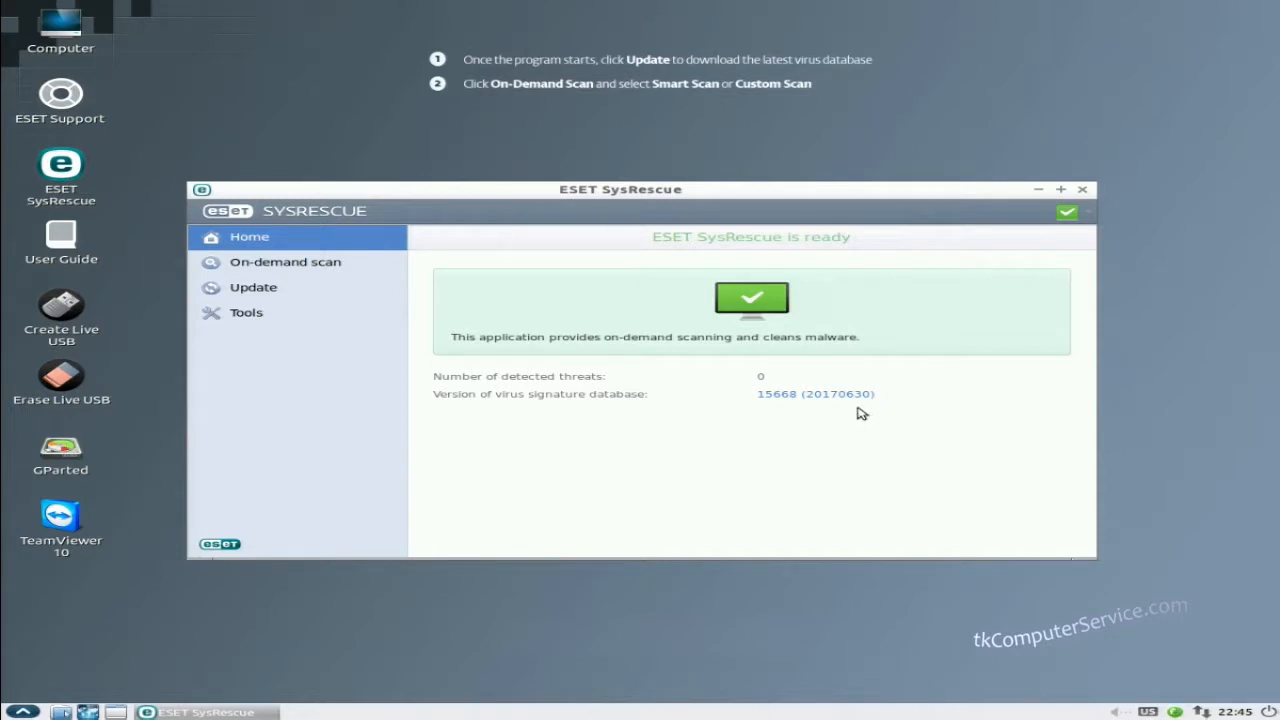
{"action": "mouse_move", "coordinate": [824, 410]}
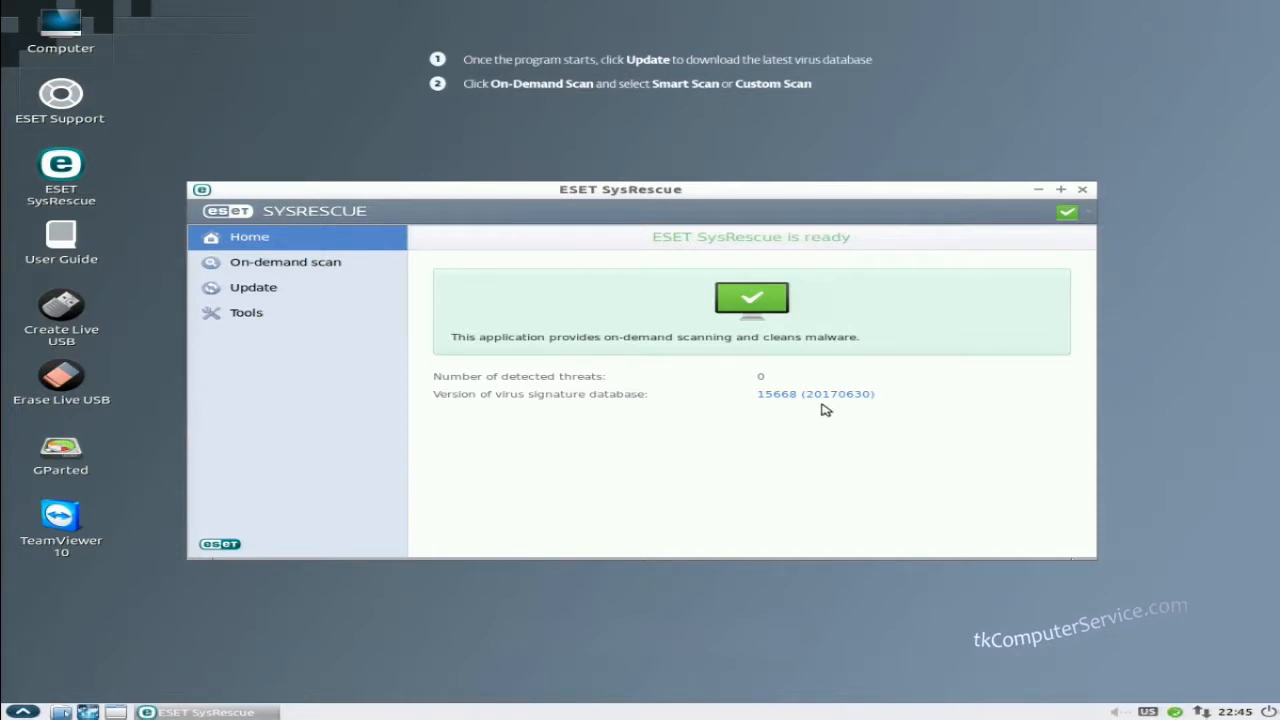
{"action": "mouse_move", "coordinate": [984, 536]}
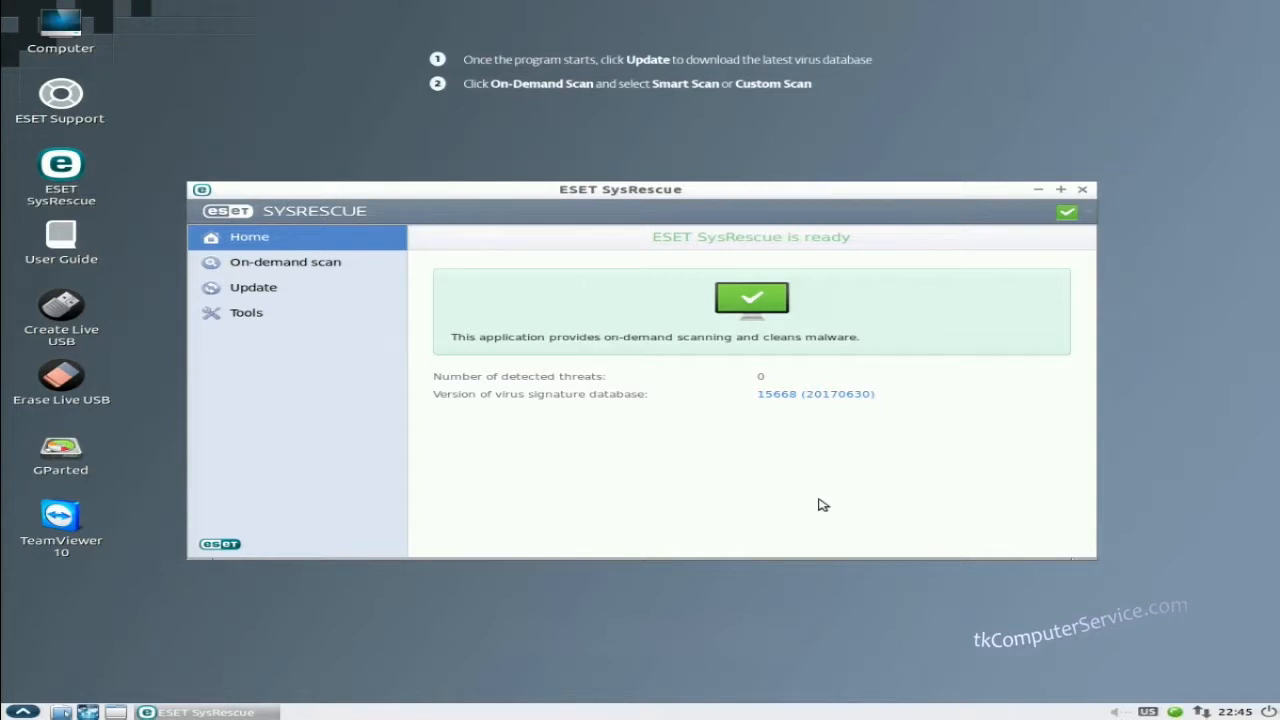
{"action": "mouse_move", "coordinate": [252, 288]}
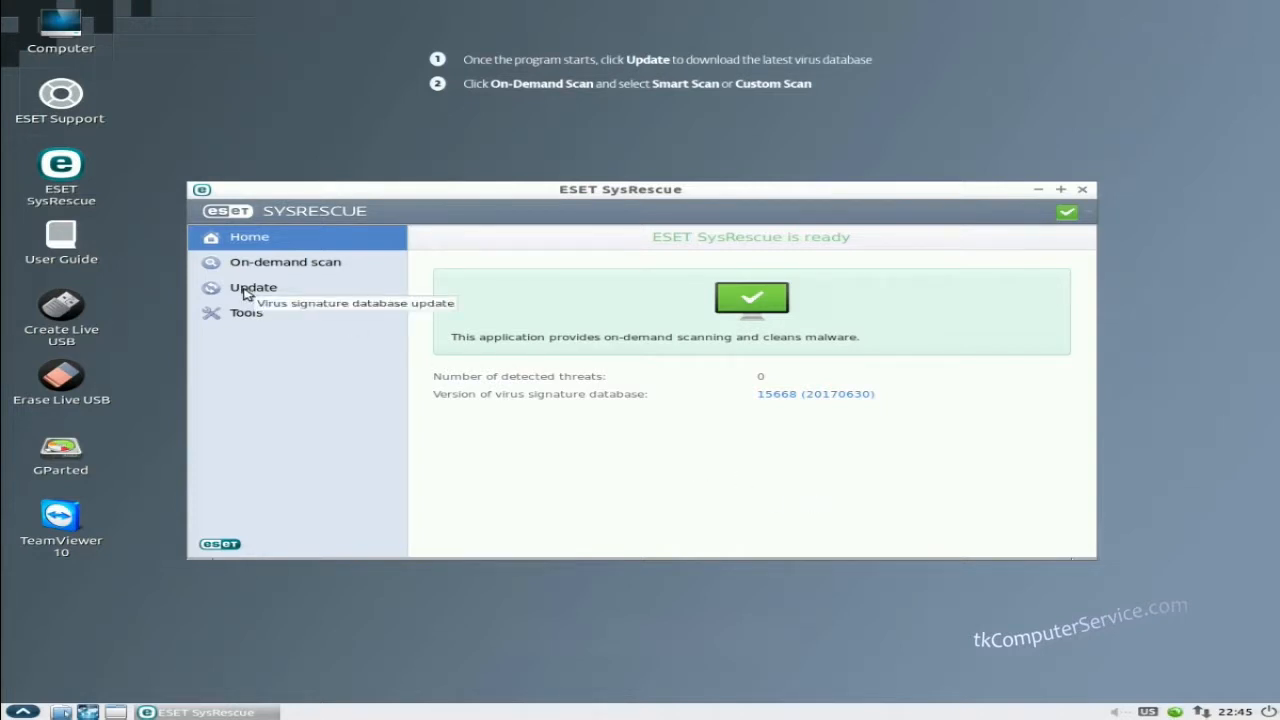
{"action": "mouse_move", "coordinate": [476, 376]}
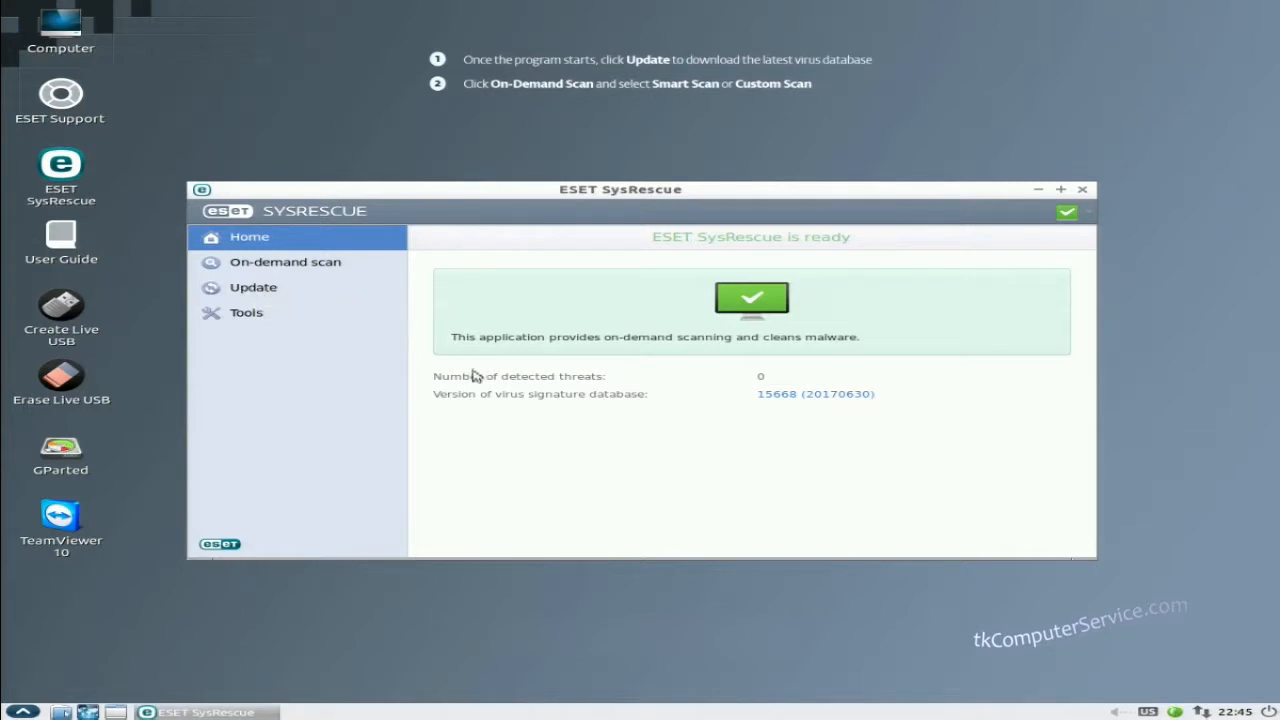
{"action": "mouse_move", "coordinate": [770, 442]}
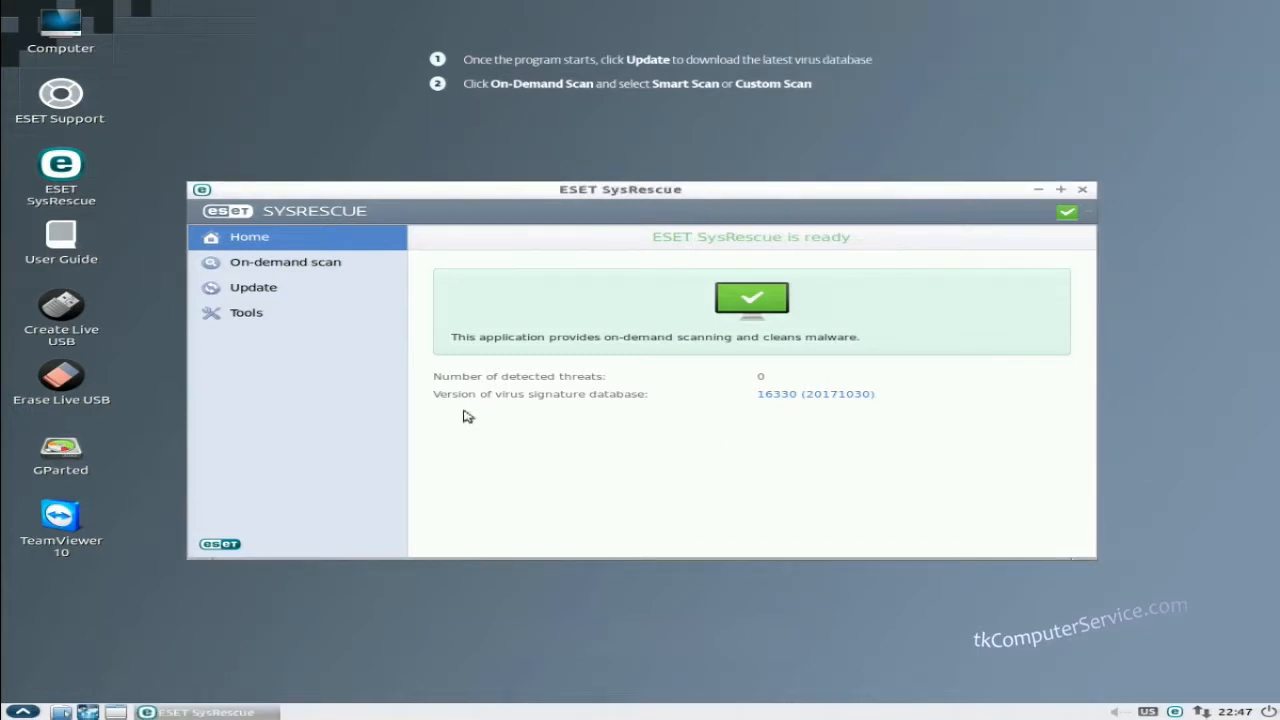
{"action": "mouse_move", "coordinate": [646, 416]}
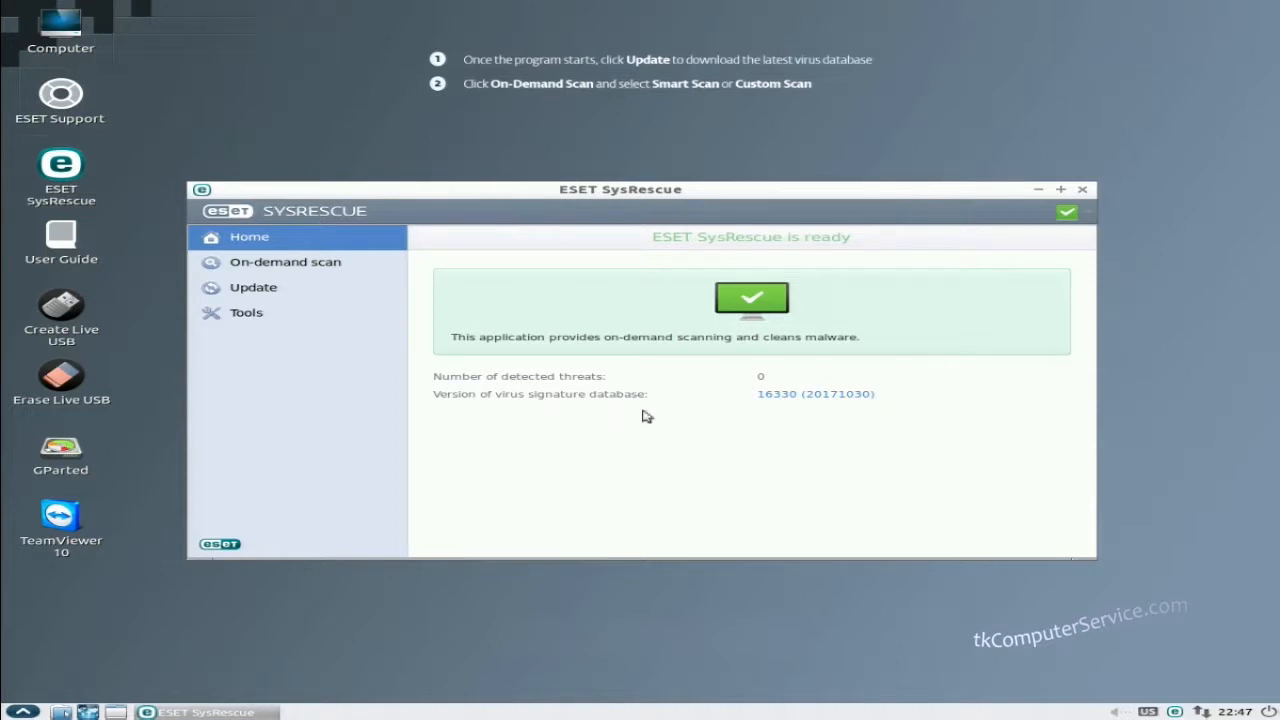
{"action": "mouse_move", "coordinate": [828, 420]}
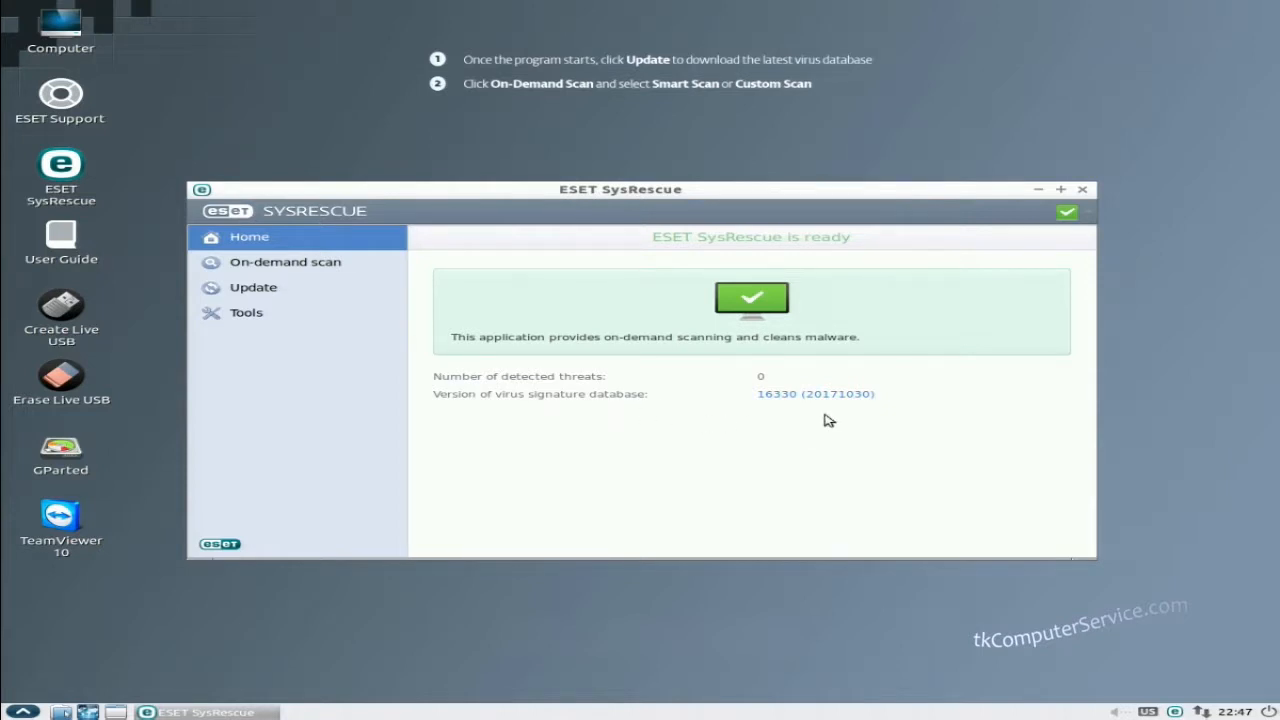
{"action": "mouse_move", "coordinate": [828, 414]}
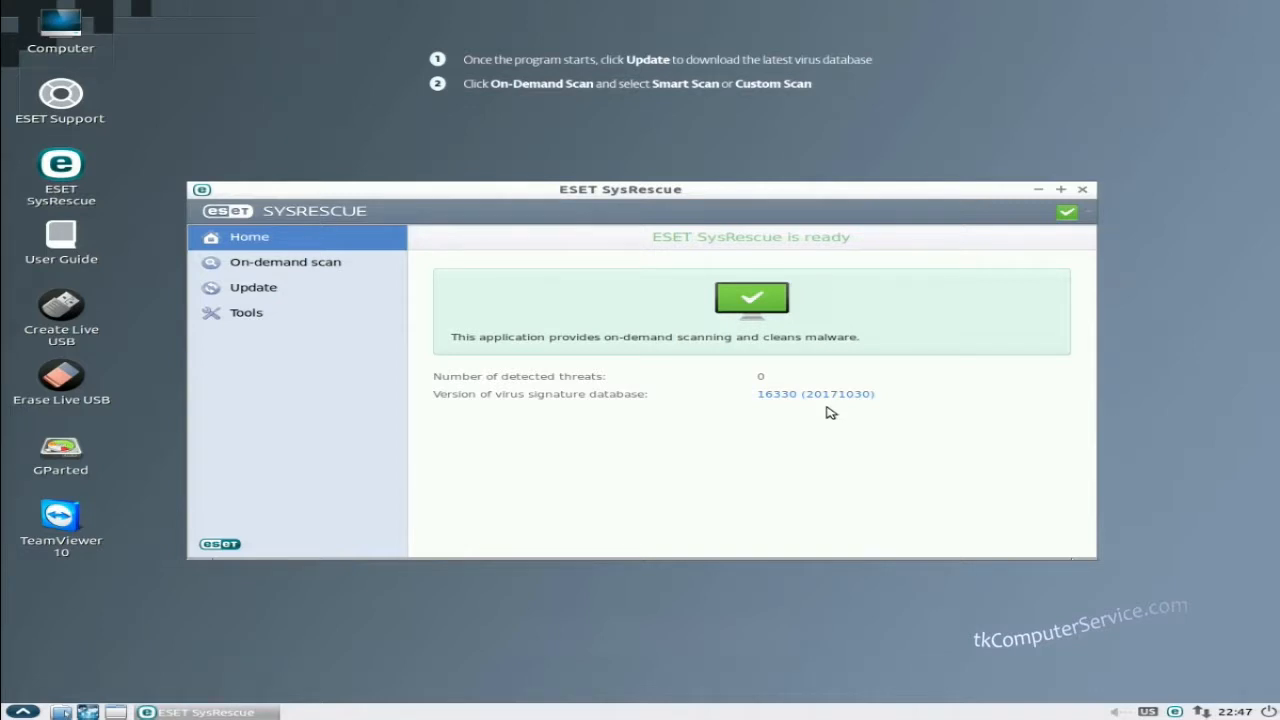
{"action": "mouse_move", "coordinate": [410, 336]}
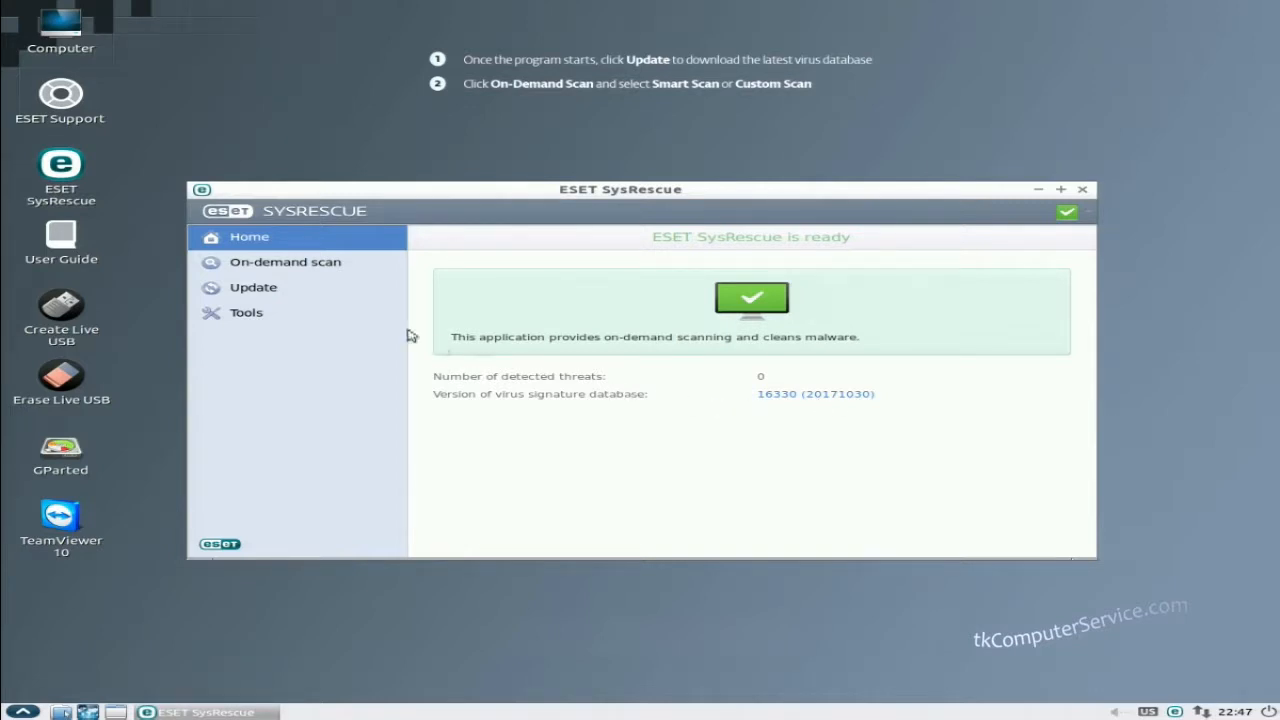
Show the On-demand scan page offering Smart scan and Custom scan
{"action": "left_click", "coordinate": [284, 260]}
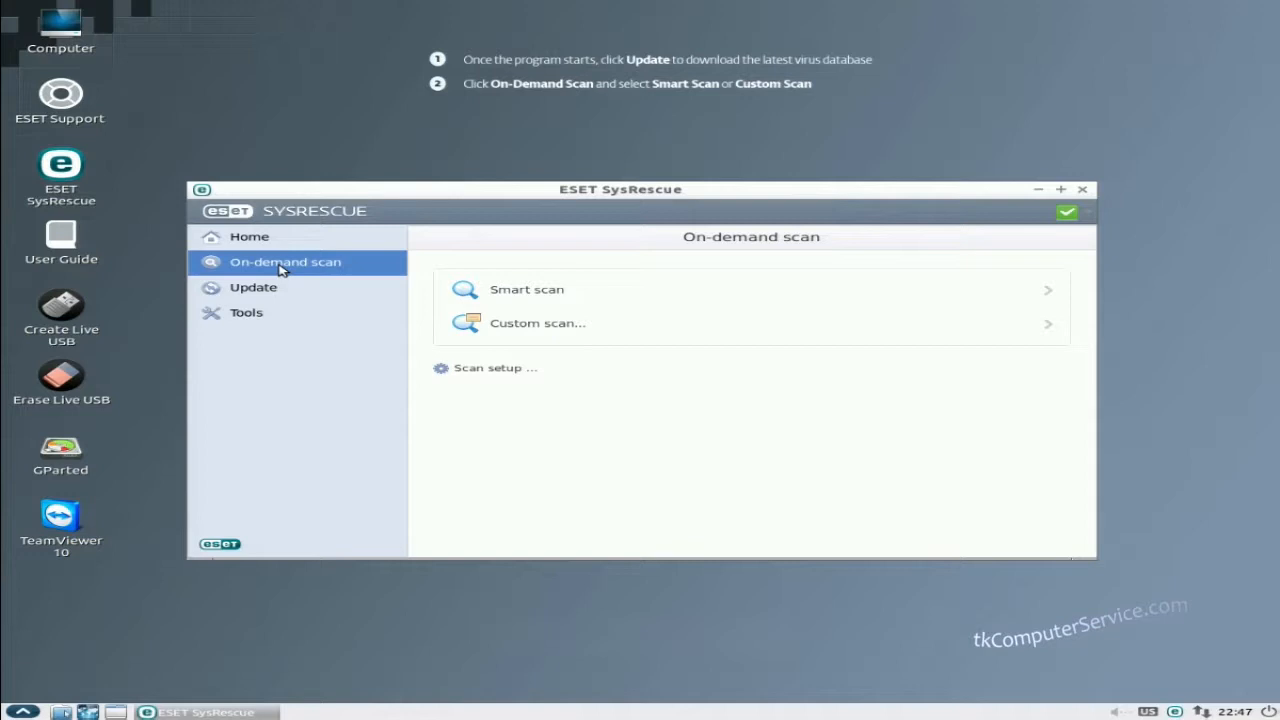
{"action": "mouse_move", "coordinate": [558, 294]}
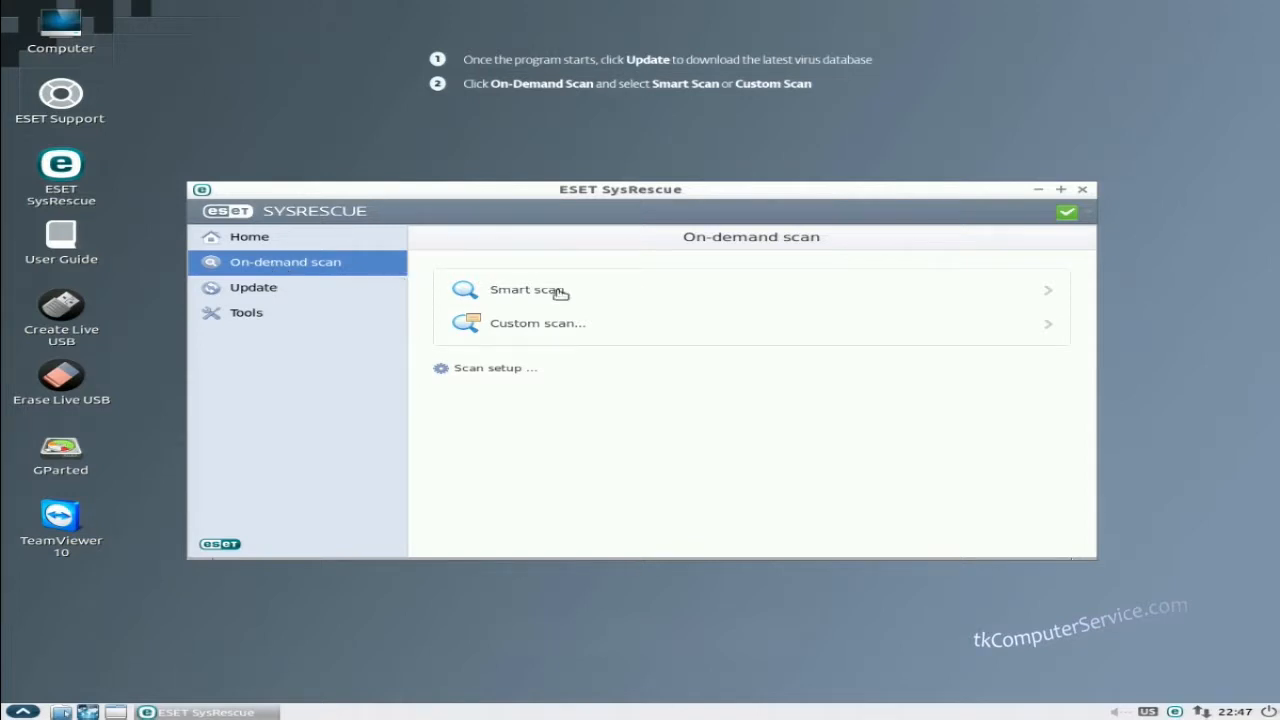
{"action": "mouse_move", "coordinate": [530, 290]}
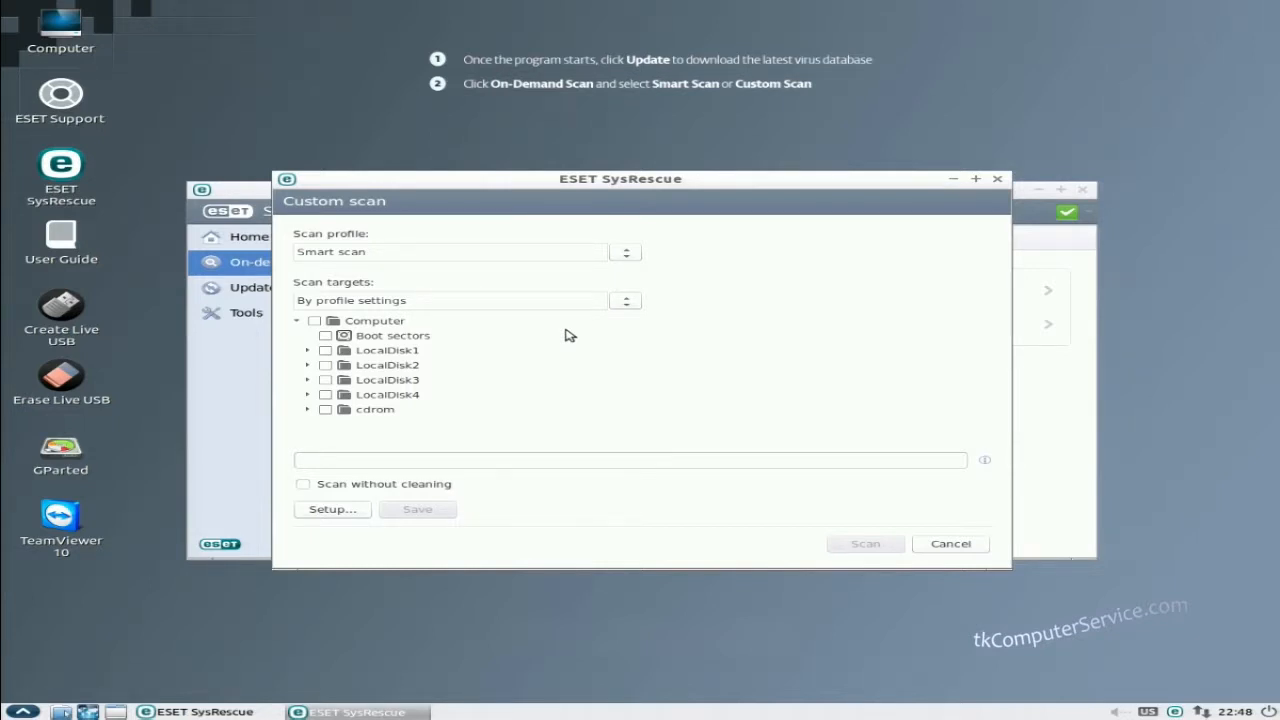
Choose the In-depth scan profile with the whole Computer ticked as scan target
{"action": "left_click", "coordinate": [314, 320]}
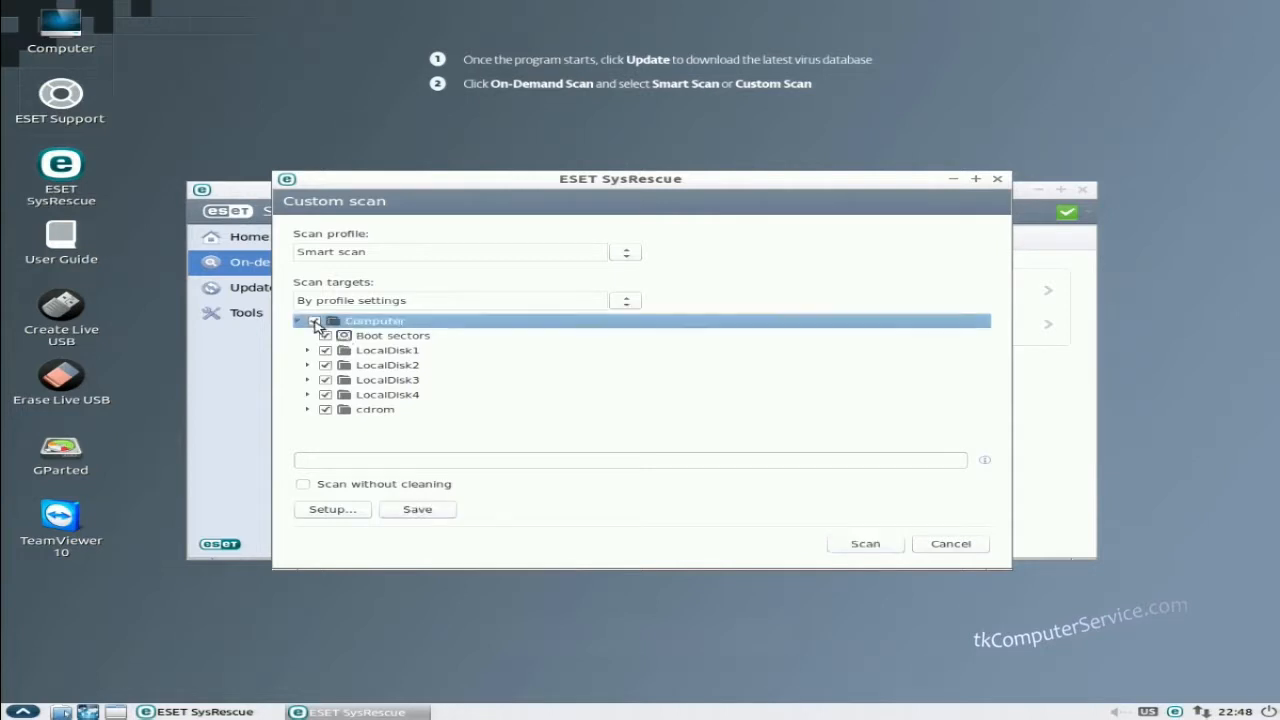
{"action": "left_click", "coordinate": [316, 320]}
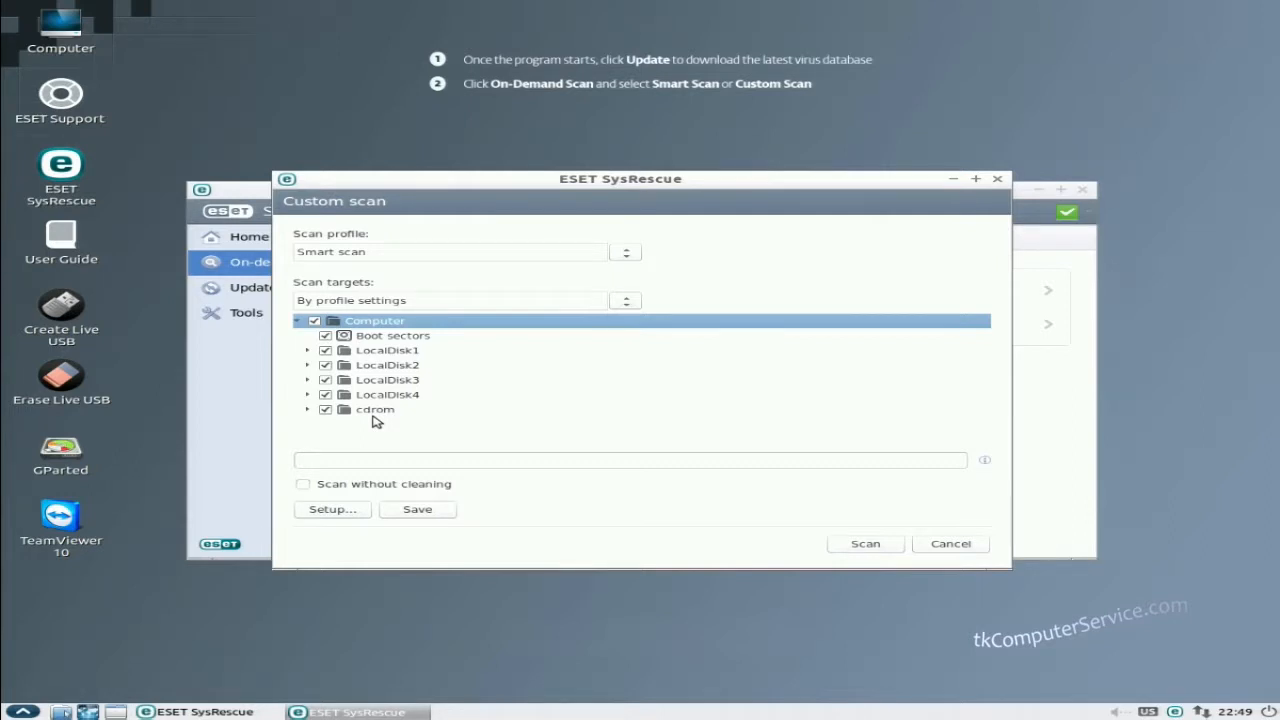
{"action": "mouse_move", "coordinate": [628, 270]}
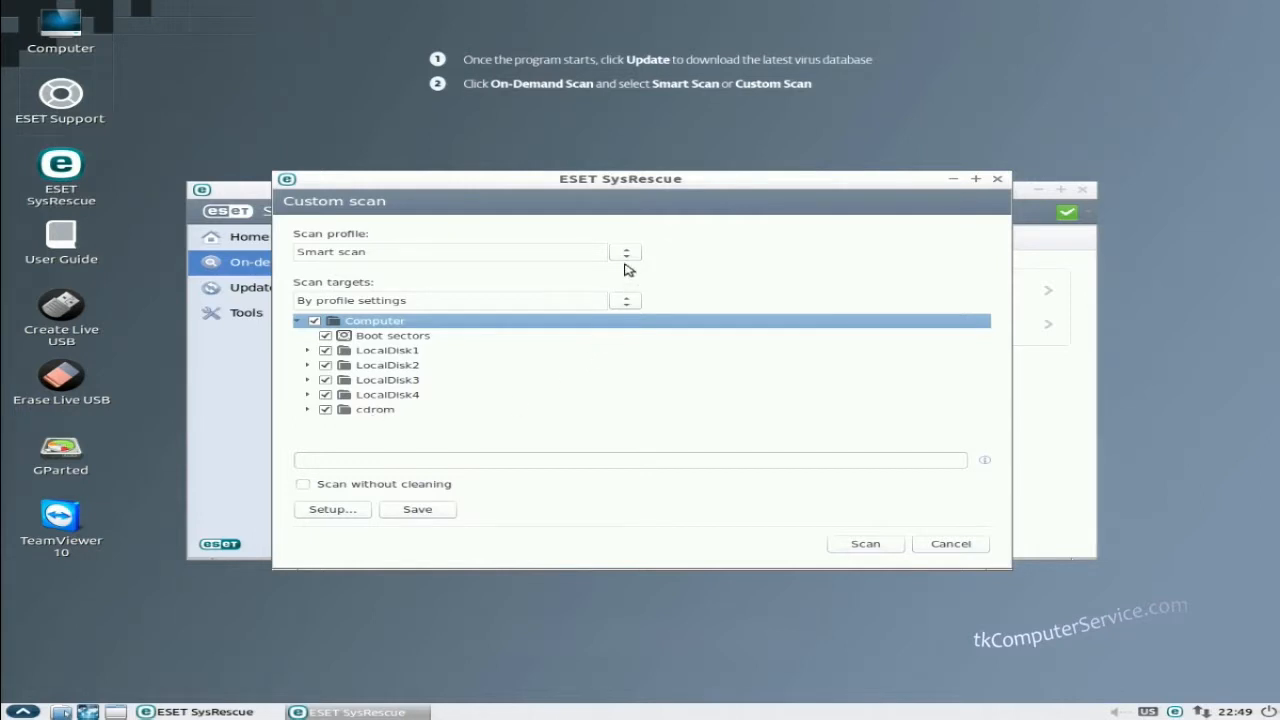
{"action": "left_click", "coordinate": [624, 252]}
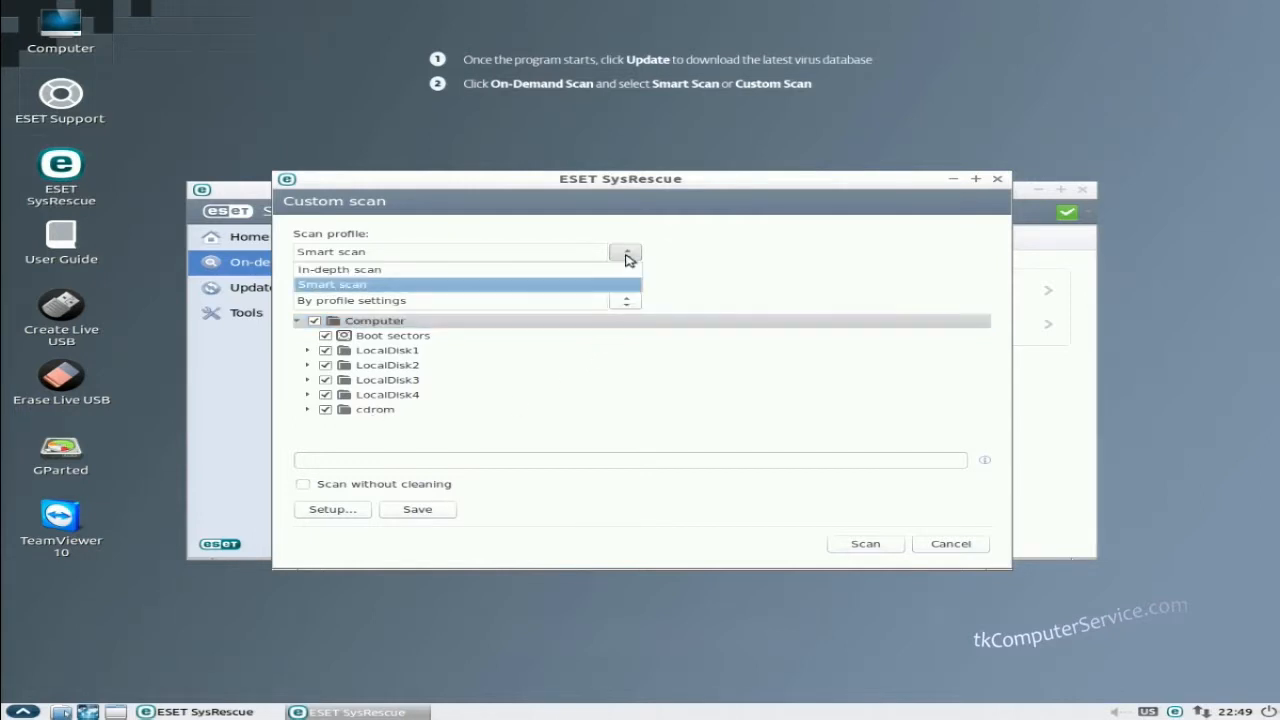
{"action": "left_click", "coordinate": [340, 268]}
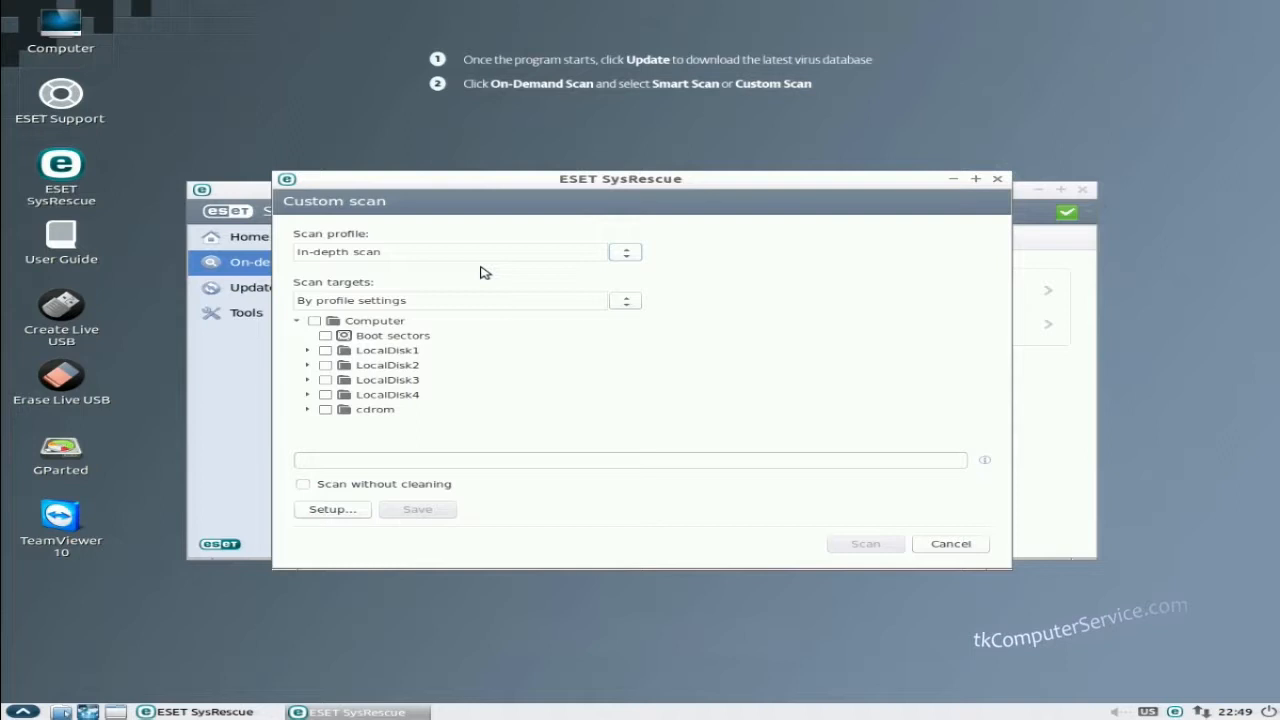
{"action": "left_click", "coordinate": [314, 320]}
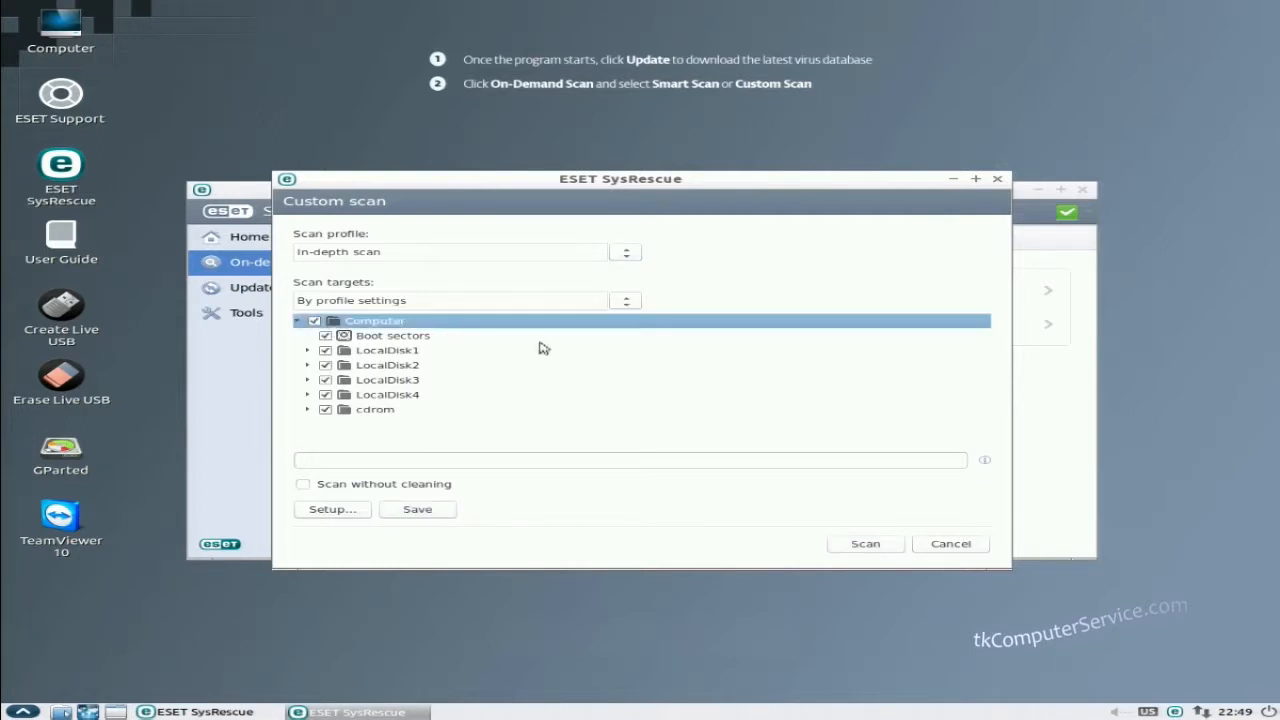
{"action": "mouse_move", "coordinate": [418, 534]}
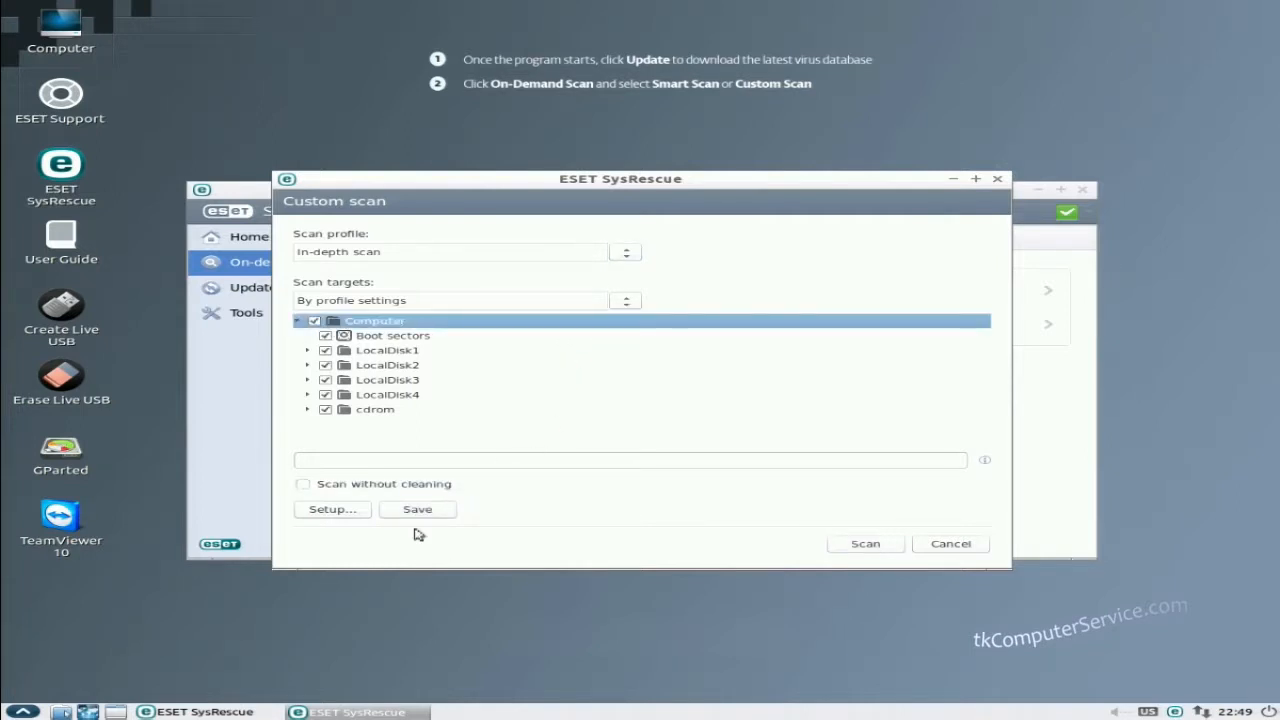
{"action": "mouse_move", "coordinate": [332, 510]}
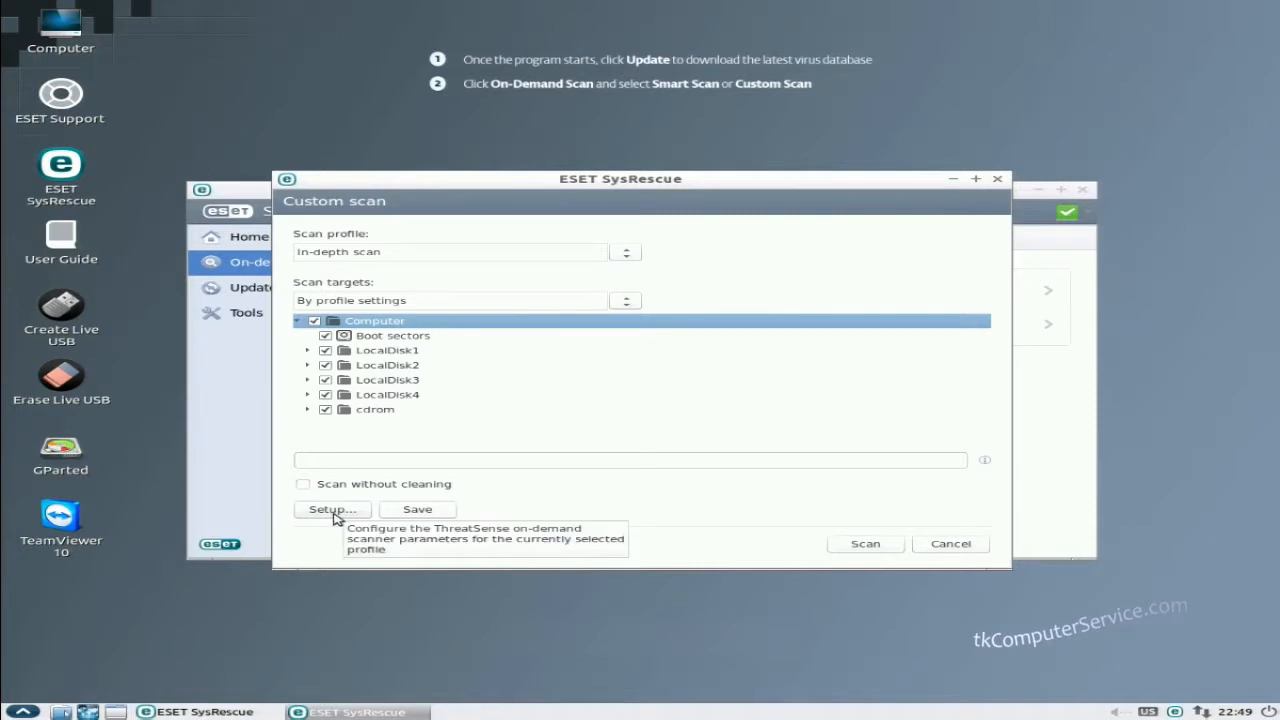
{"action": "mouse_move", "coordinate": [362, 496]}
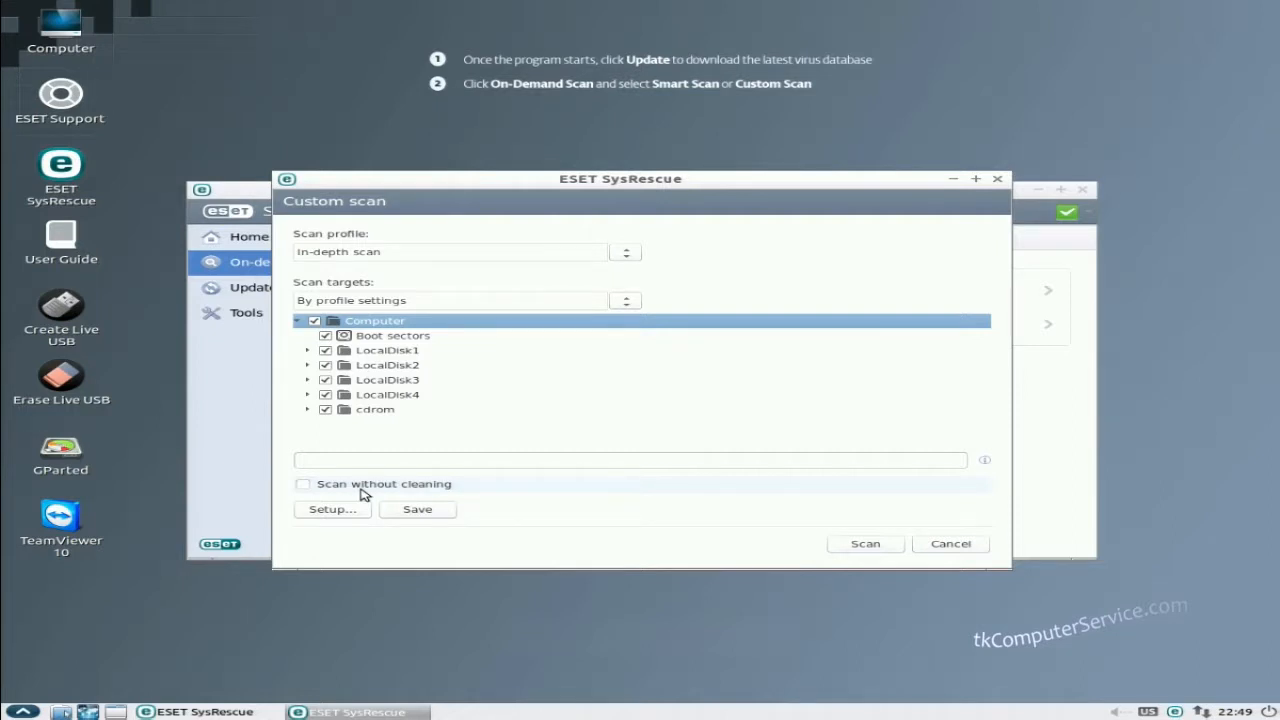
{"action": "mouse_move", "coordinate": [412, 488]}
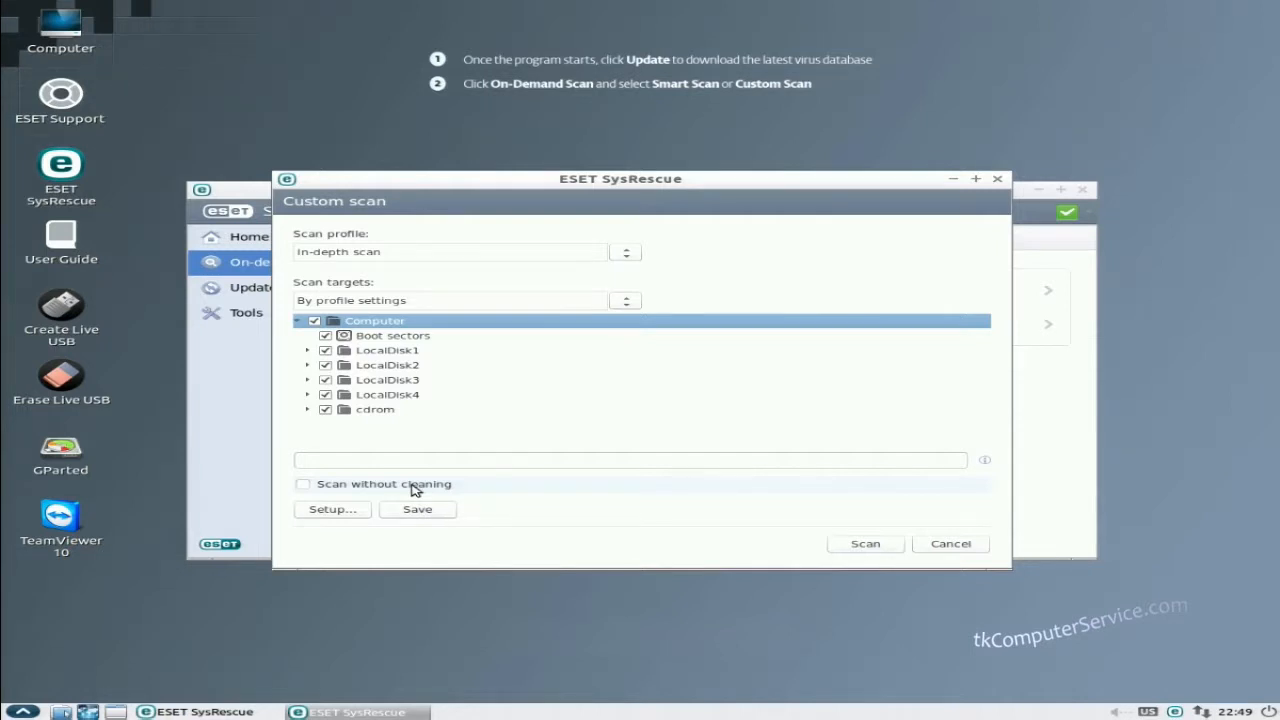
{"action": "mouse_move", "coordinate": [332, 512]}
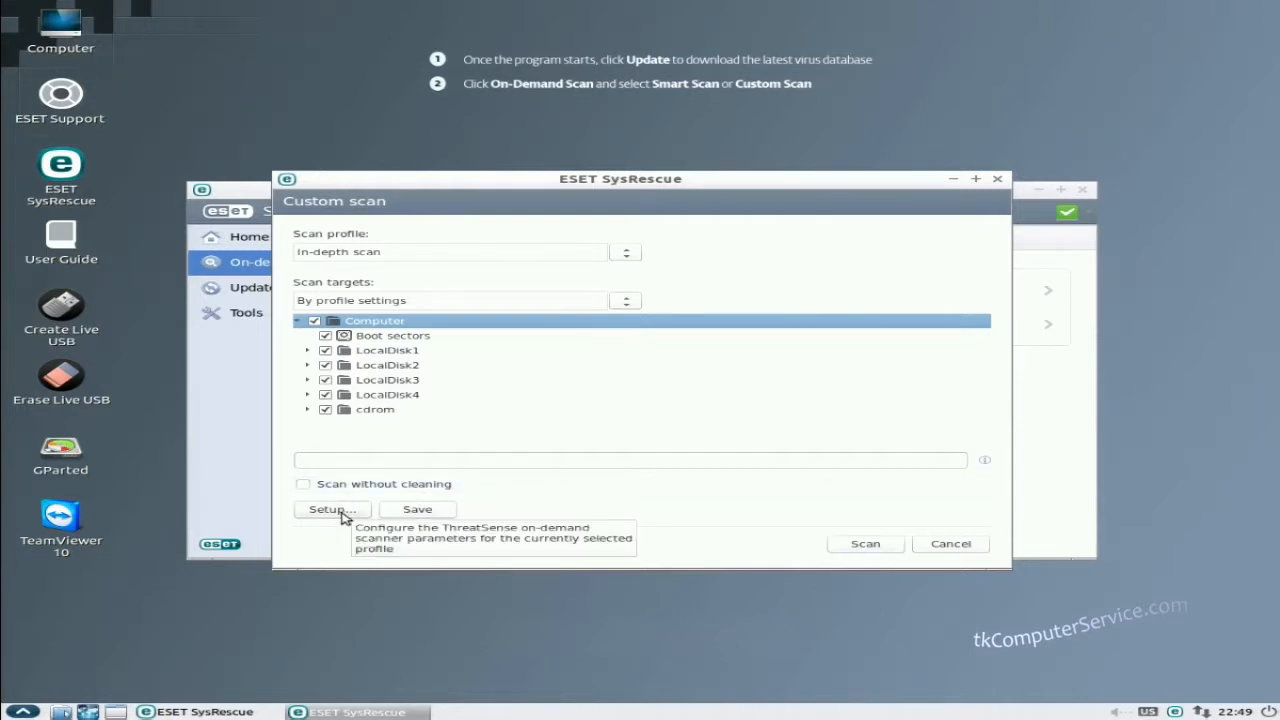
{"action": "left_click", "coordinate": [332, 510]}
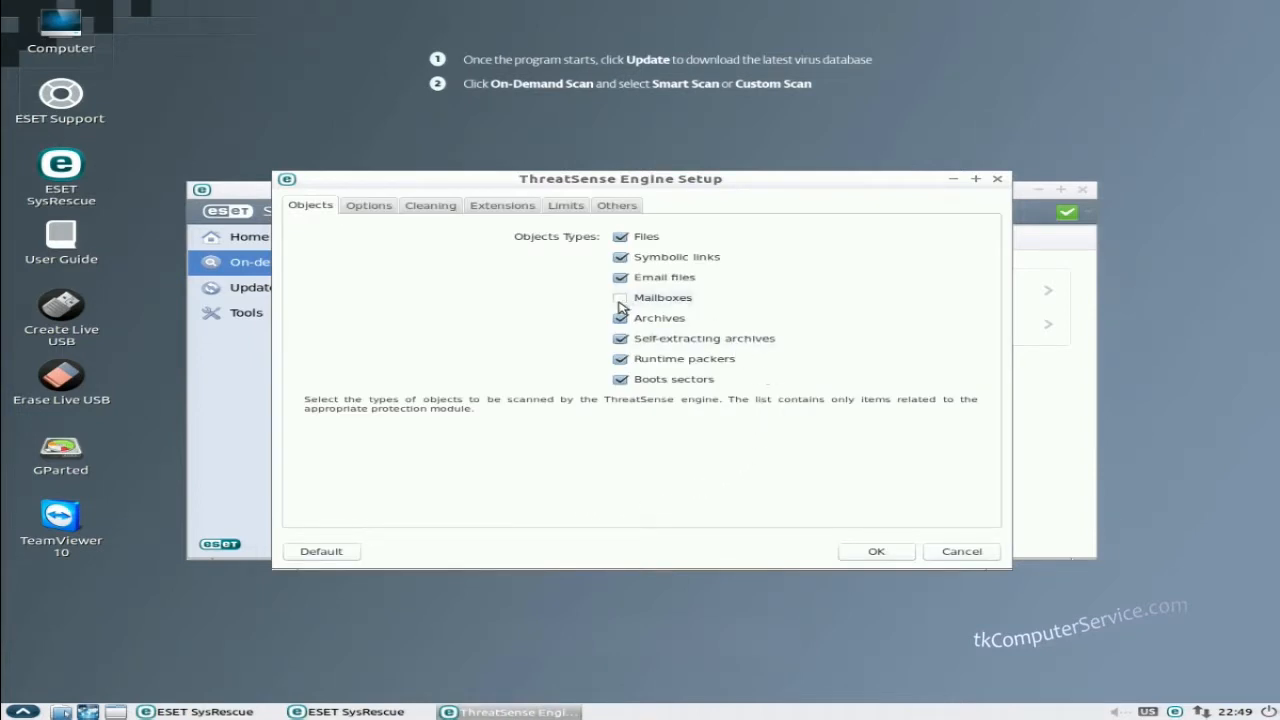
Enable scanning of mailboxes on the Objects tab and confirm enabling it
{"action": "left_click", "coordinate": [620, 296]}
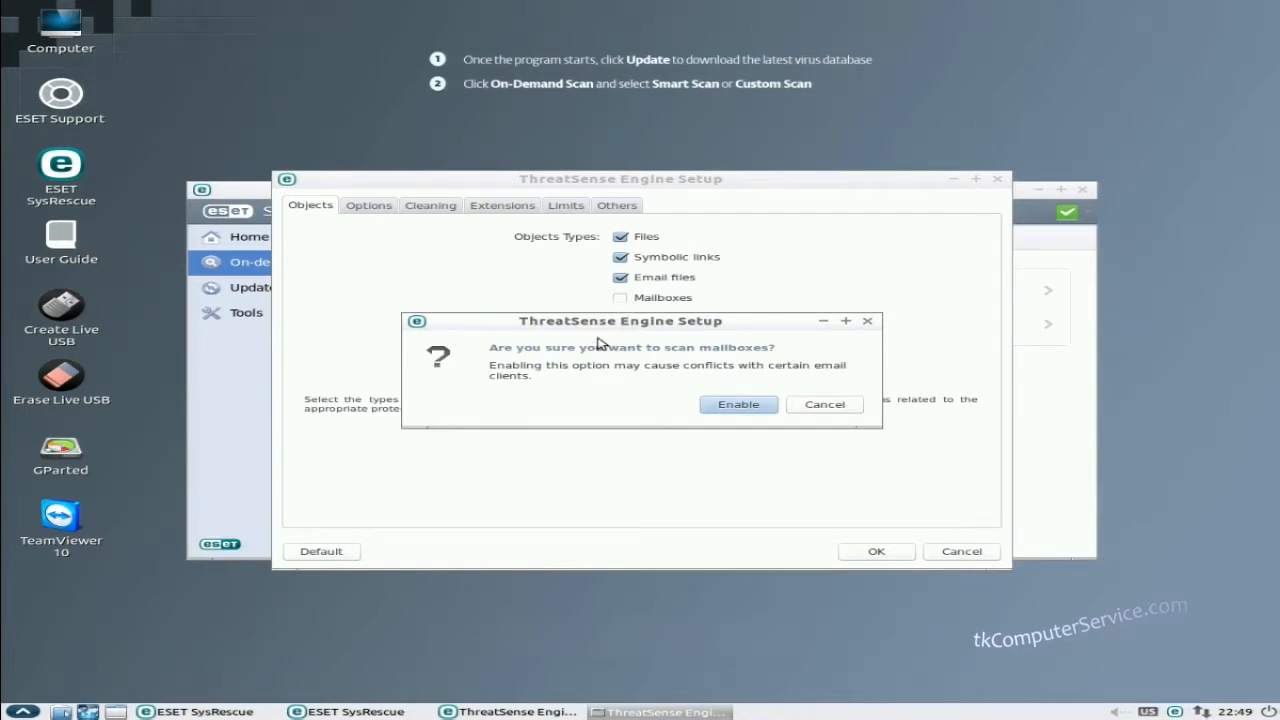
{"action": "mouse_move", "coordinate": [680, 404]}
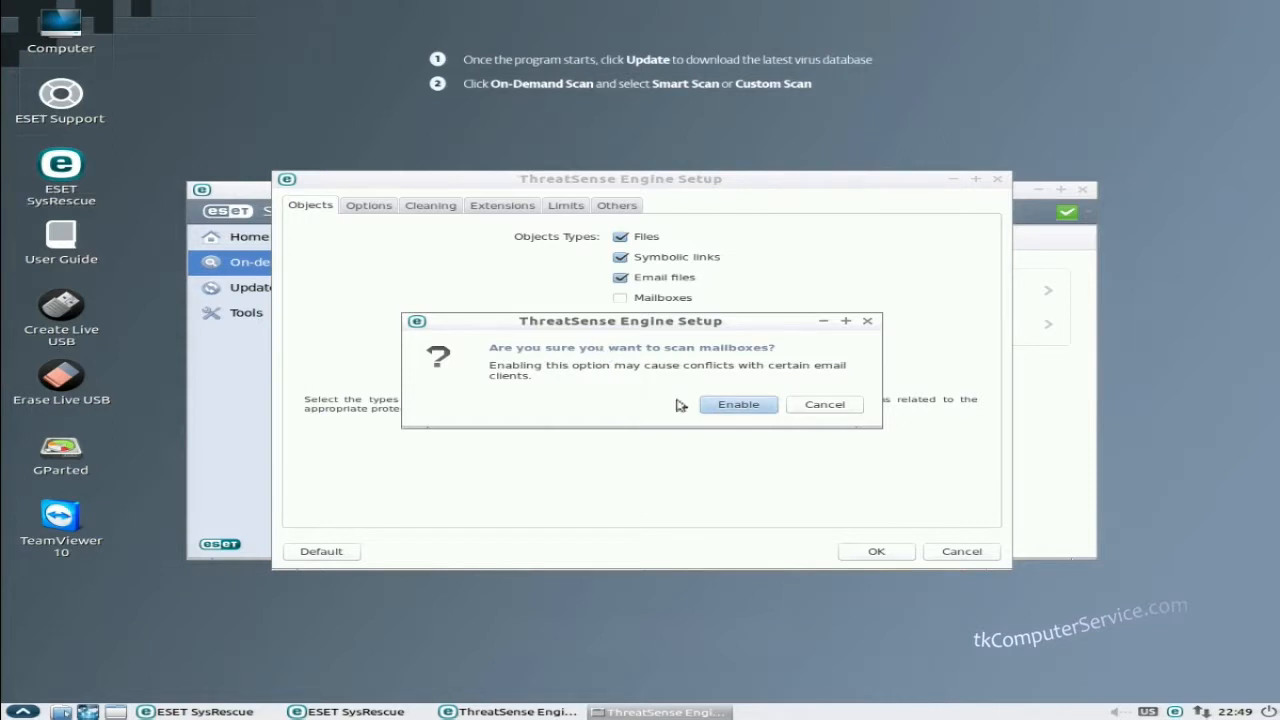
{"action": "left_click", "coordinate": [738, 404]}
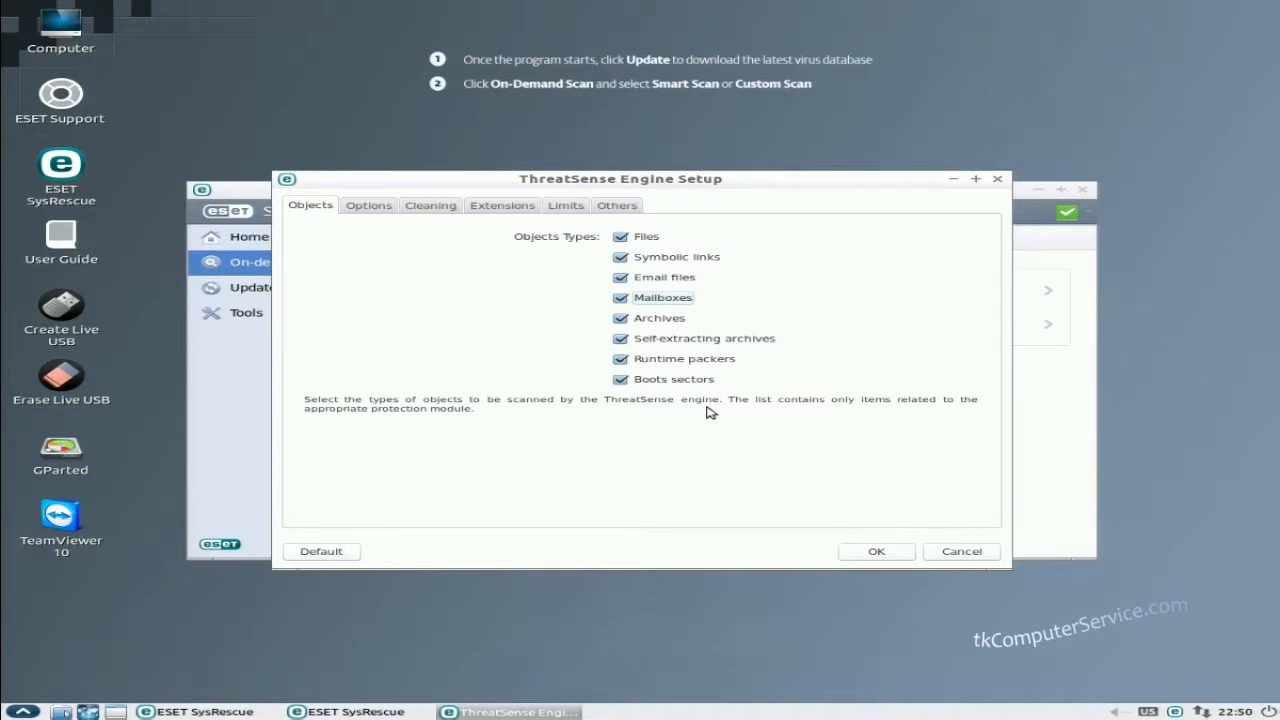
{"action": "mouse_move", "coordinate": [372, 210]}
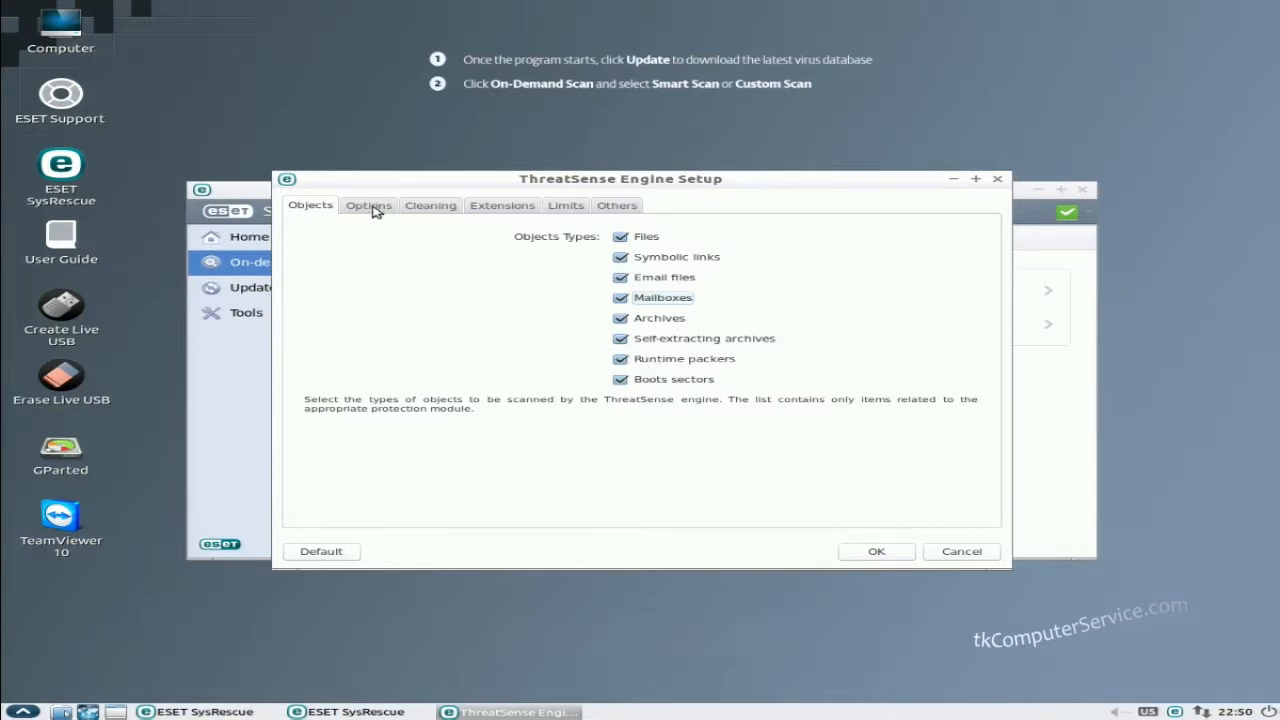
Enable detection of potentially unsafe applications in the Options settings
{"action": "left_click", "coordinate": [368, 204]}
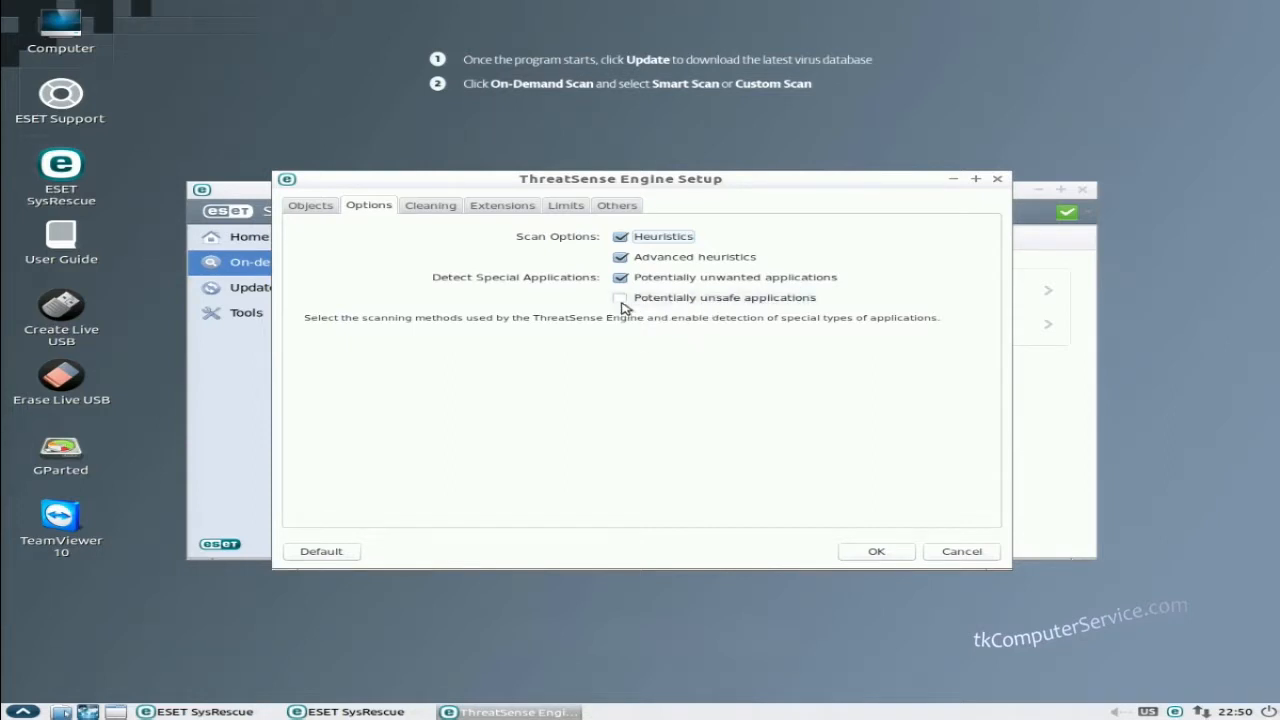
{"action": "left_click", "coordinate": [620, 296]}
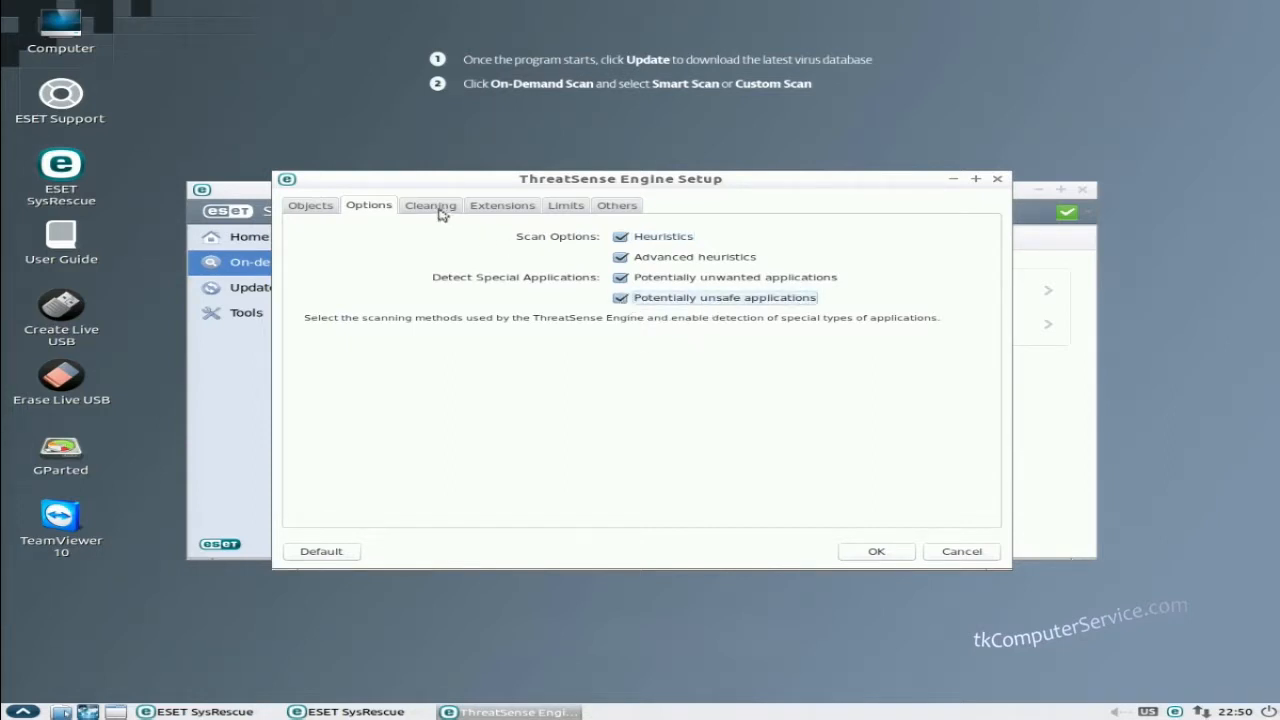
Review the Cleaning and Extensions settings, then bring up the Limits settings
{"action": "left_click", "coordinate": [430, 204]}
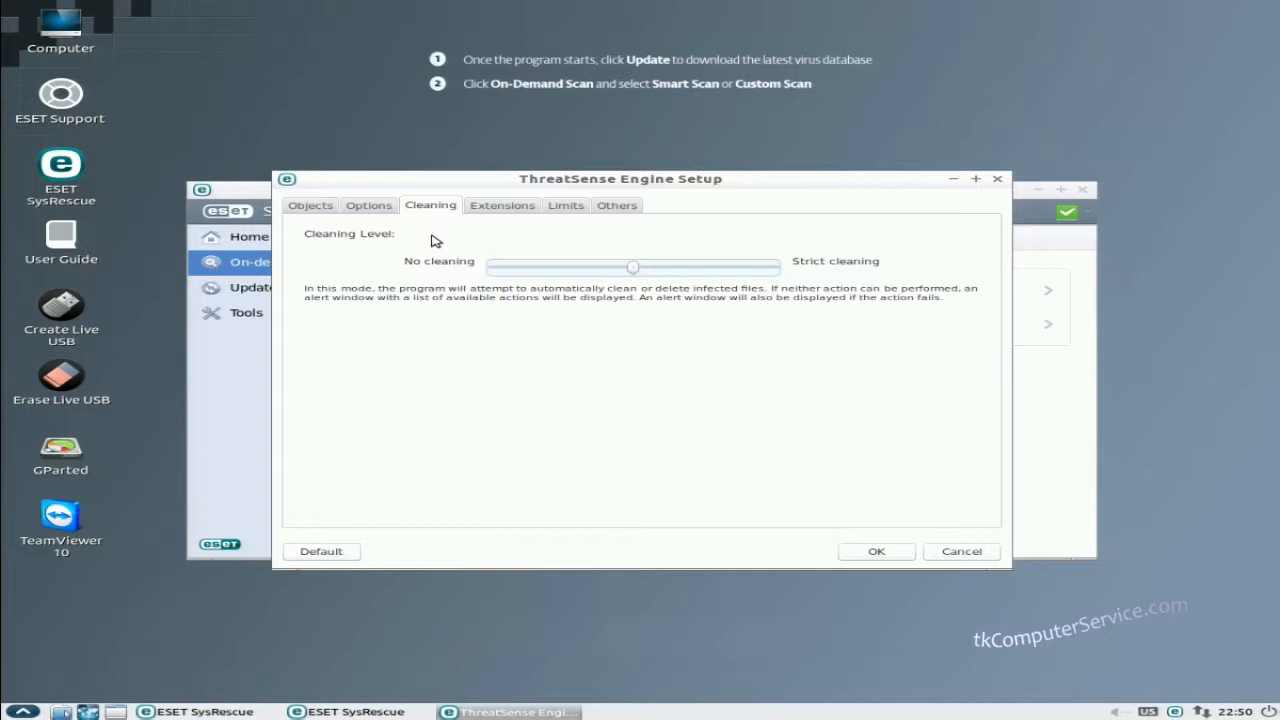
{"action": "mouse_move", "coordinate": [560, 224]}
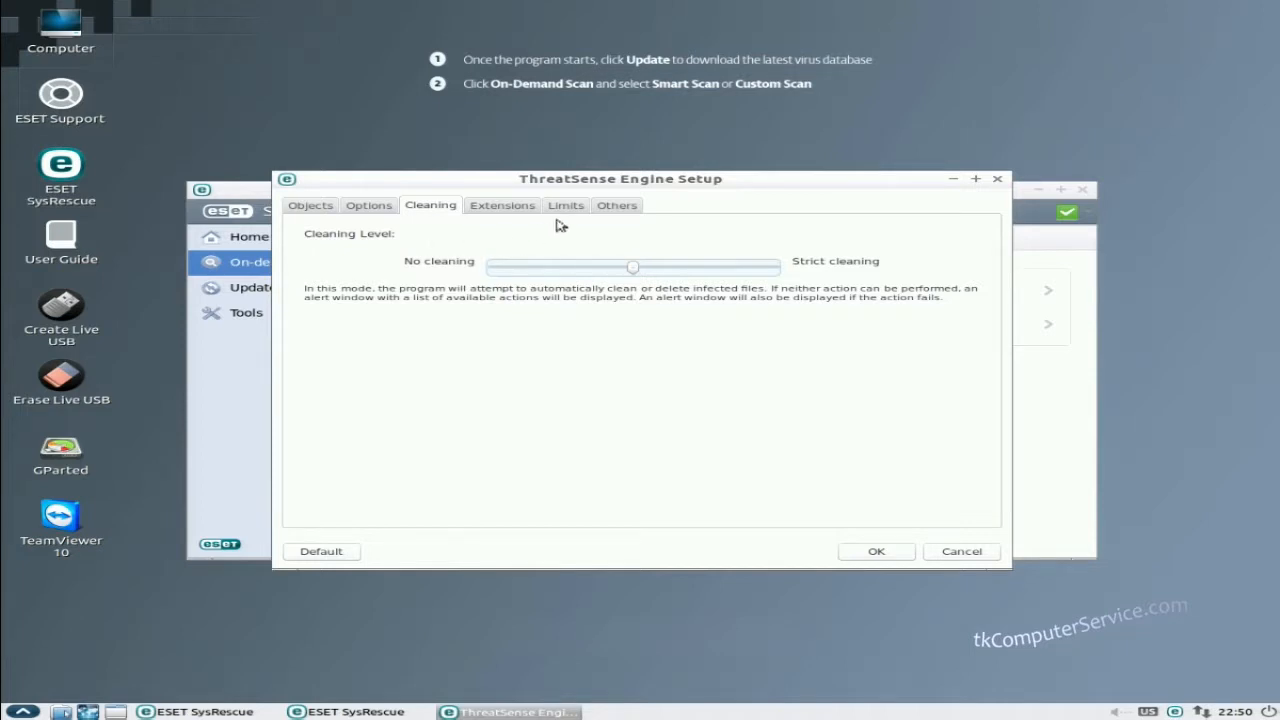
{"action": "left_click", "coordinate": [502, 204]}
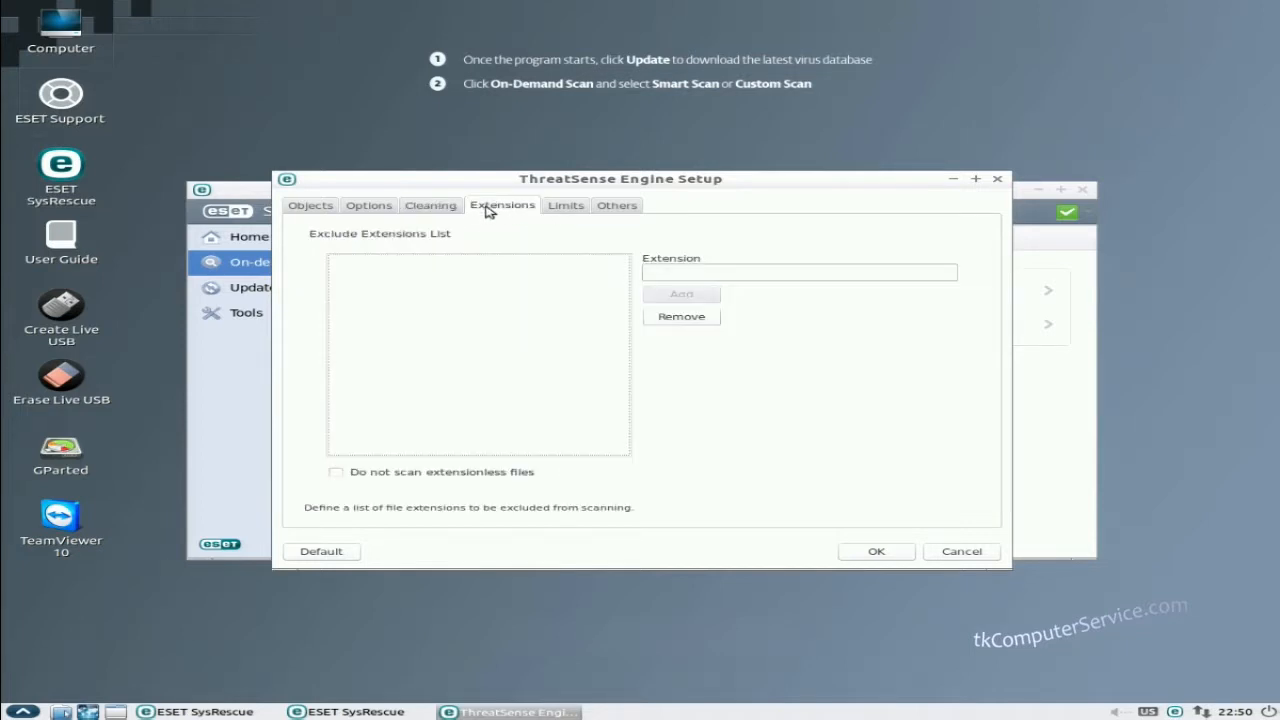
{"action": "mouse_move", "coordinate": [500, 230]}
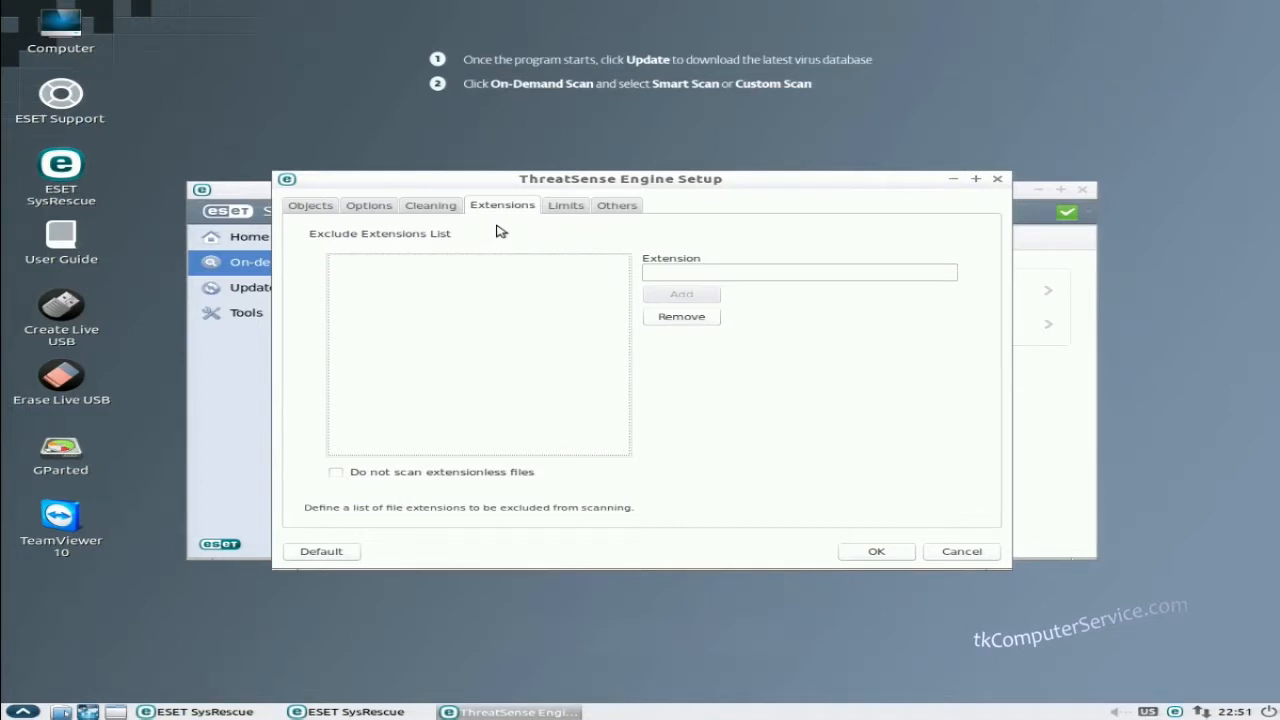
{"action": "left_click", "coordinate": [564, 204]}
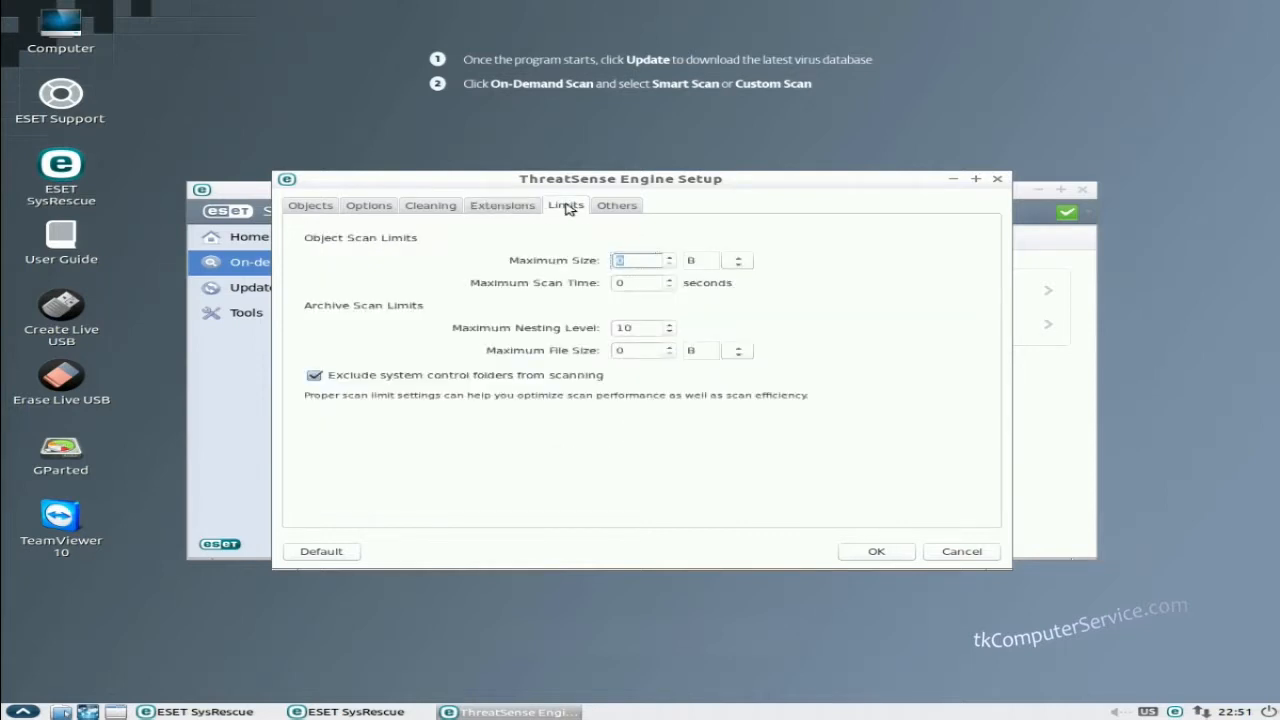
{"action": "mouse_move", "coordinate": [508, 244]}
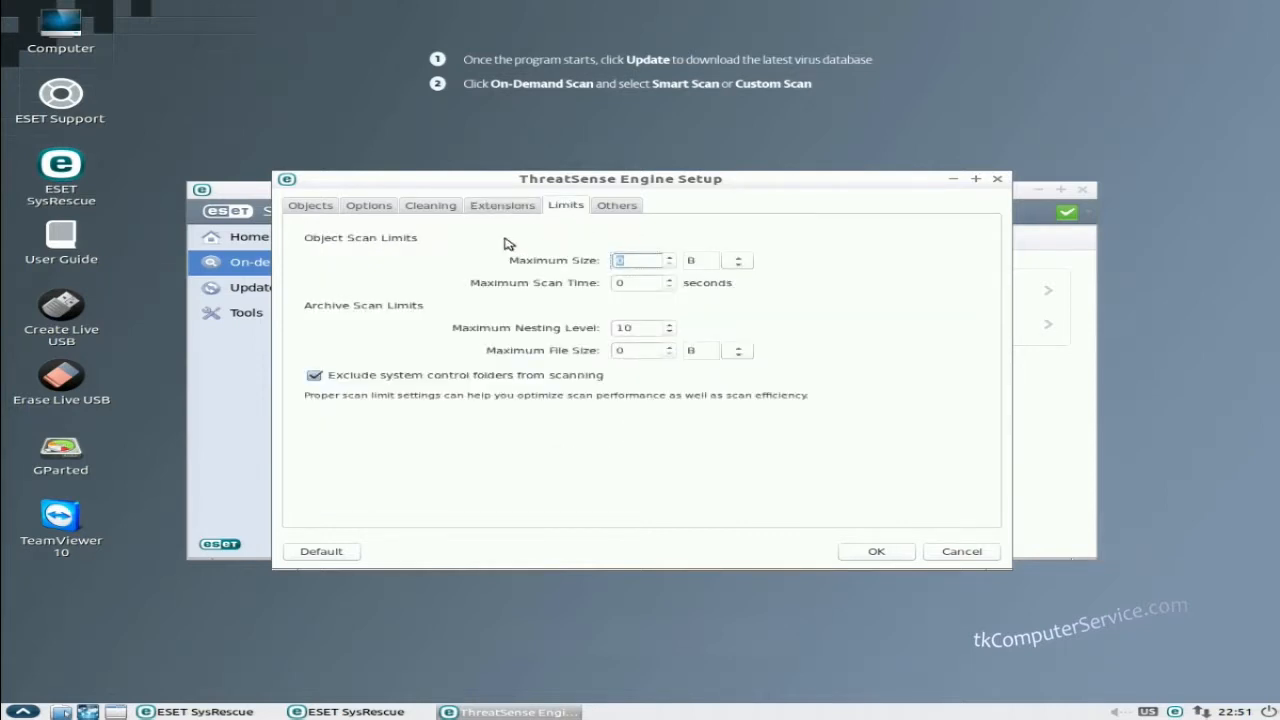
{"action": "mouse_move", "coordinate": [596, 284]}
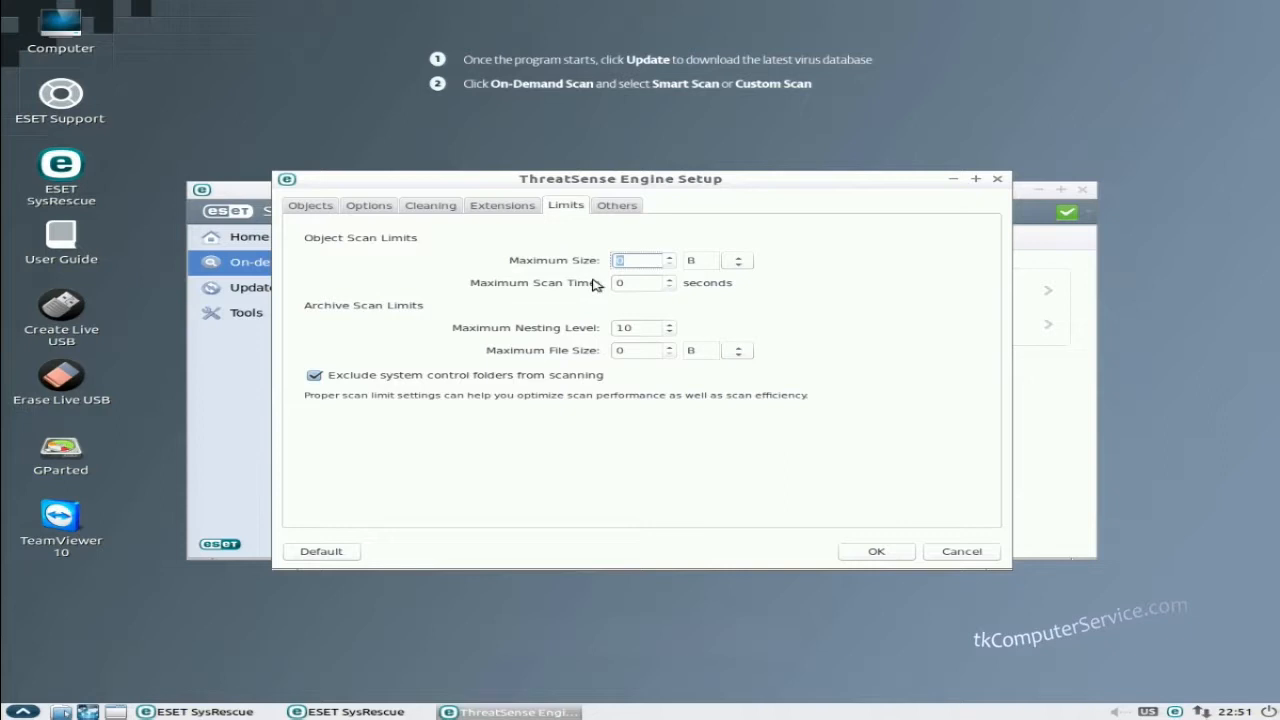
{"action": "mouse_move", "coordinate": [648, 236]}
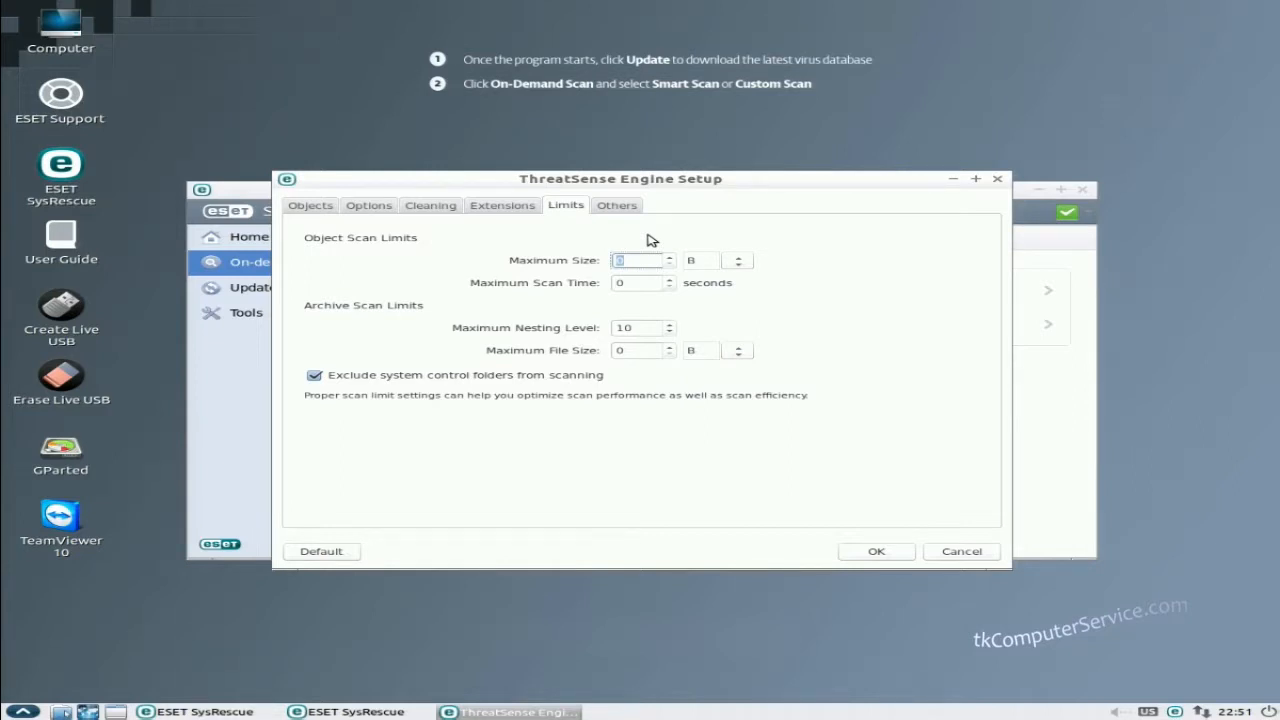
{"action": "mouse_move", "coordinate": [714, 322]}
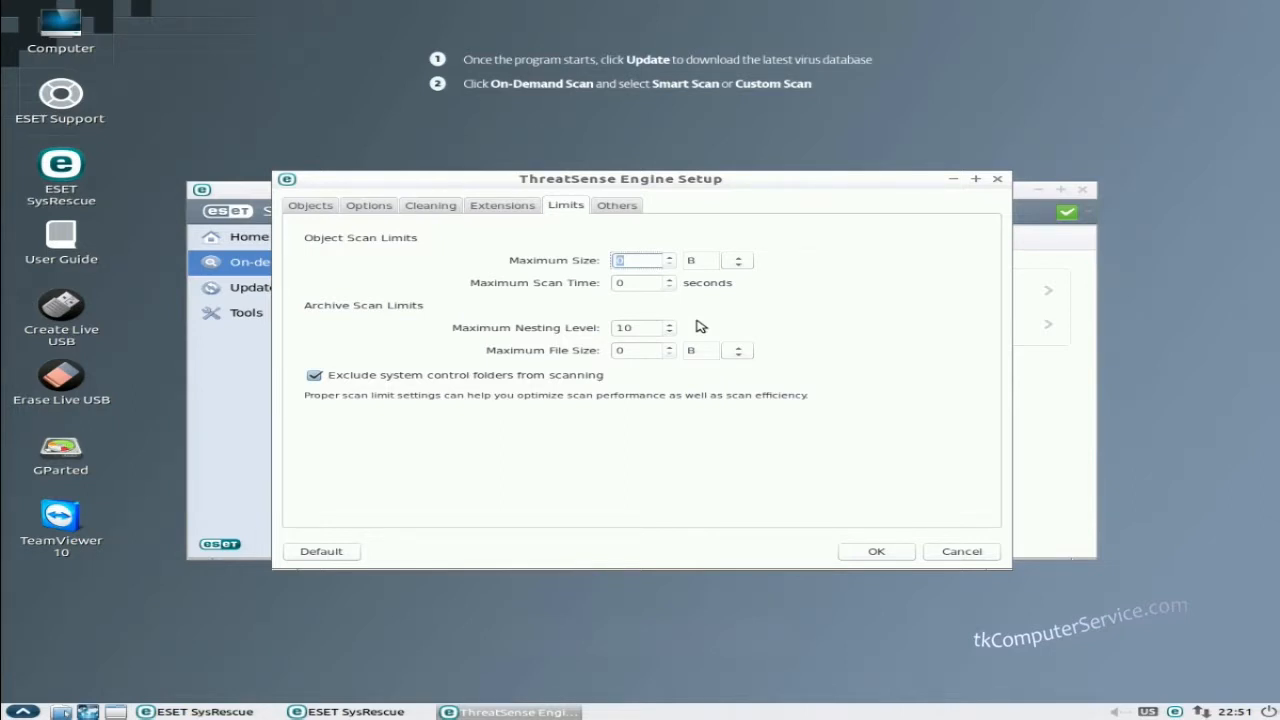
Set maximum archive nesting level to 20 and stop excluding system control folders
{"action": "left_click", "coordinate": [668, 324]}
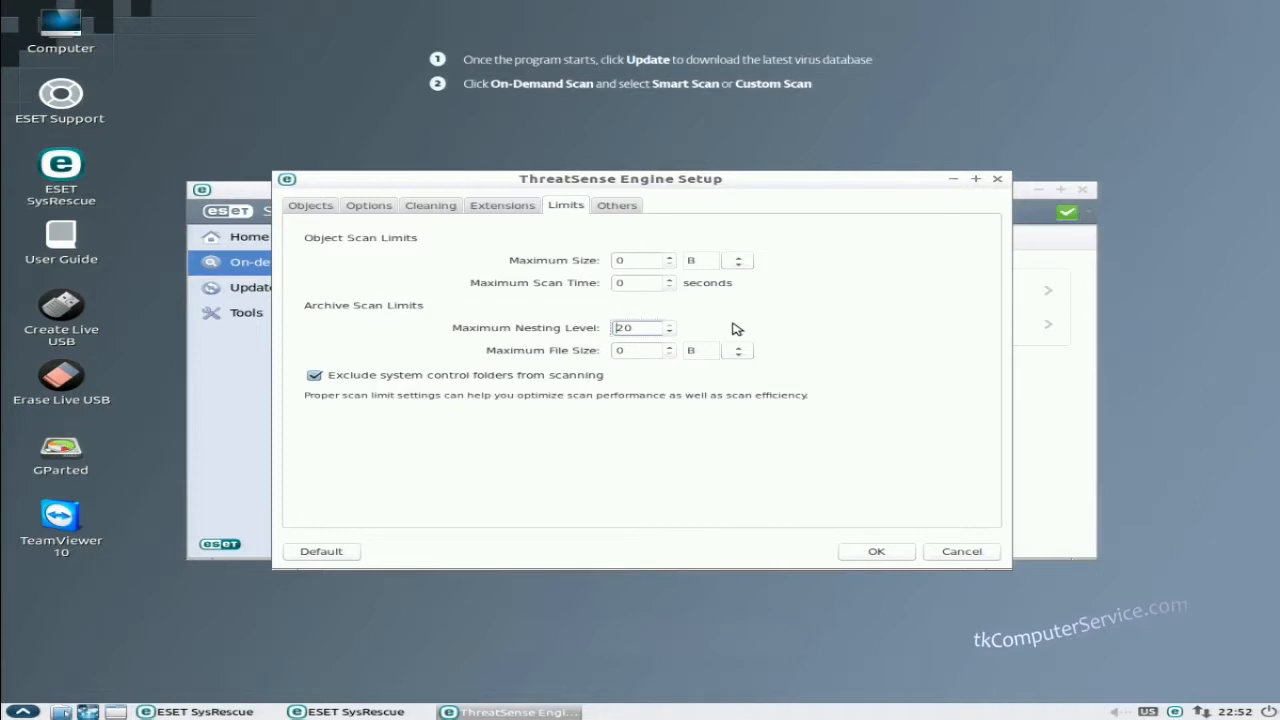
{"action": "mouse_move", "coordinate": [496, 388]}
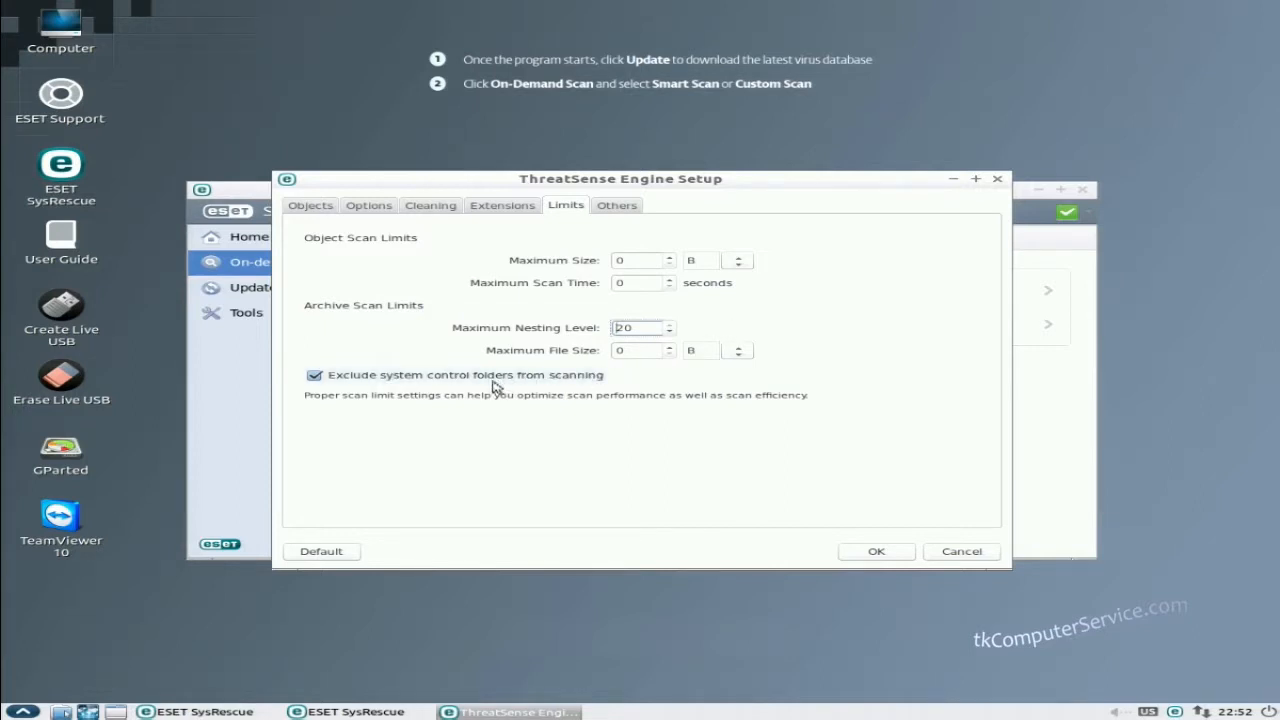
{"action": "left_click", "coordinate": [314, 376]}
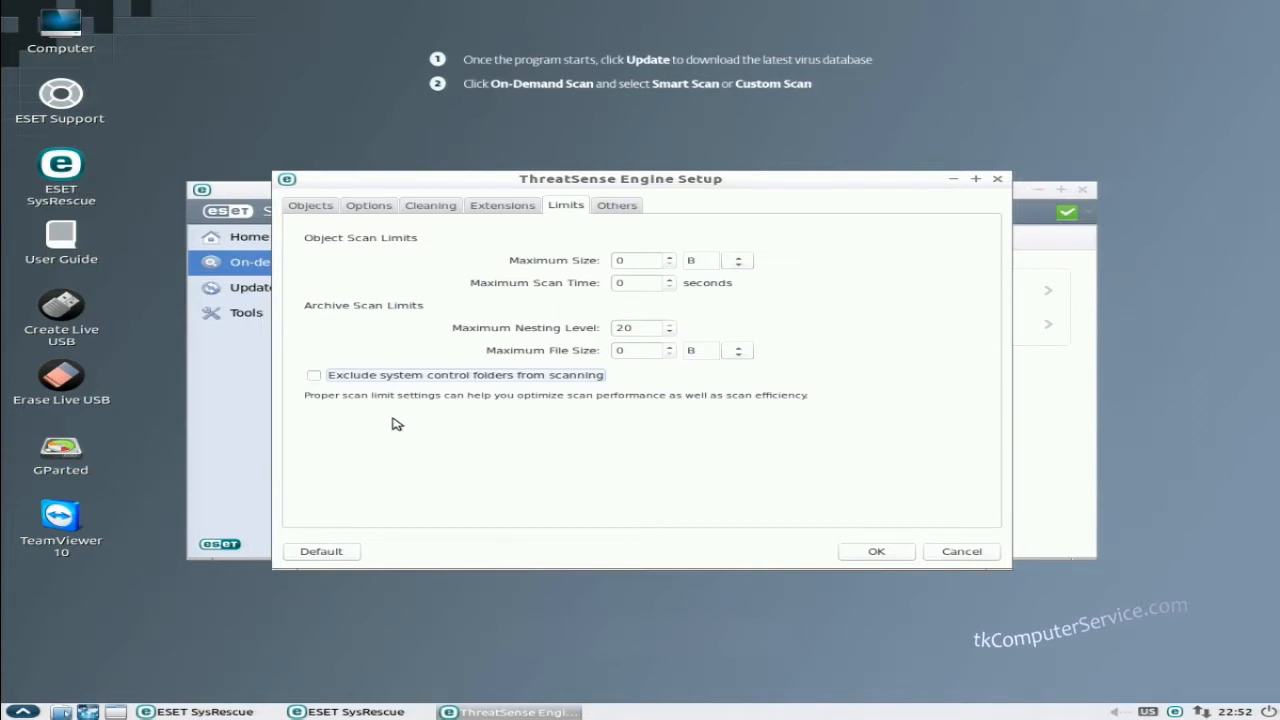
Review the Others options and accept the engine settings with OK
{"action": "left_click", "coordinate": [616, 204]}
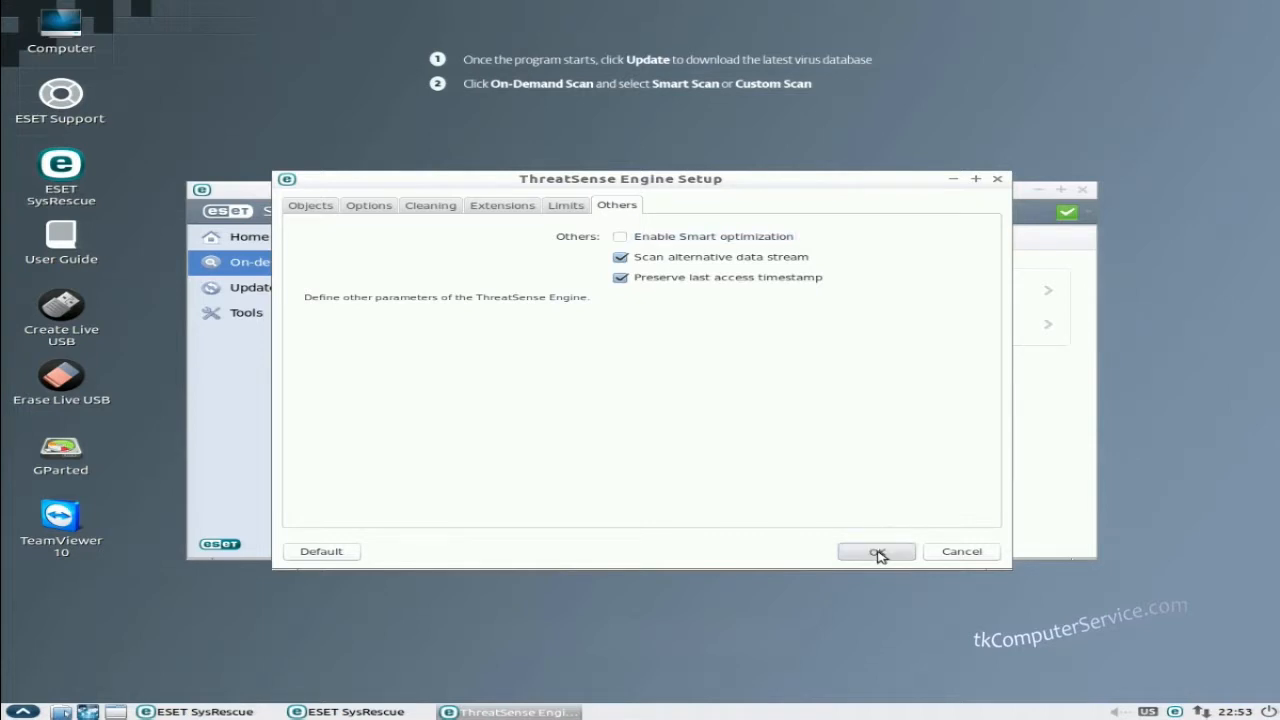
{"action": "left_click", "coordinate": [876, 552]}
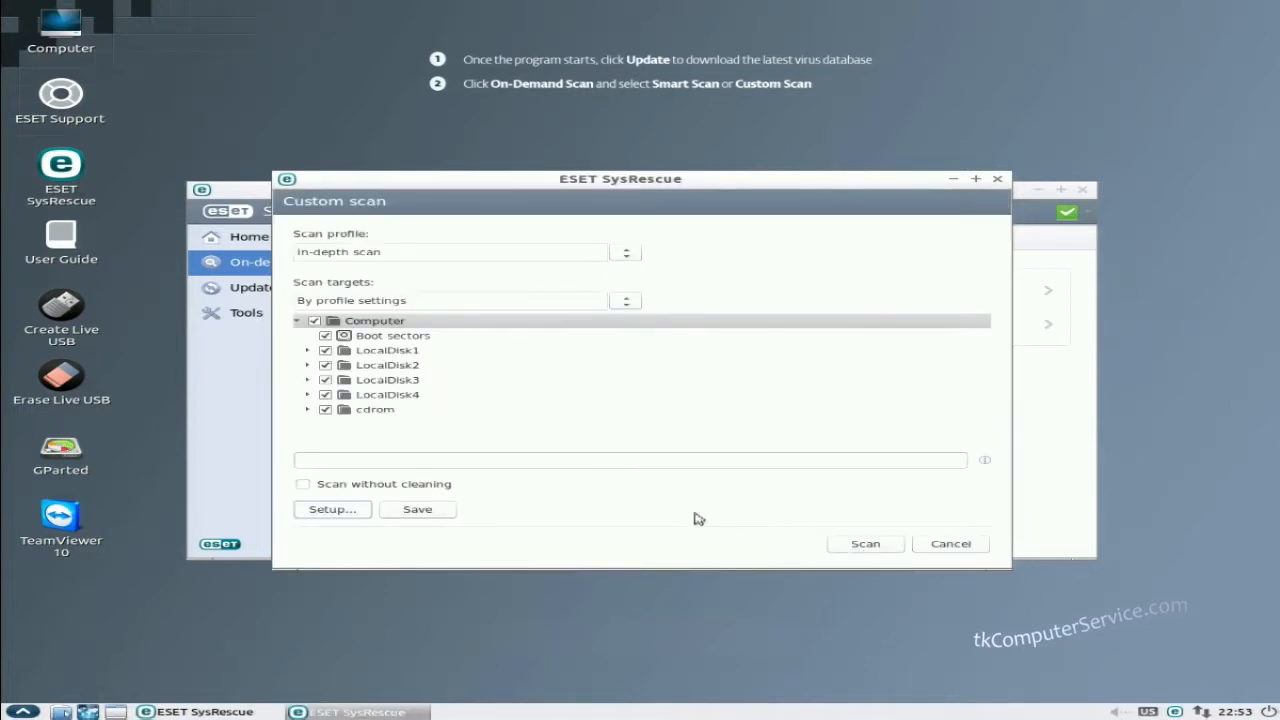
{"action": "mouse_move", "coordinate": [532, 248]}
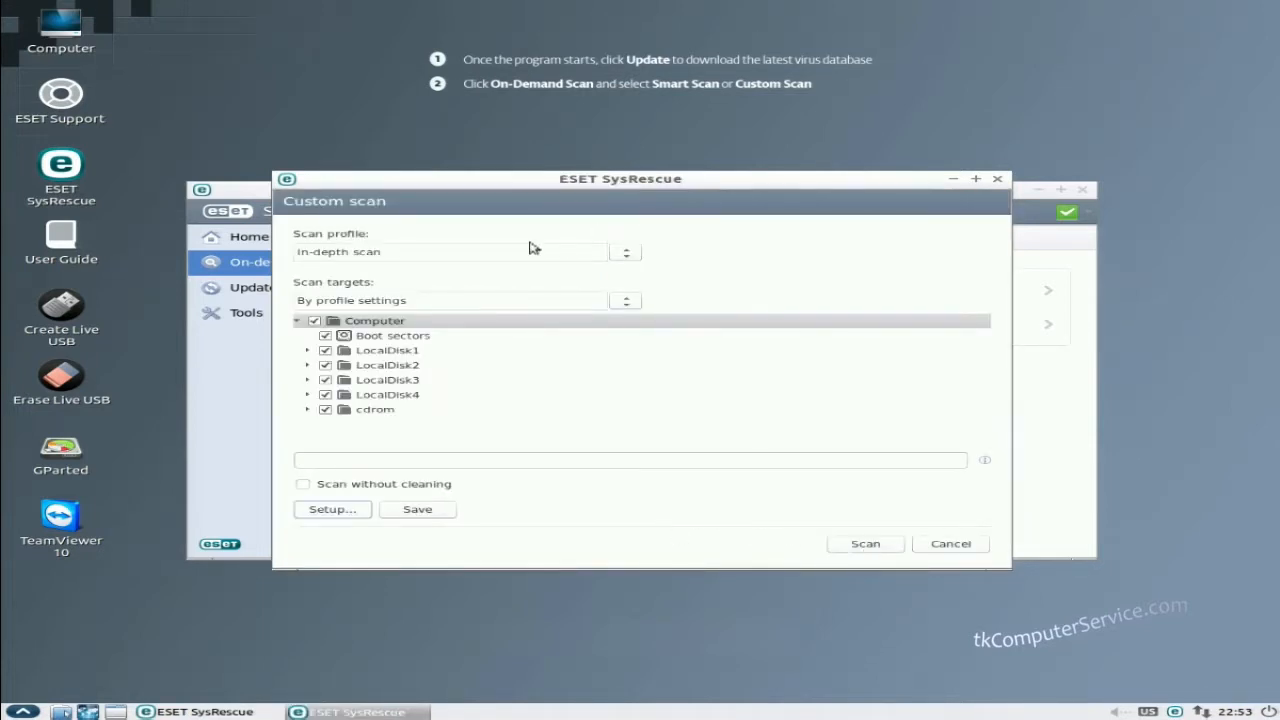
{"action": "mouse_move", "coordinate": [504, 320]}
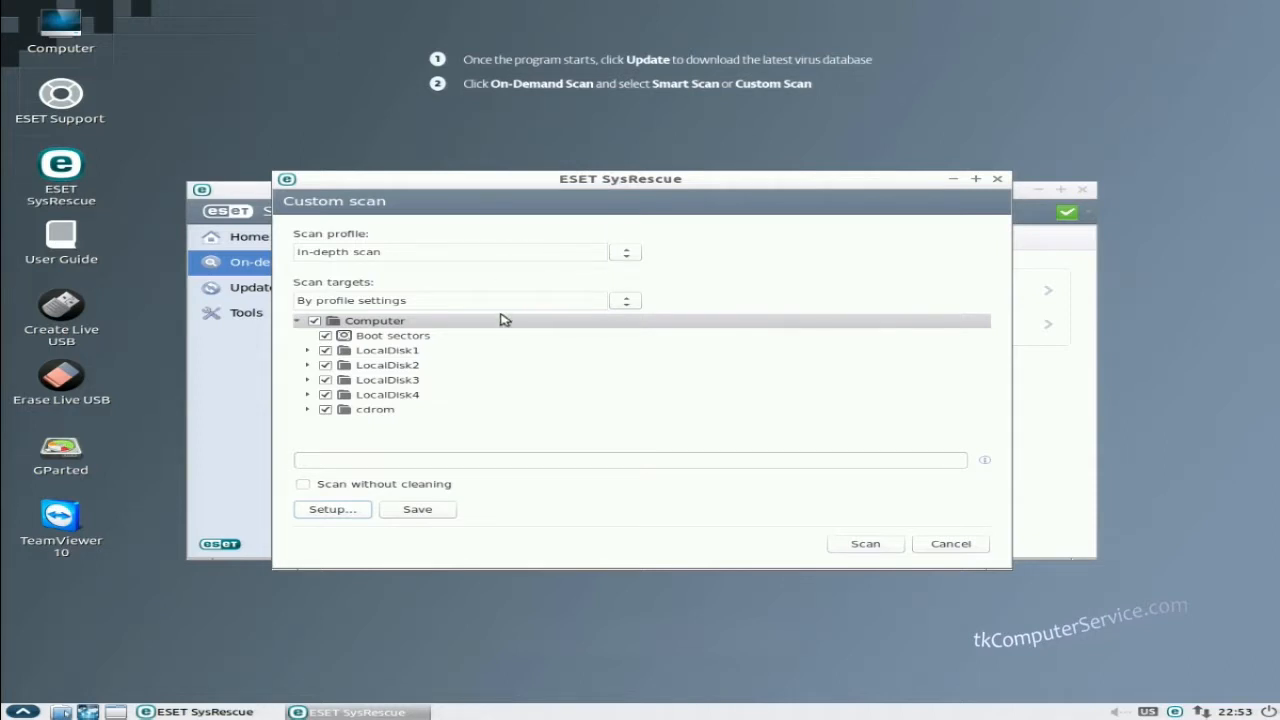
{"action": "mouse_move", "coordinate": [396, 512]}
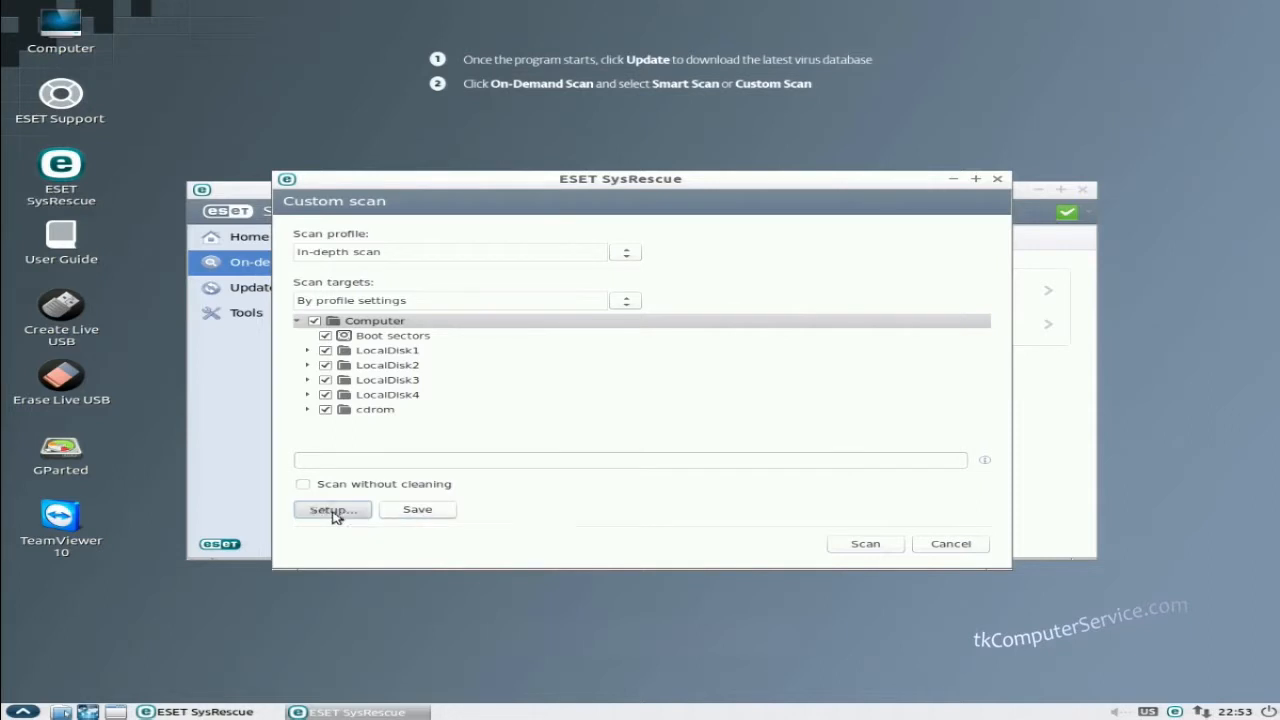
{"action": "left_click", "coordinate": [332, 510]}
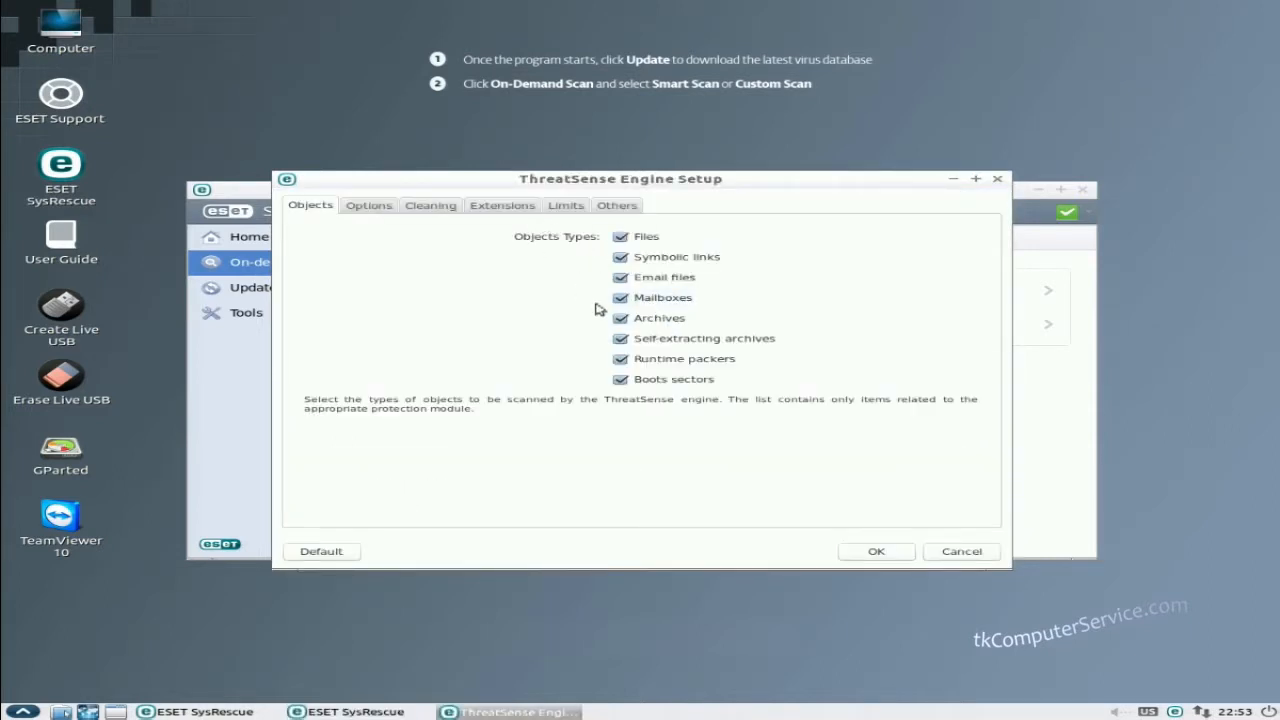
{"action": "left_click", "coordinate": [564, 204]}
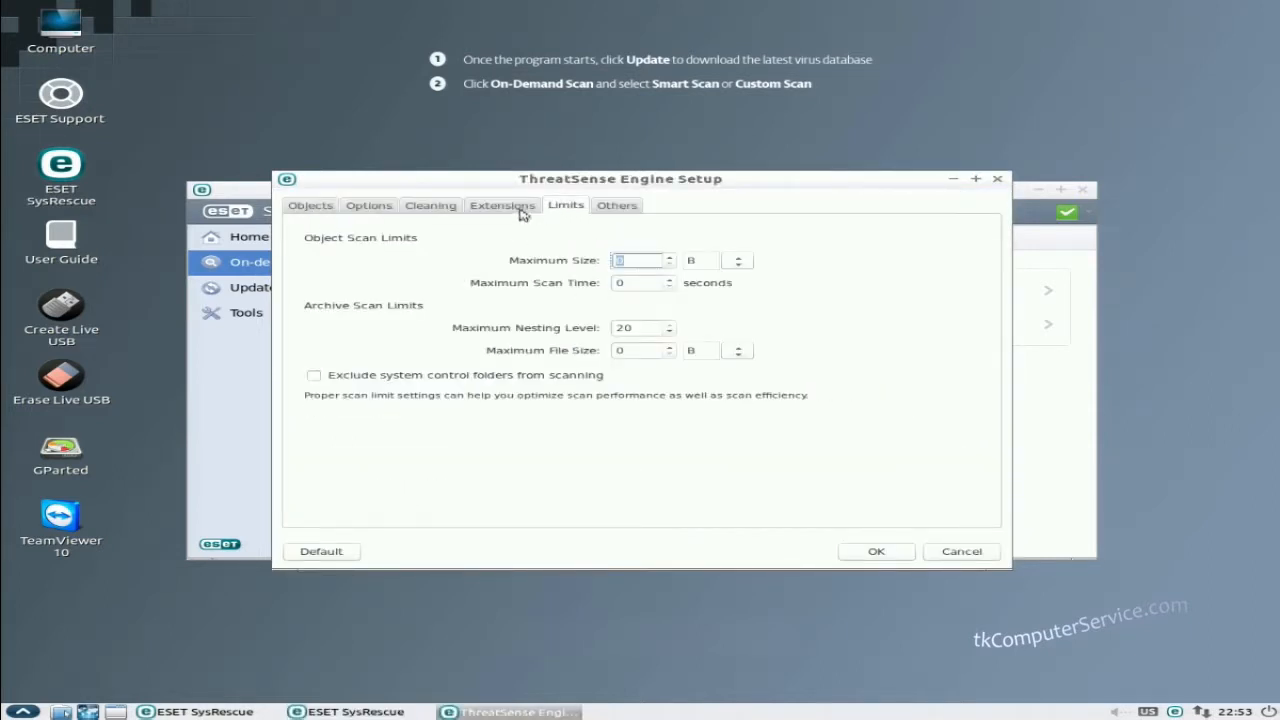
{"action": "left_click", "coordinate": [502, 204]}
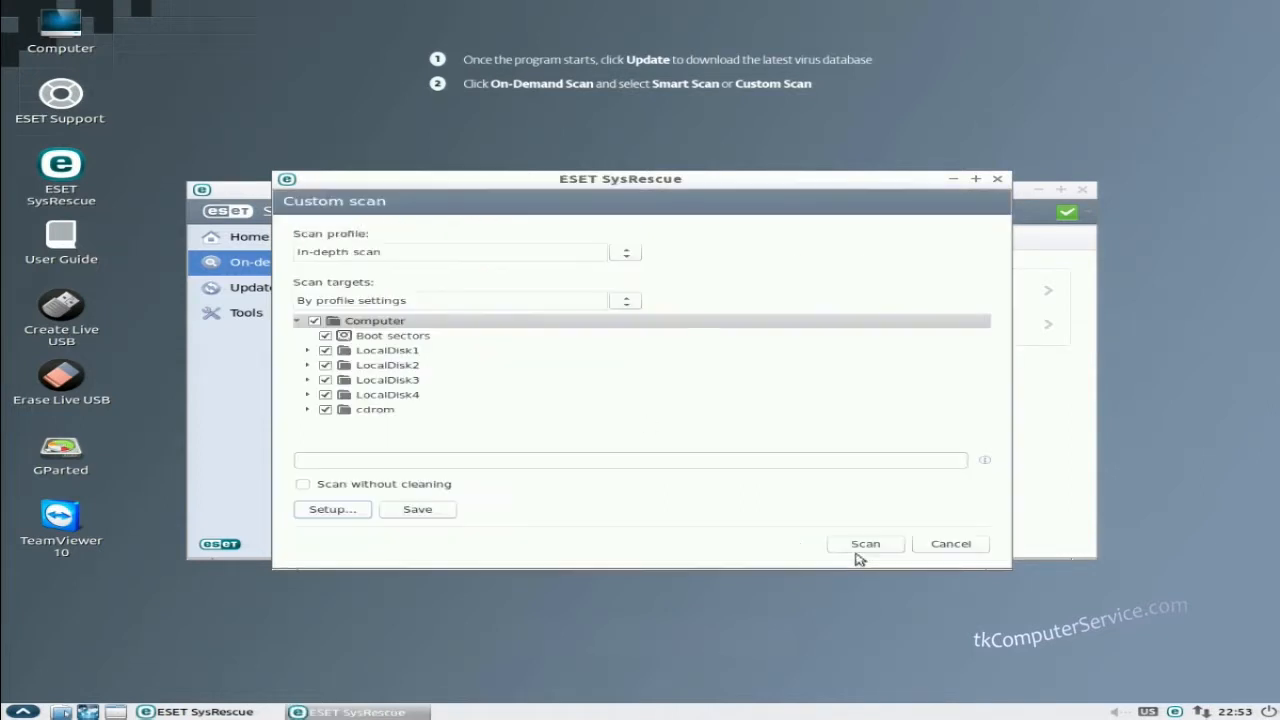
{"action": "left_click", "coordinate": [864, 544]}
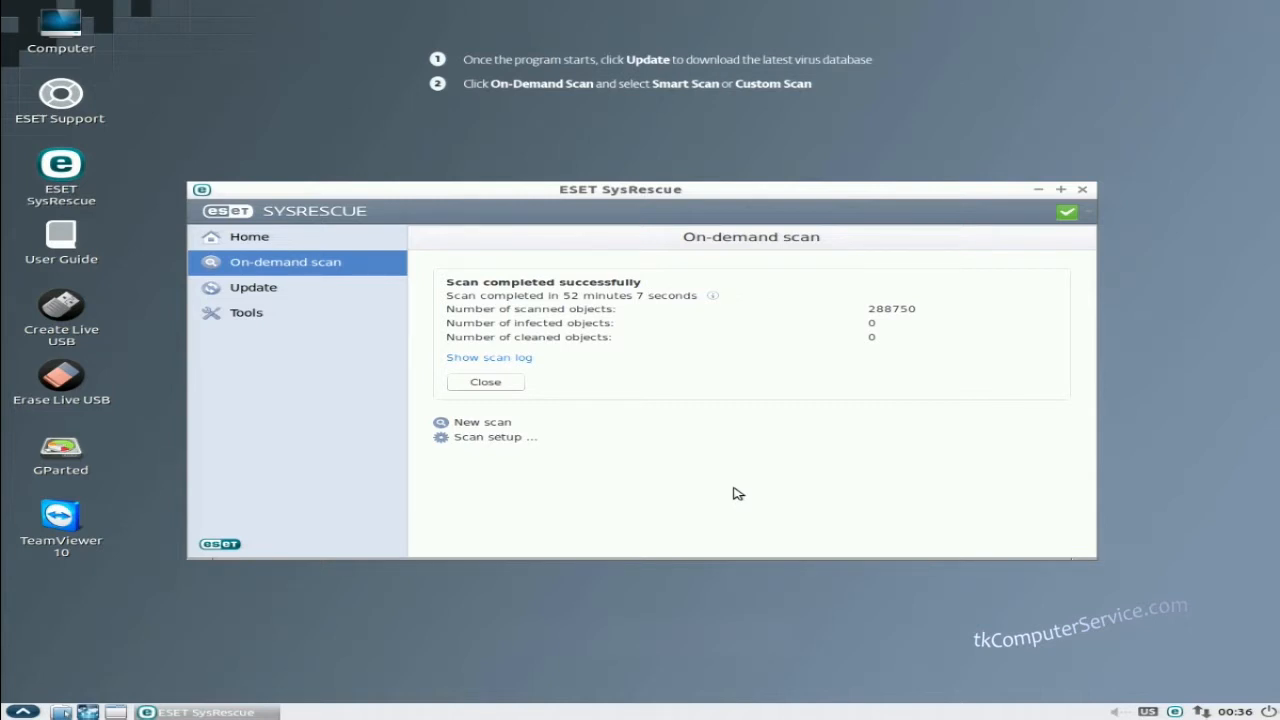
{"action": "mouse_move", "coordinate": [652, 432]}
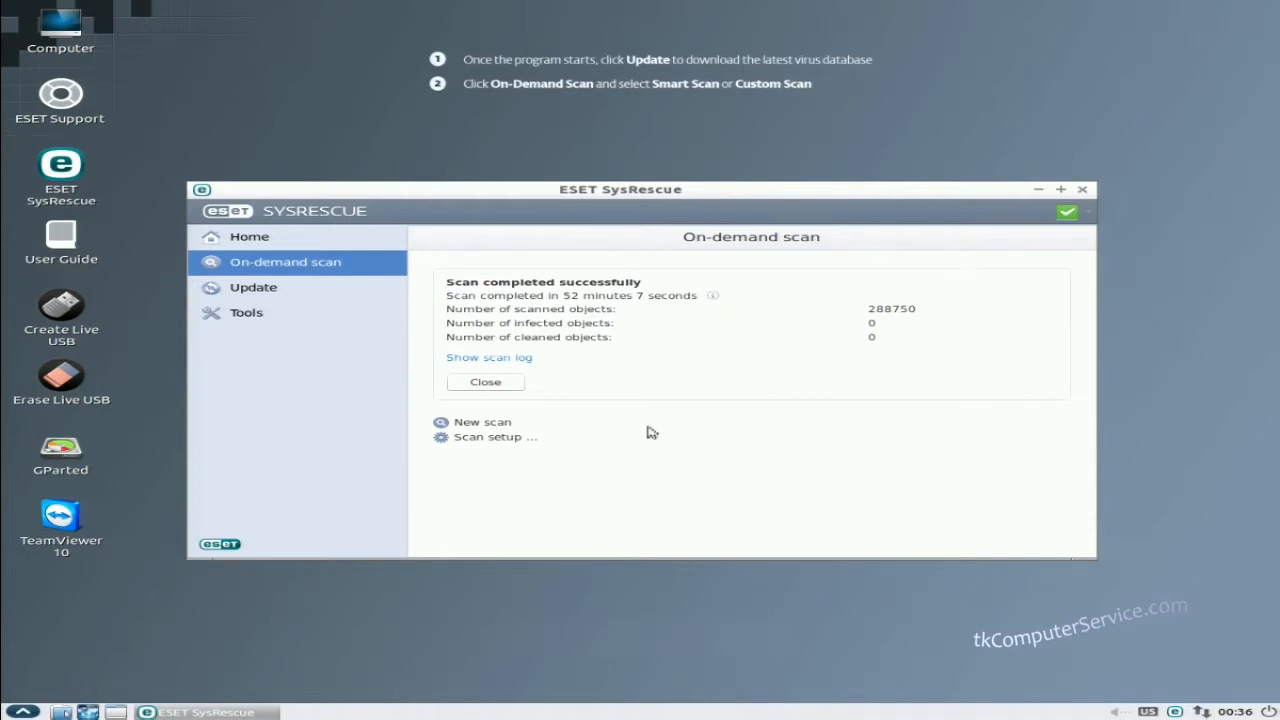
{"action": "mouse_move", "coordinate": [500, 368]}
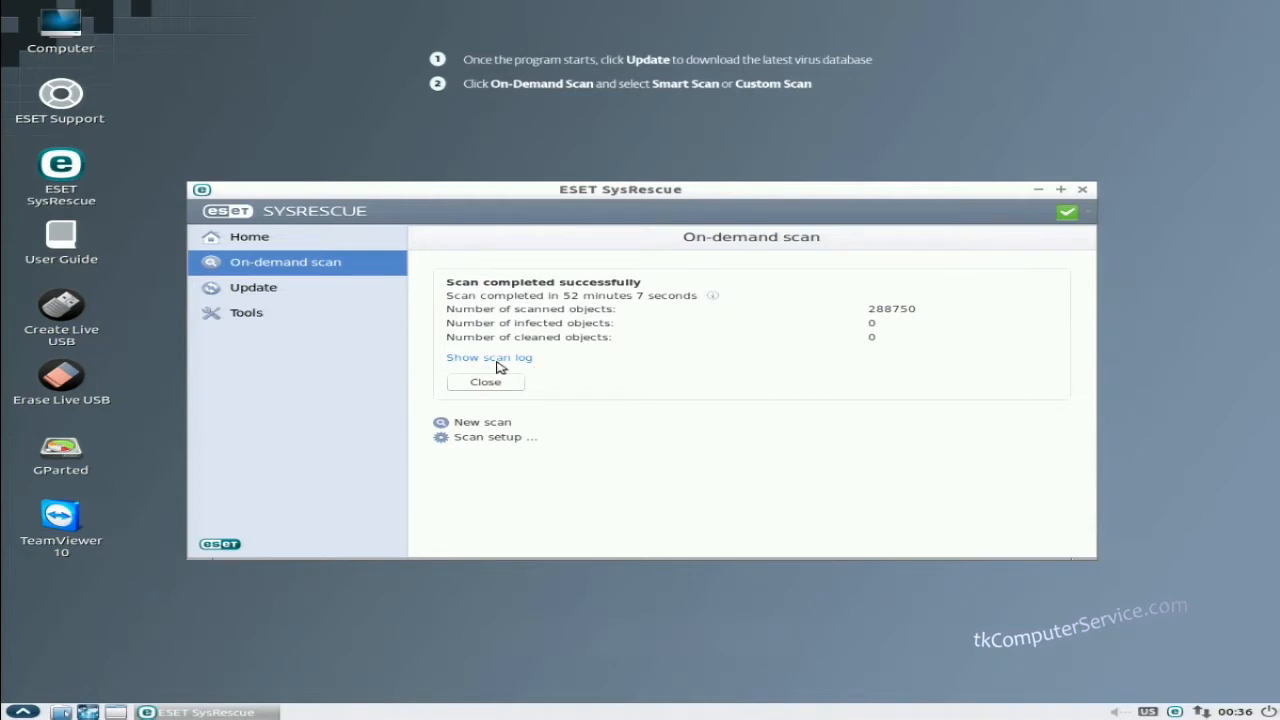
{"action": "mouse_move", "coordinate": [488, 358]}
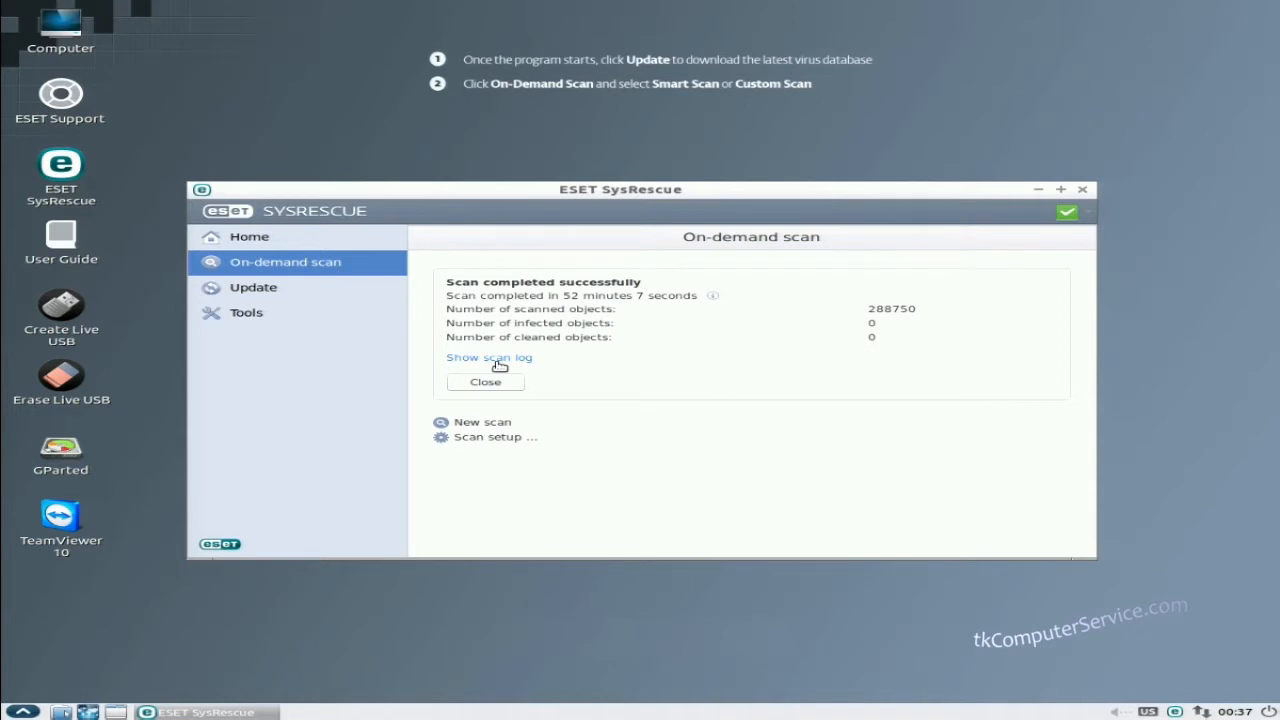
{"action": "mouse_move", "coordinate": [176, 36]}
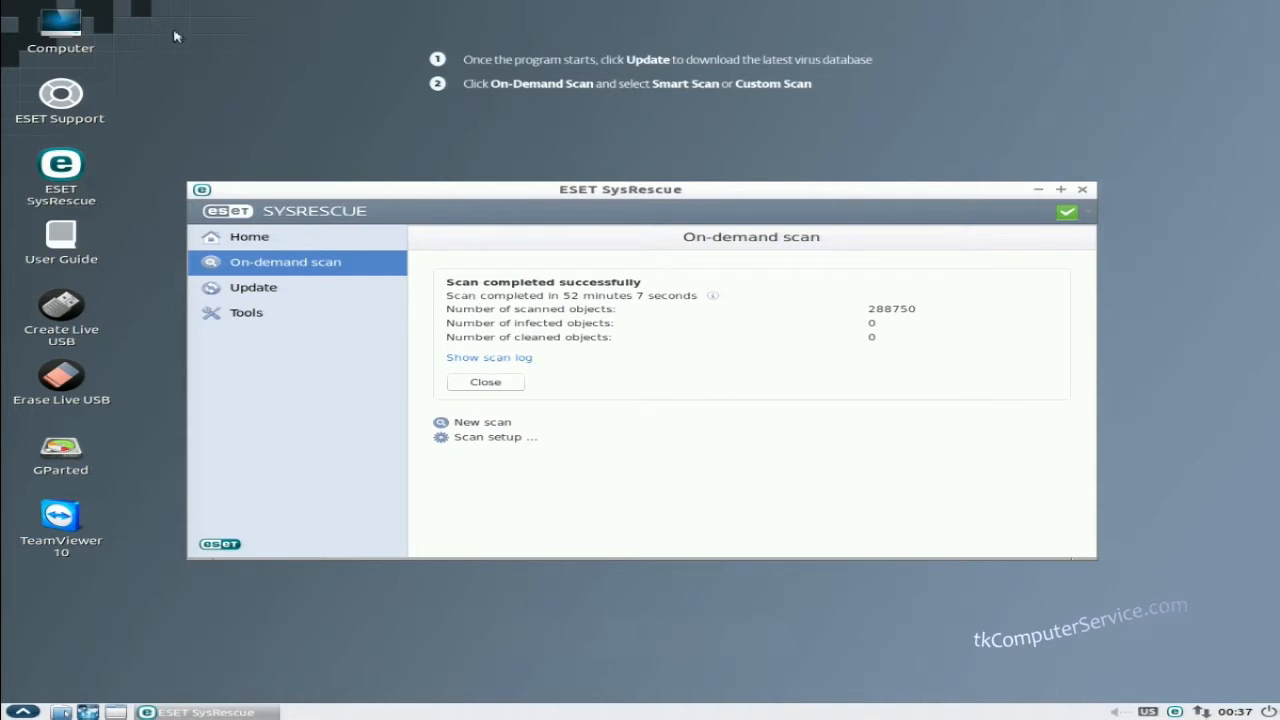